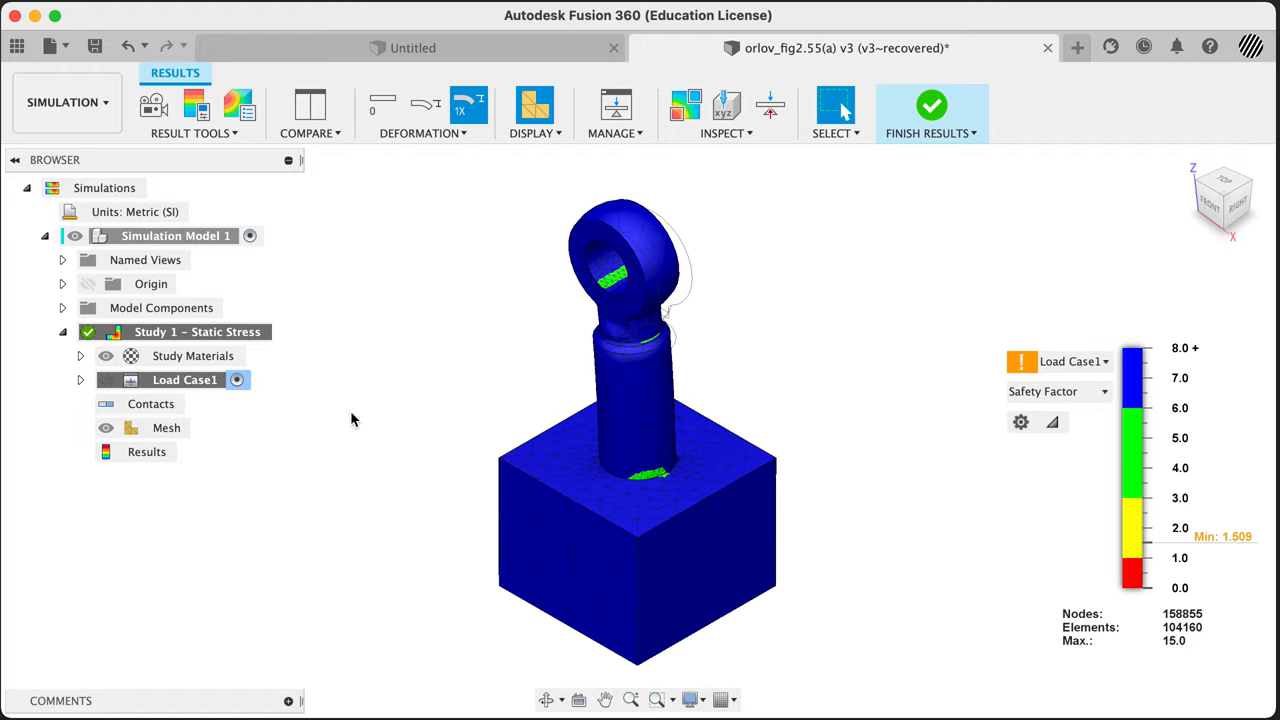
{"action": "mouse_move", "coordinate": [68, 102]}
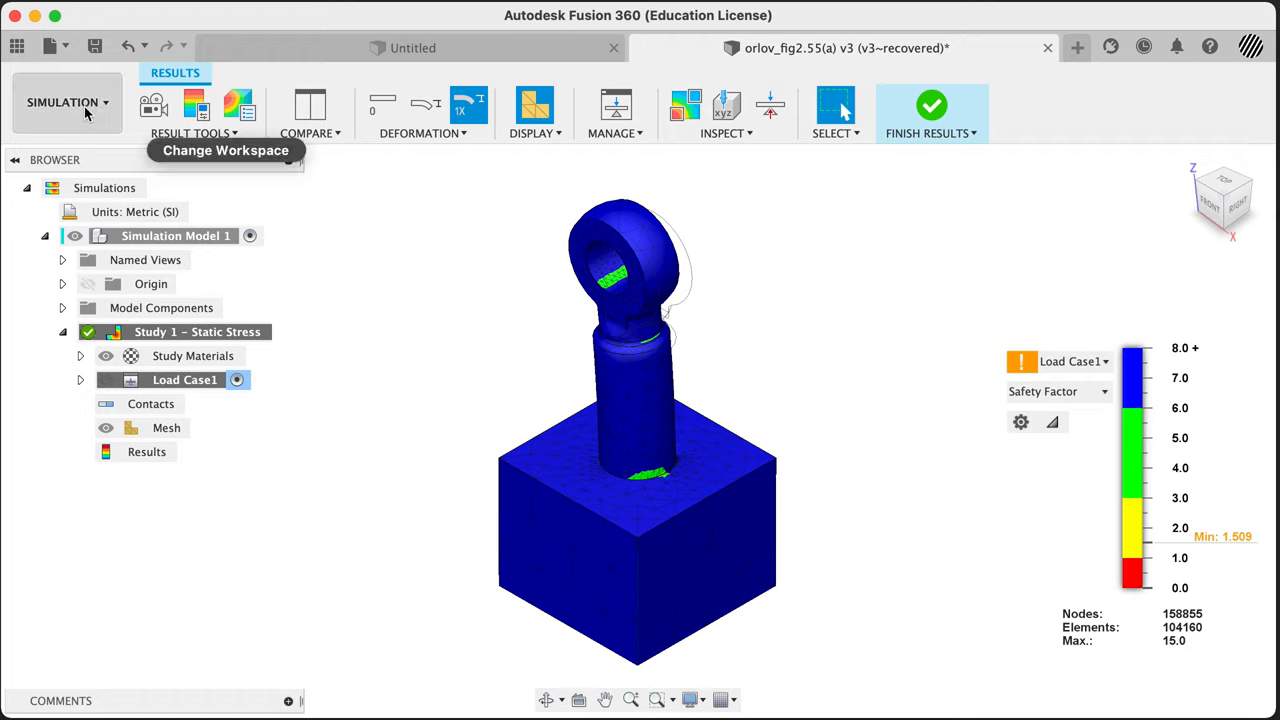
{"action": "mouse_move", "coordinate": [364, 248]}
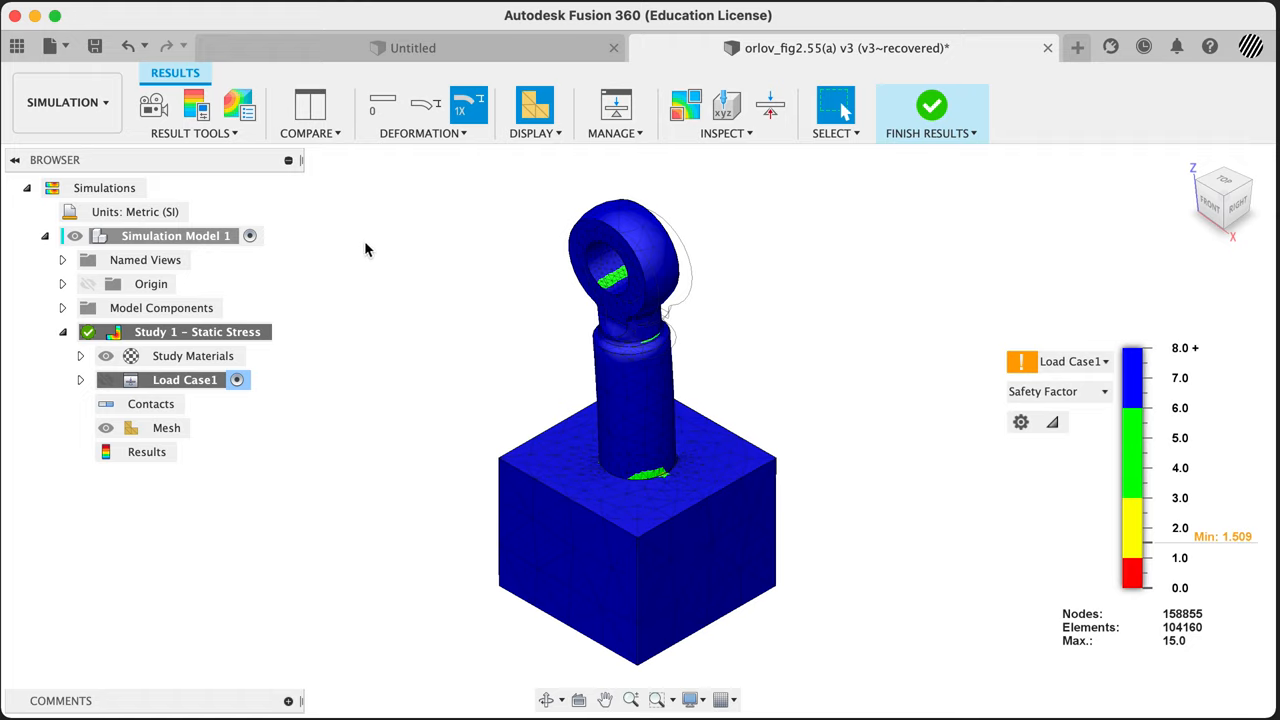
{"action": "mouse_move", "coordinate": [278, 204]}
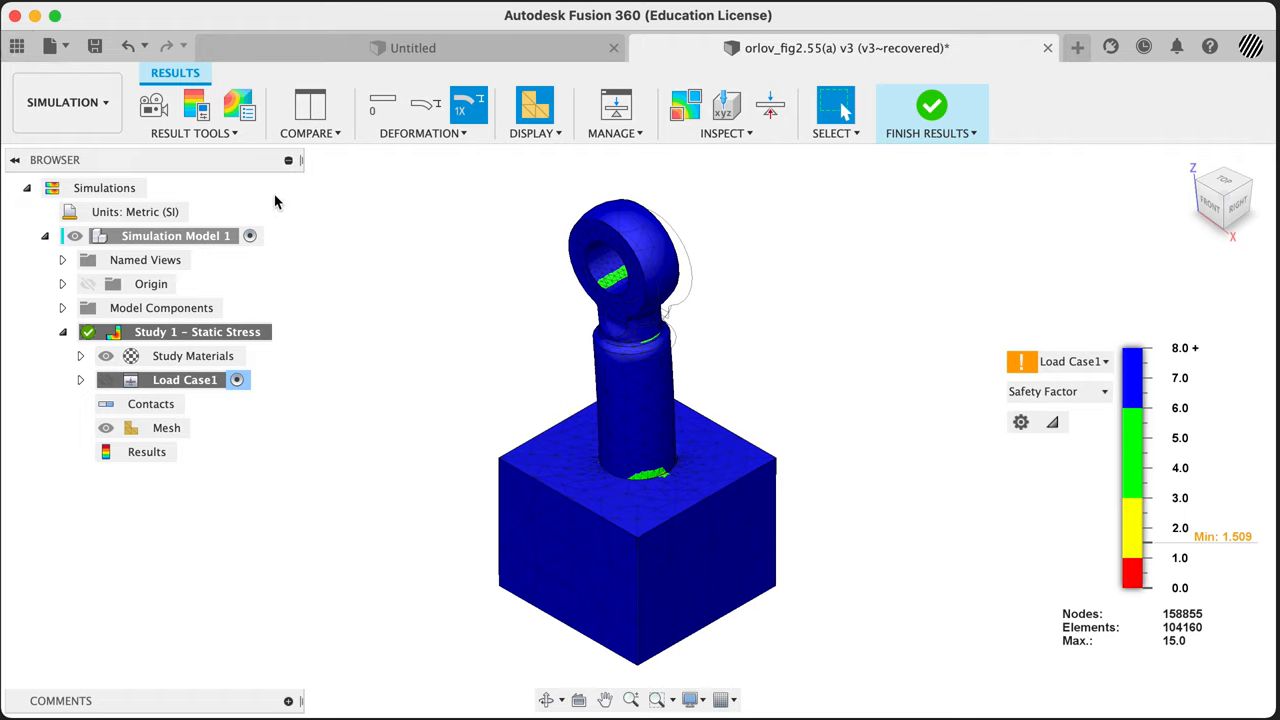
{"action": "mouse_move", "coordinate": [512, 292]}
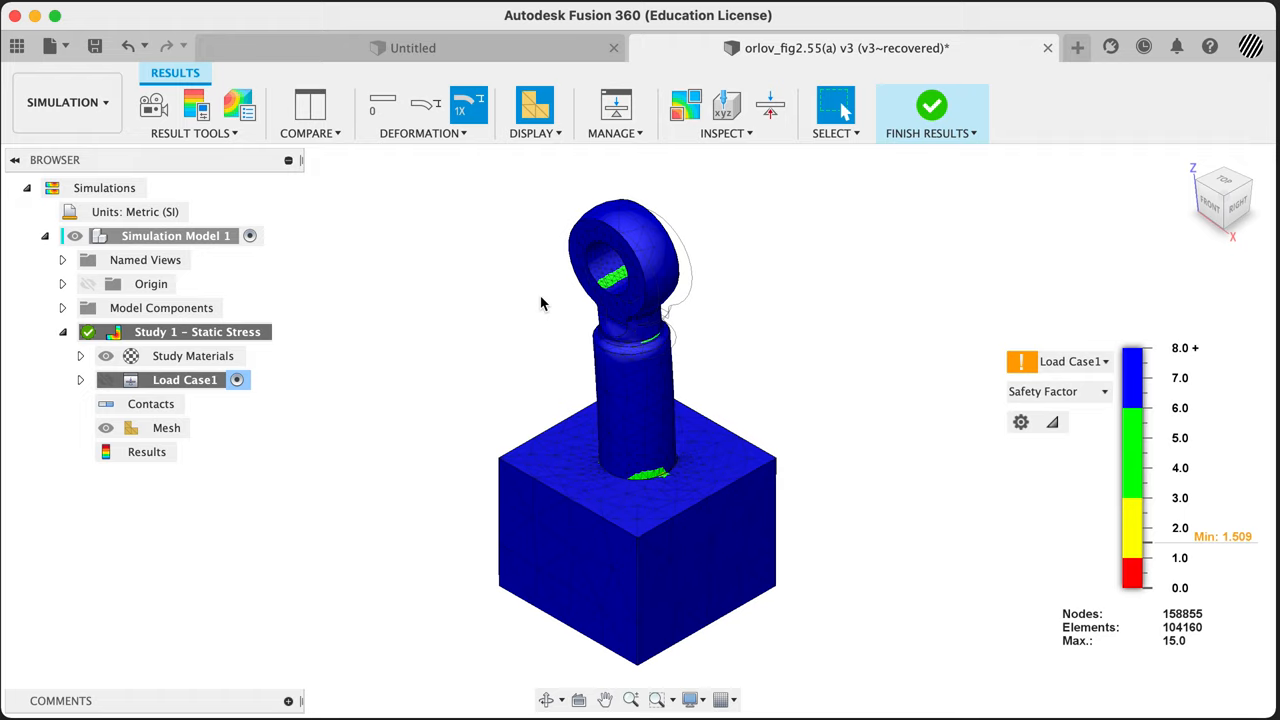
{"action": "mouse_move", "coordinate": [436, 516]}
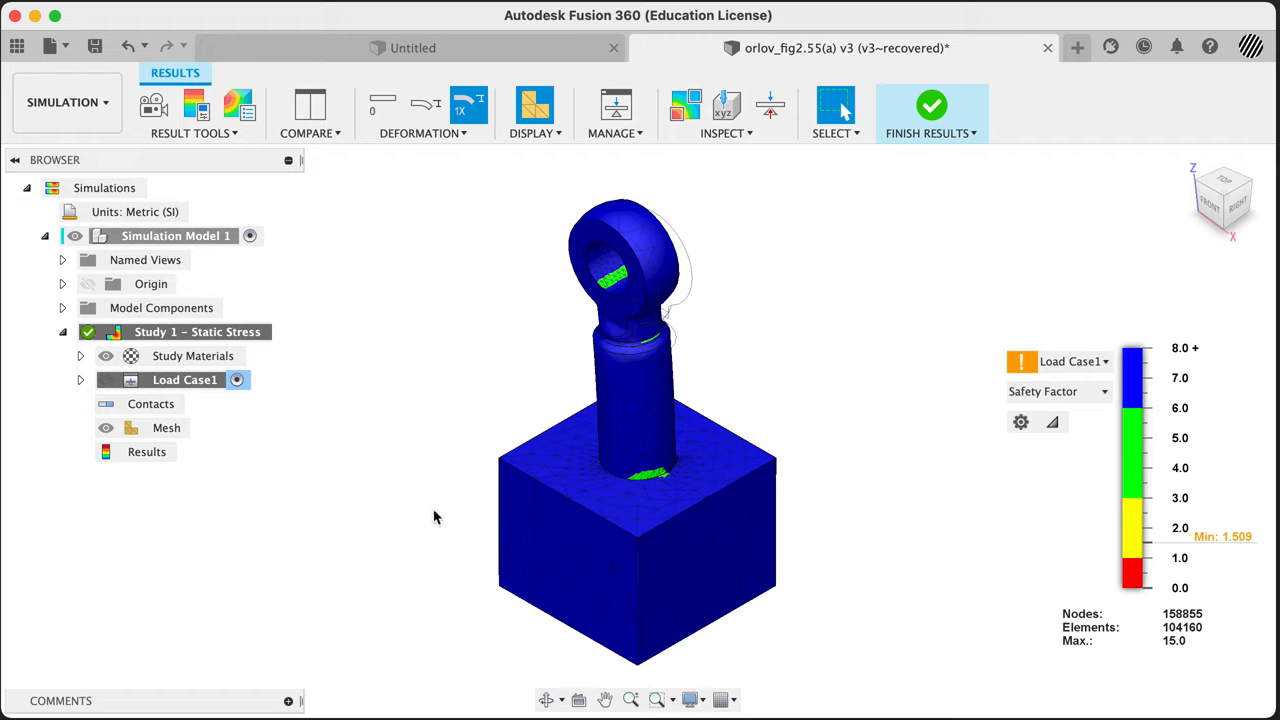
{"action": "mouse_move", "coordinate": [896, 480]}
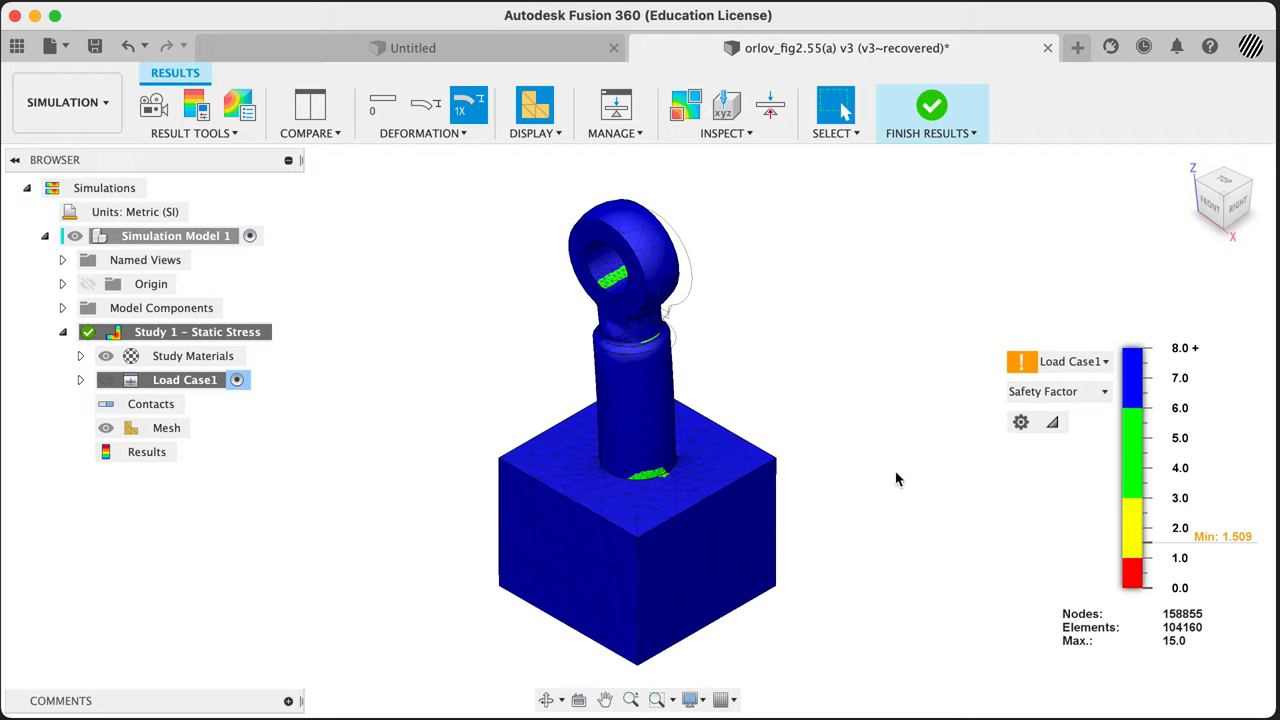
{"action": "mouse_move", "coordinate": [886, 426]}
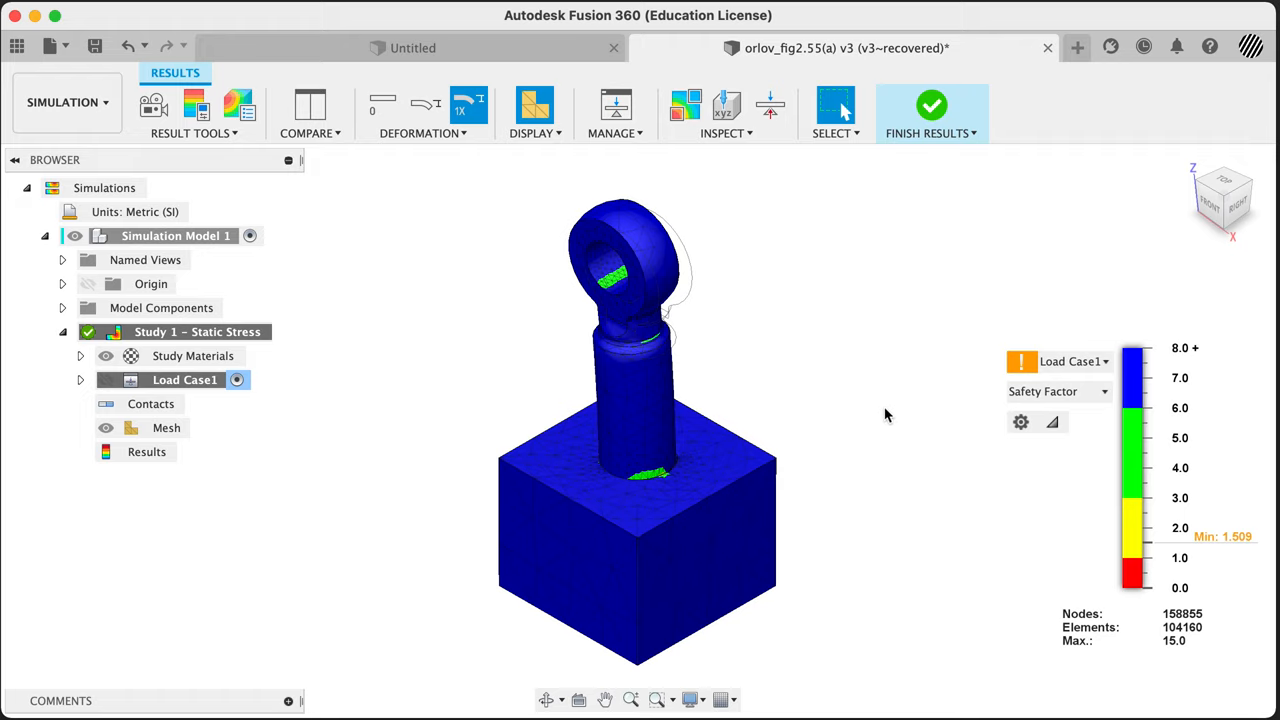
{"action": "mouse_move", "coordinate": [876, 418]}
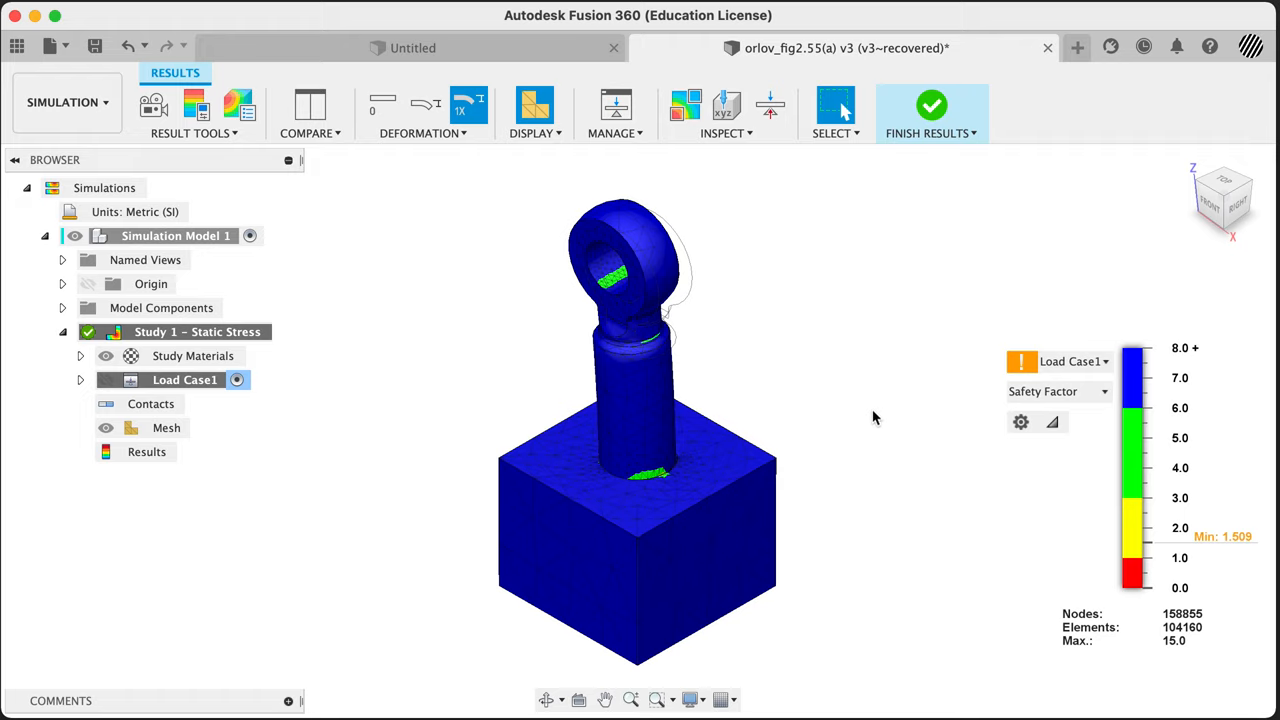
{"action": "mouse_move", "coordinate": [296, 348]}
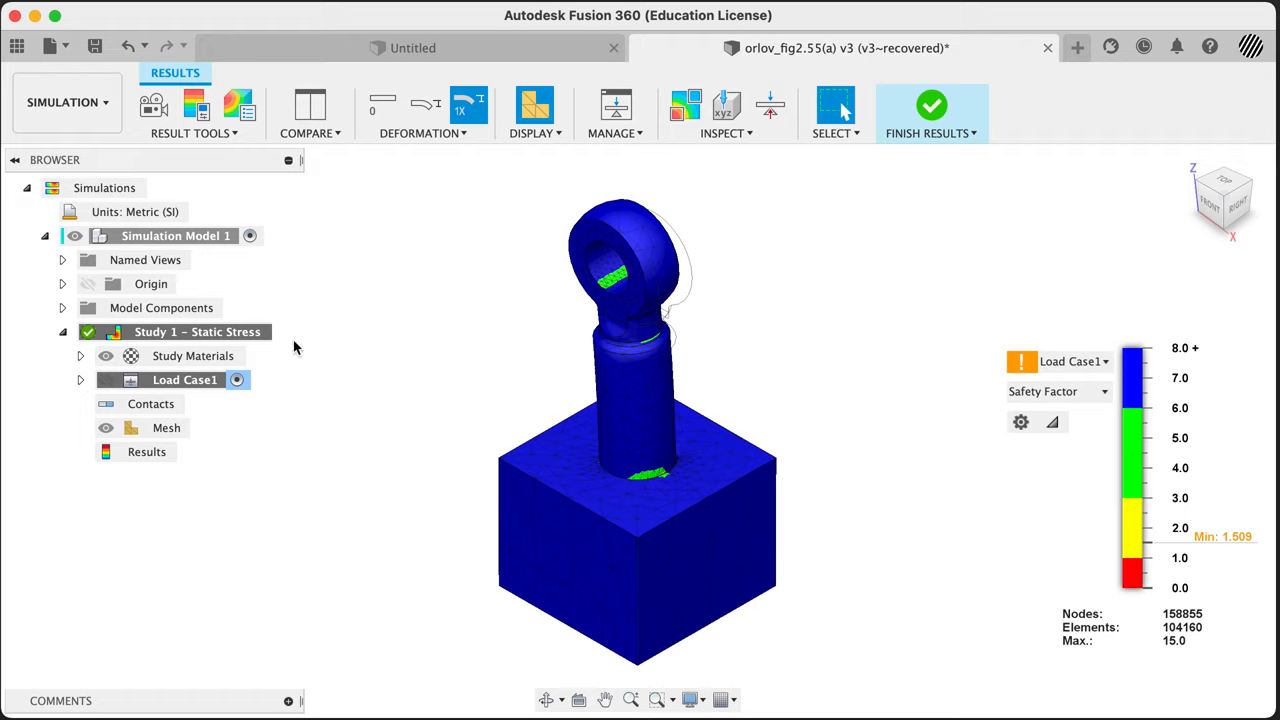
{"action": "mouse_move", "coordinate": [400, 256]}
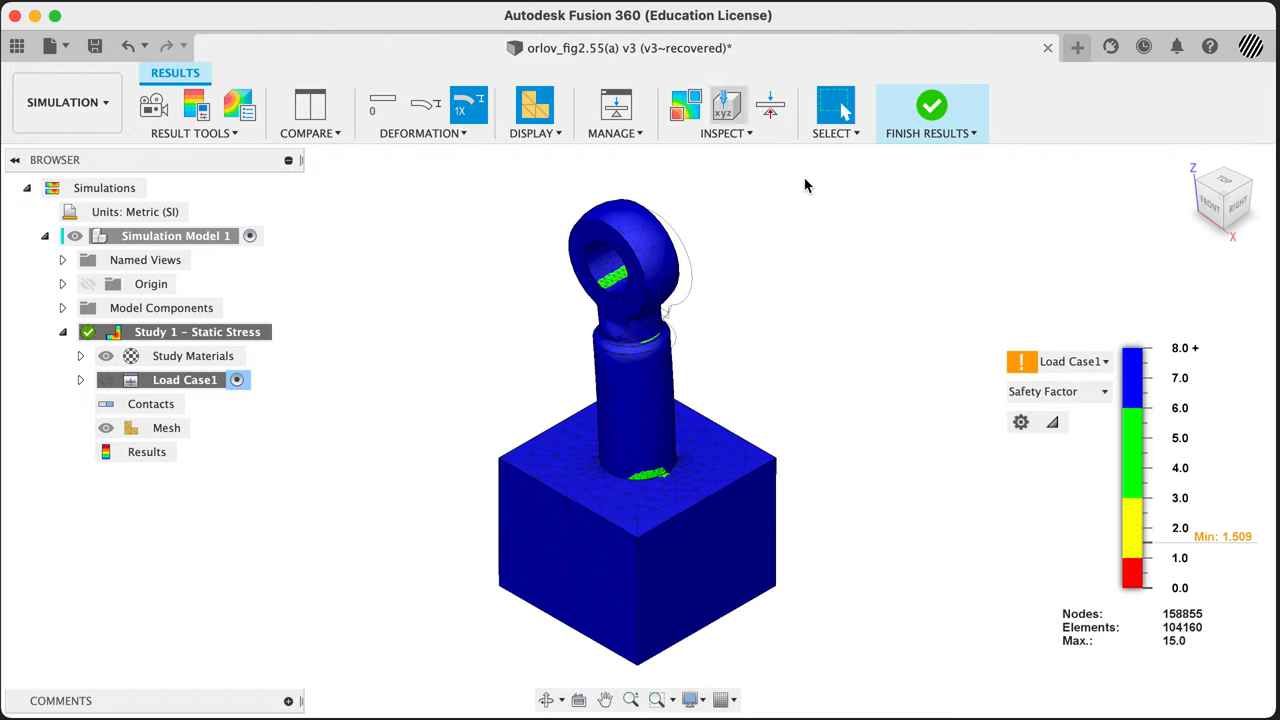
{"action": "mouse_move", "coordinate": [1040, 452]}
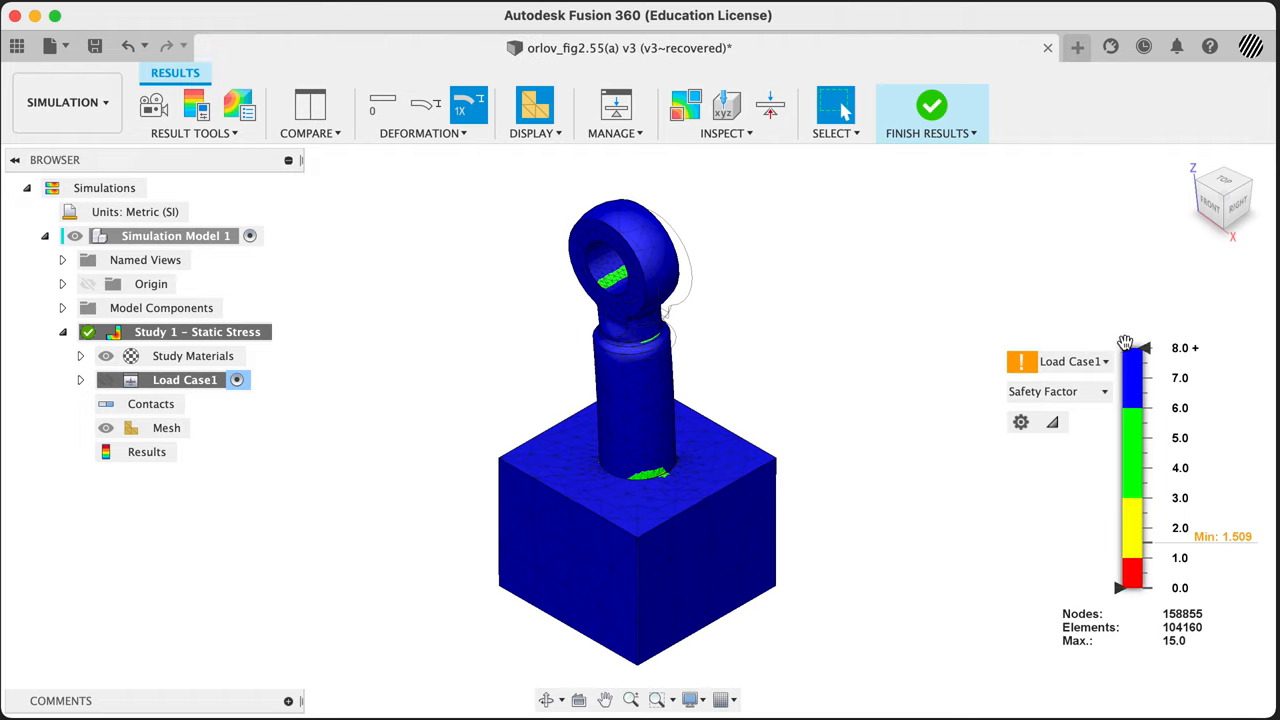
{"action": "mouse_move", "coordinate": [1020, 420]}
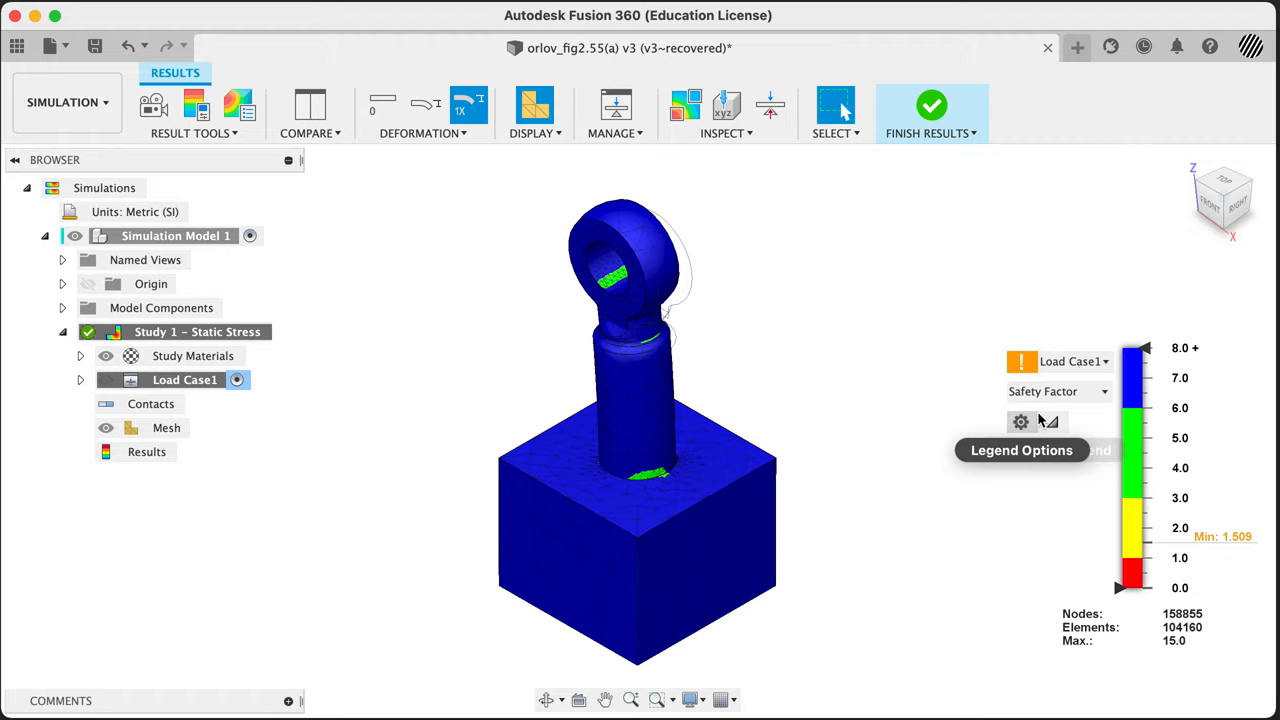
Step: Try the Smooth colour transition in Legend Options, then keep Banded and confirm
{"action": "left_click", "coordinate": [1020, 420]}
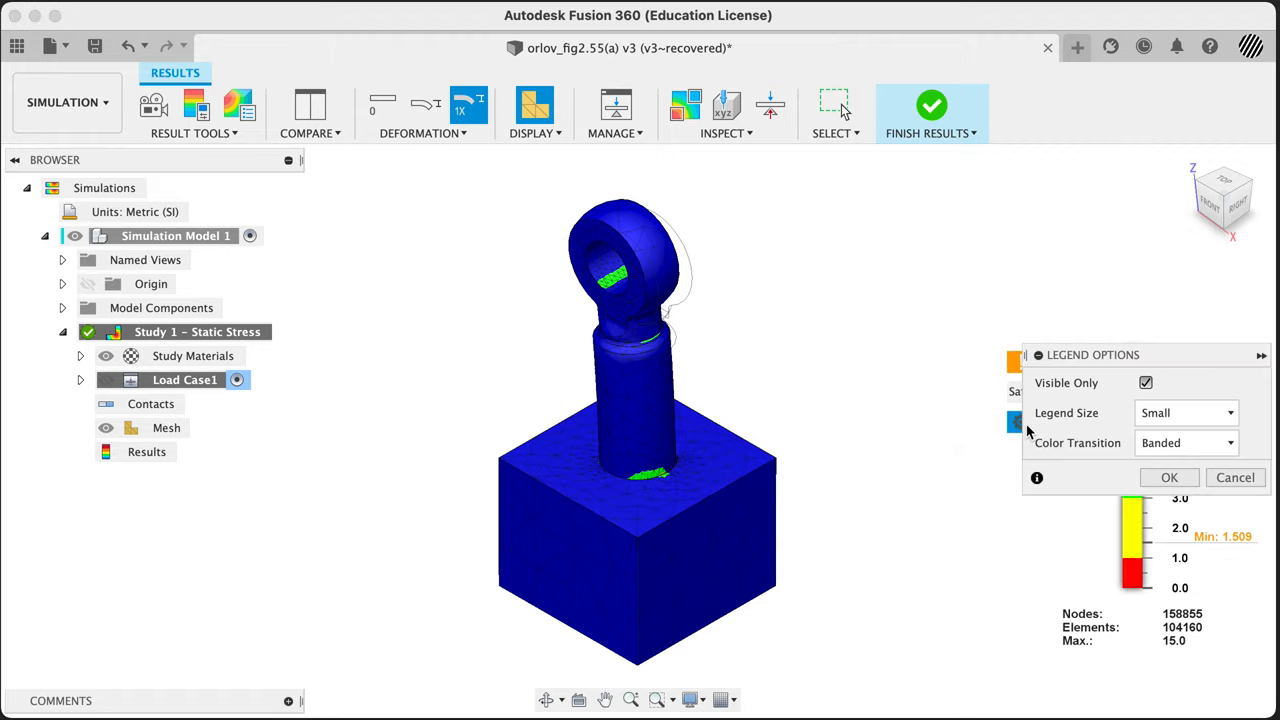
{"action": "left_click", "coordinate": [1184, 442]}
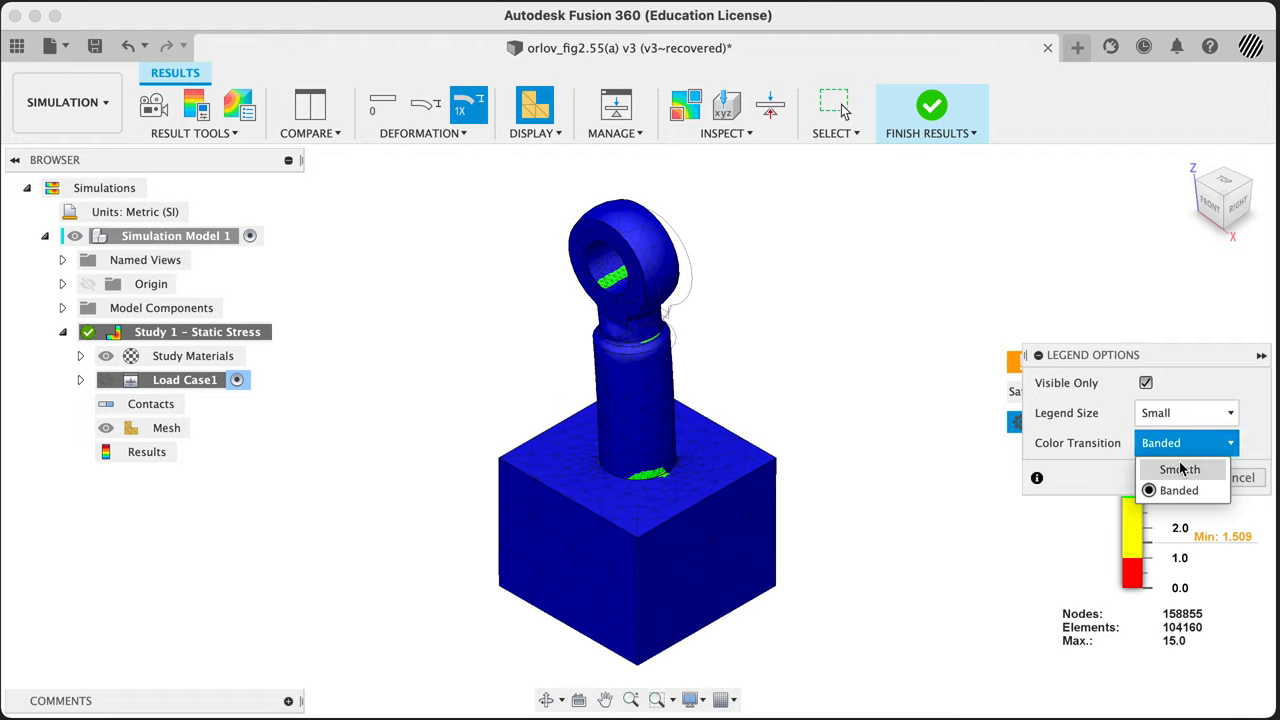
{"action": "left_click", "coordinate": [1180, 468]}
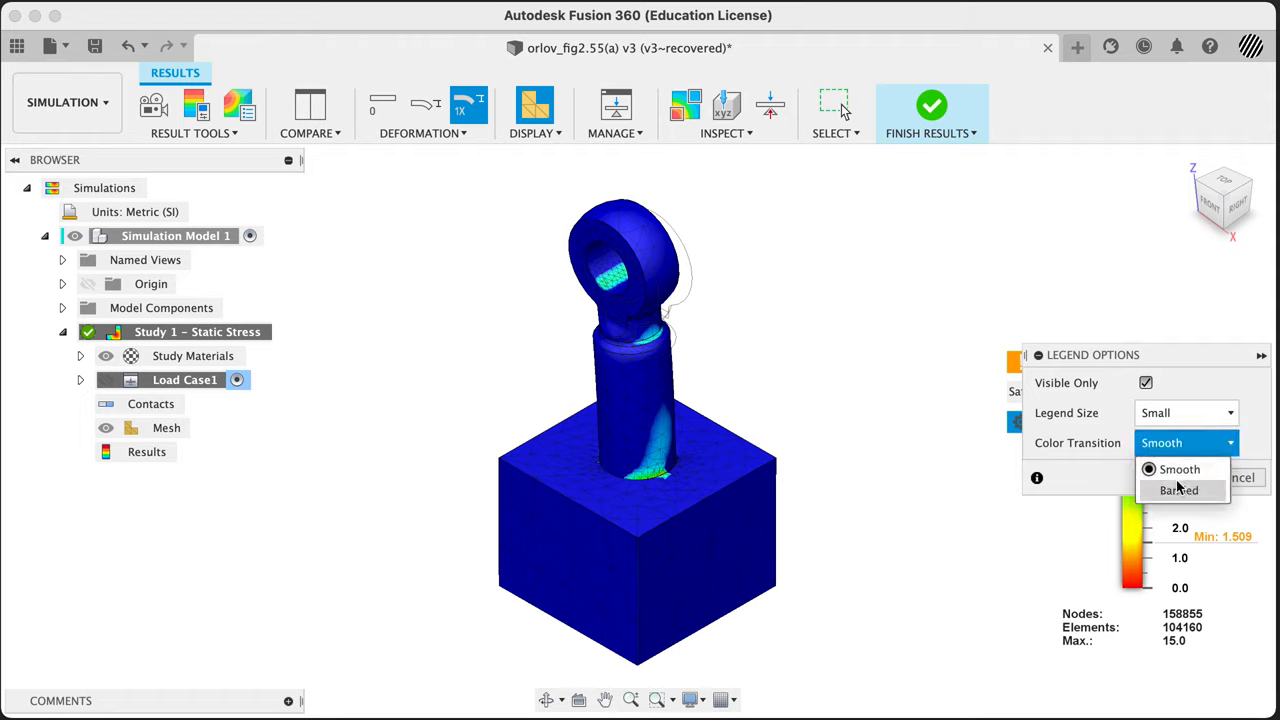
{"action": "left_click", "coordinate": [1178, 490]}
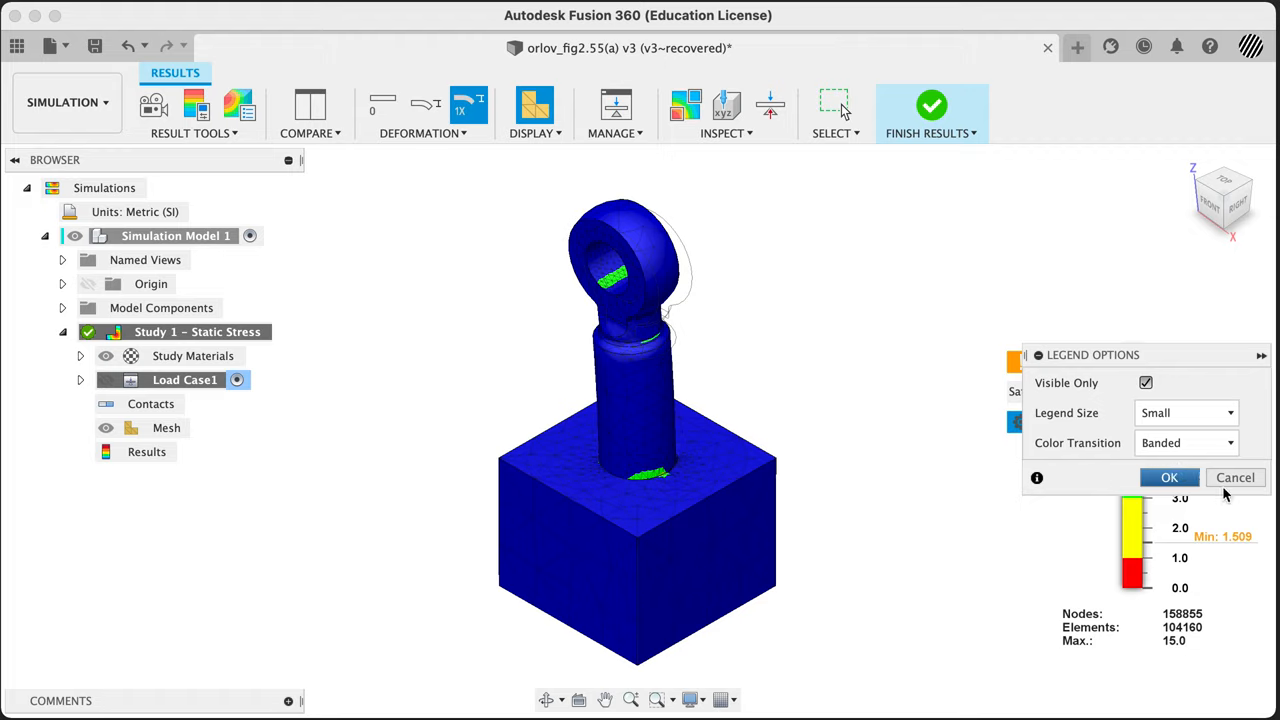
{"action": "left_click", "coordinate": [1168, 476]}
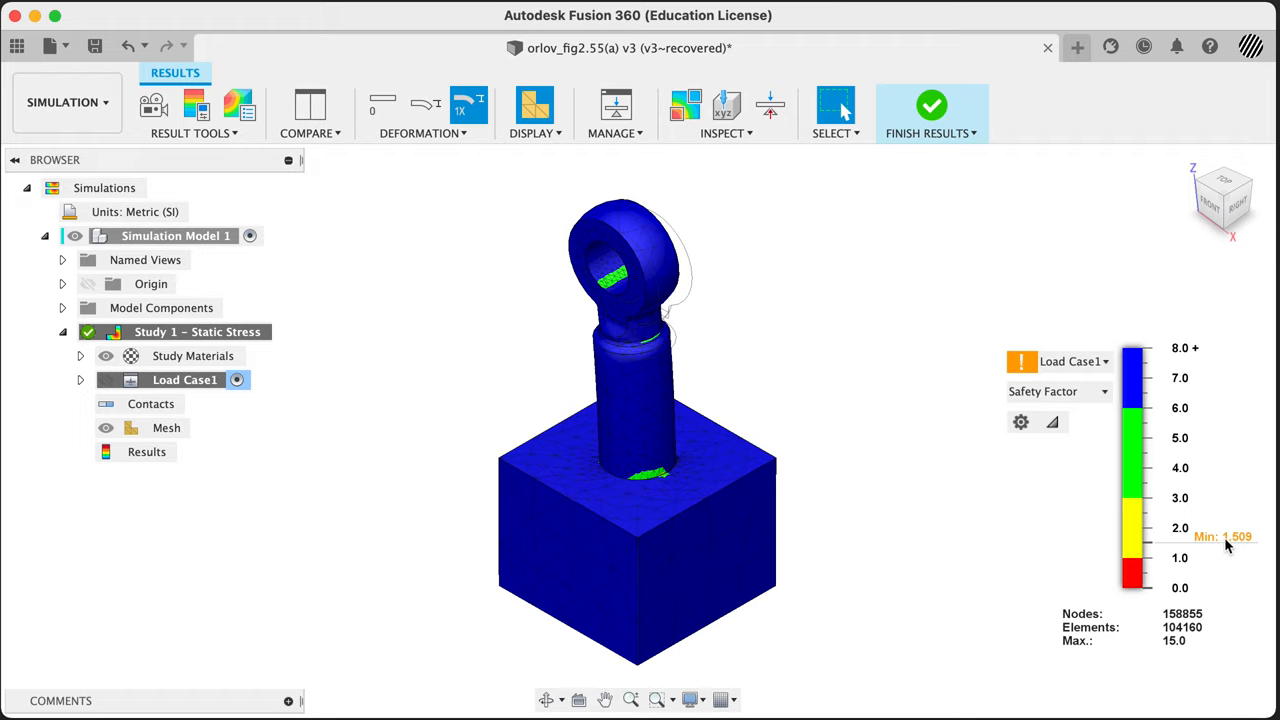
{"action": "mouse_move", "coordinate": [1020, 362]}
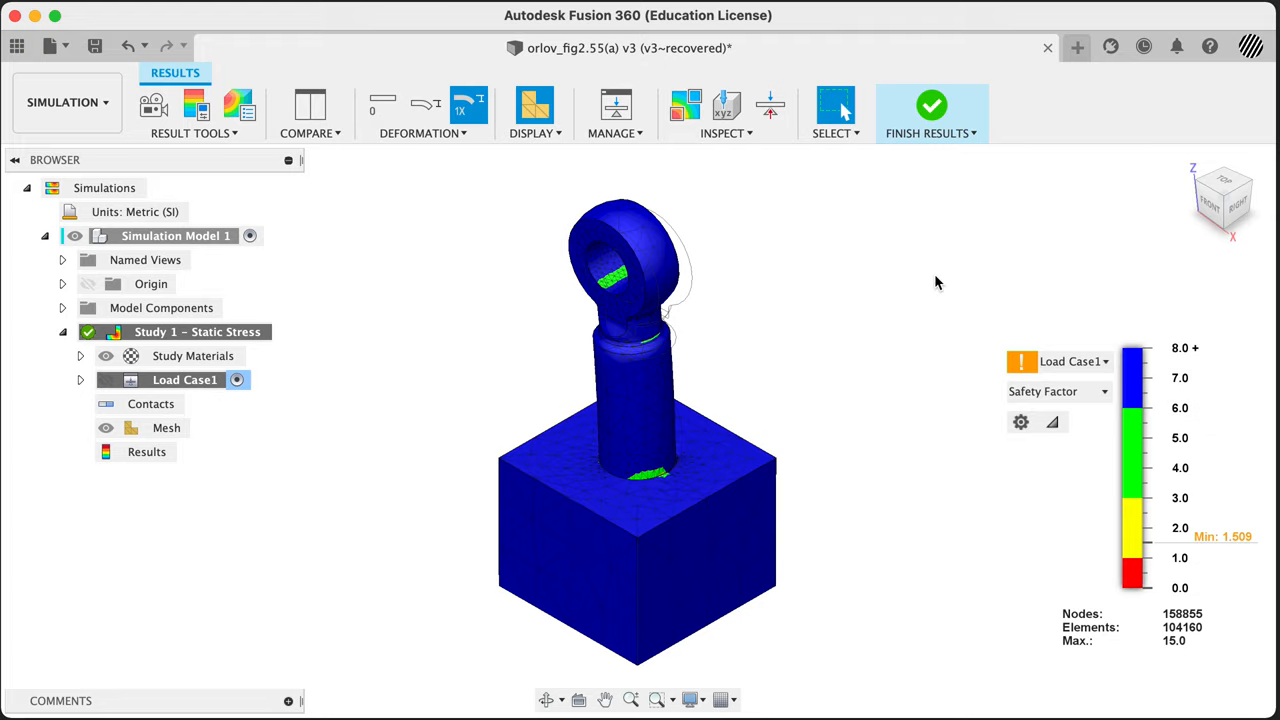
{"action": "mouse_move", "coordinate": [986, 318]}
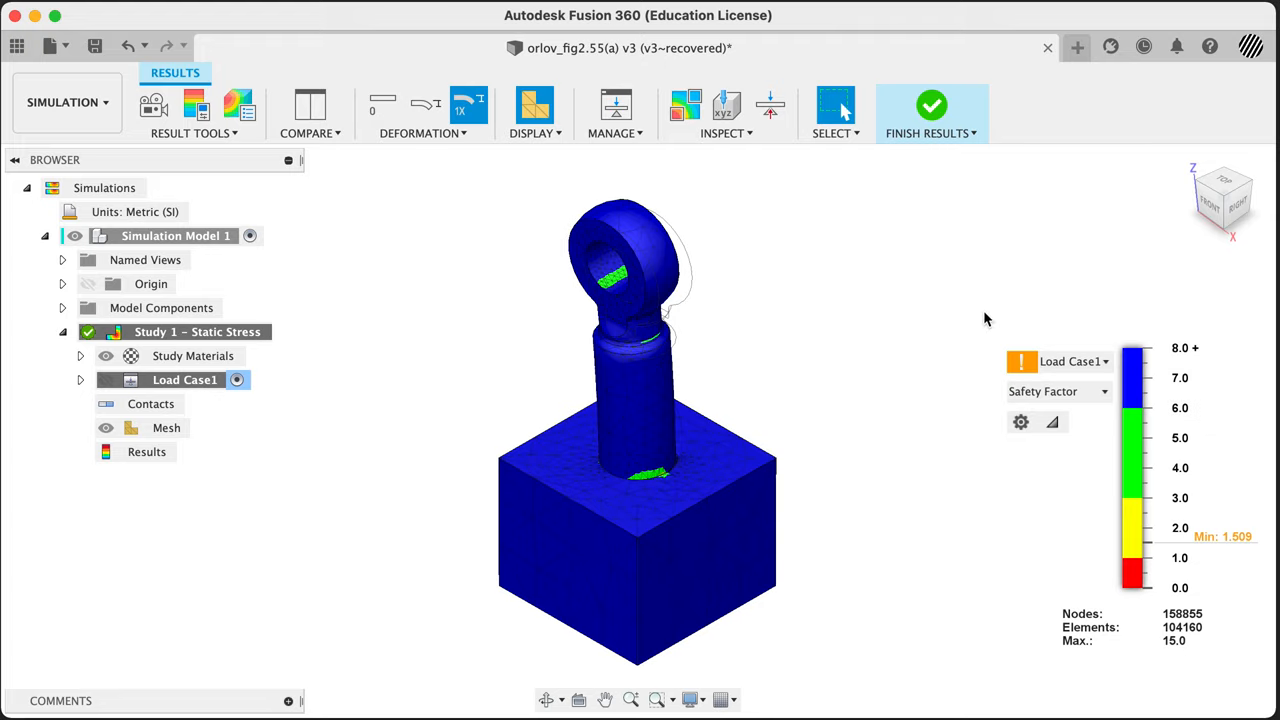
Step: Drag the upper legend threshold down to show only safety factor below about 5.97
{"action": "left_click_drag", "start_coordinate": [1144, 348], "coordinate": [1144, 368]}
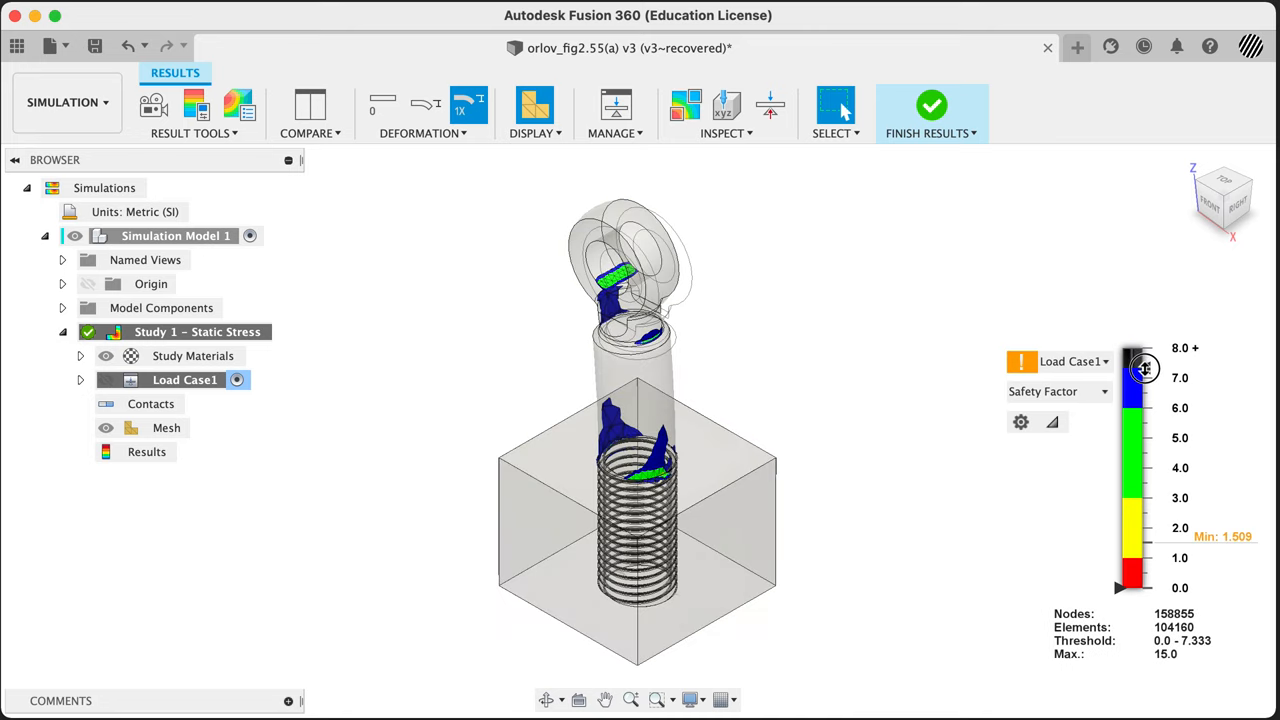
{"action": "left_click_drag", "start_coordinate": [1144, 368], "coordinate": [1144, 420]}
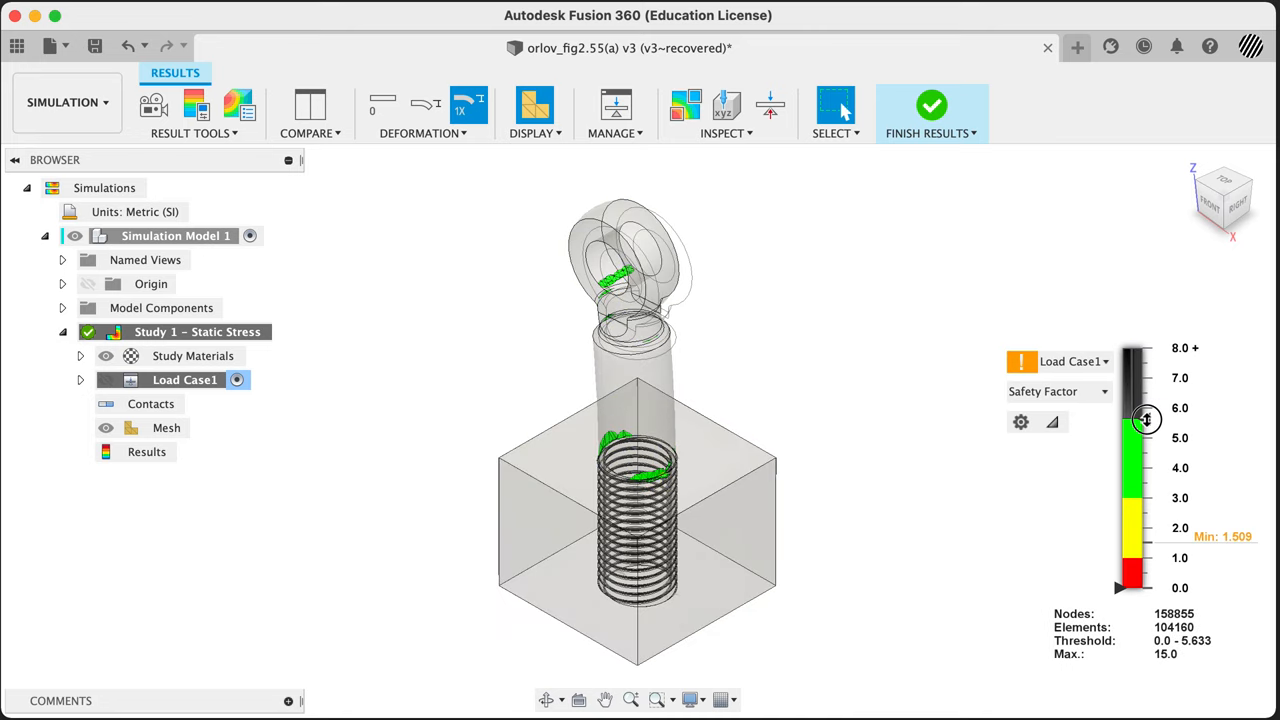
{"action": "left_click_drag", "start_coordinate": [1144, 420], "coordinate": [1150, 400]}
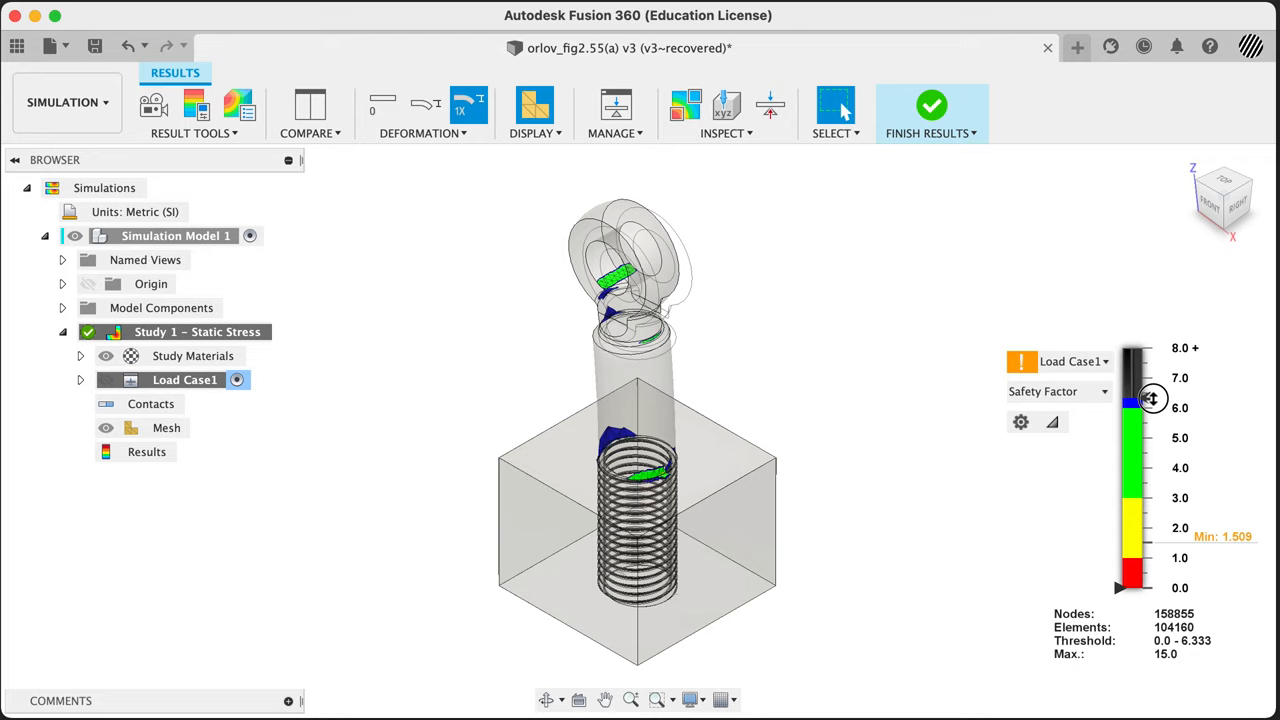
{"action": "left_click_drag", "start_coordinate": [1150, 398], "coordinate": [1150, 408]}
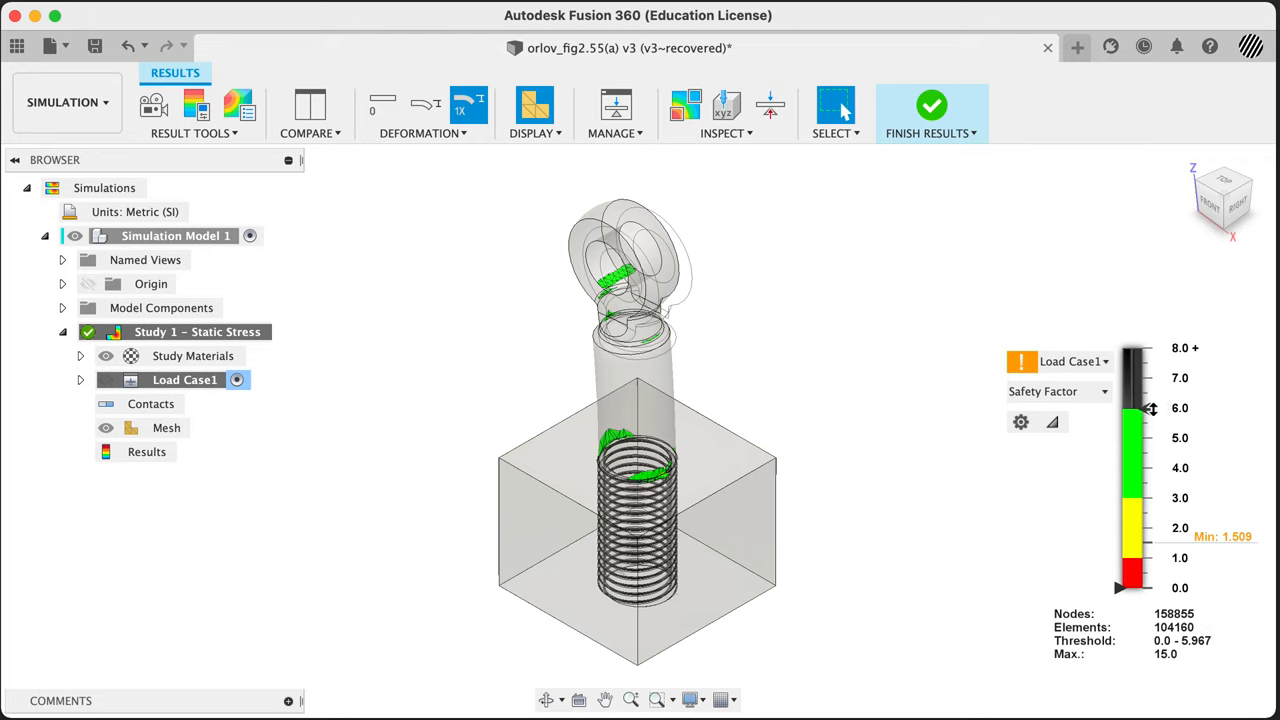
{"action": "mouse_move", "coordinate": [918, 486]}
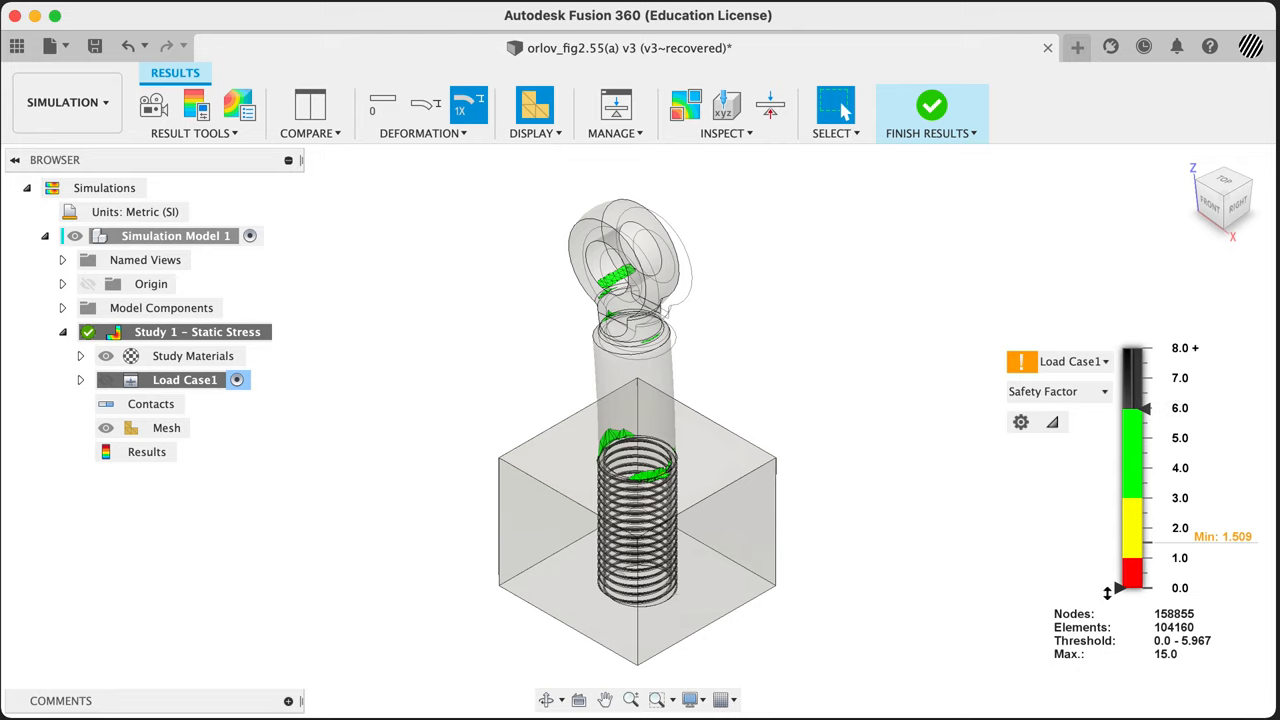
Step: Raise the lower threshold to hide low safety factor regions, then reset it to 0
{"action": "left_click_drag", "start_coordinate": [1108, 590], "coordinate": [1112, 546]}
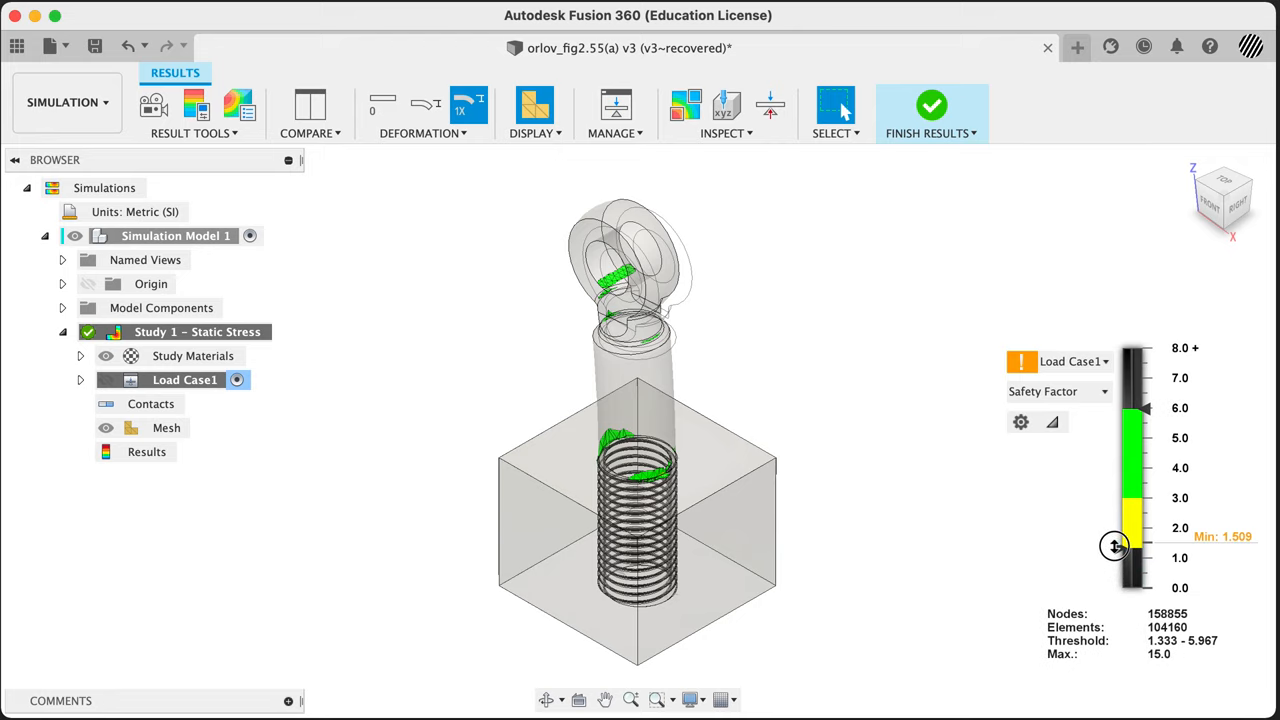
{"action": "left_click_drag", "start_coordinate": [1114, 544], "coordinate": [1116, 464]}
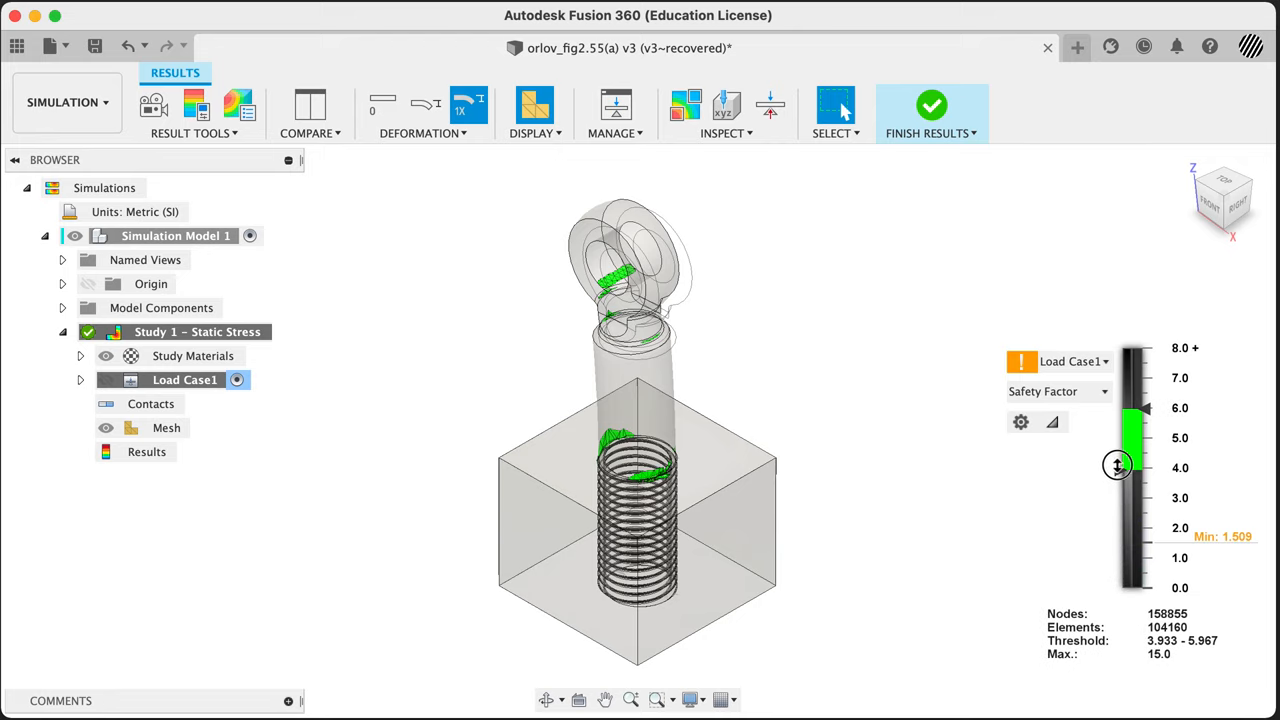
{"action": "left_click_drag", "start_coordinate": [1116, 466], "coordinate": [1112, 518]}
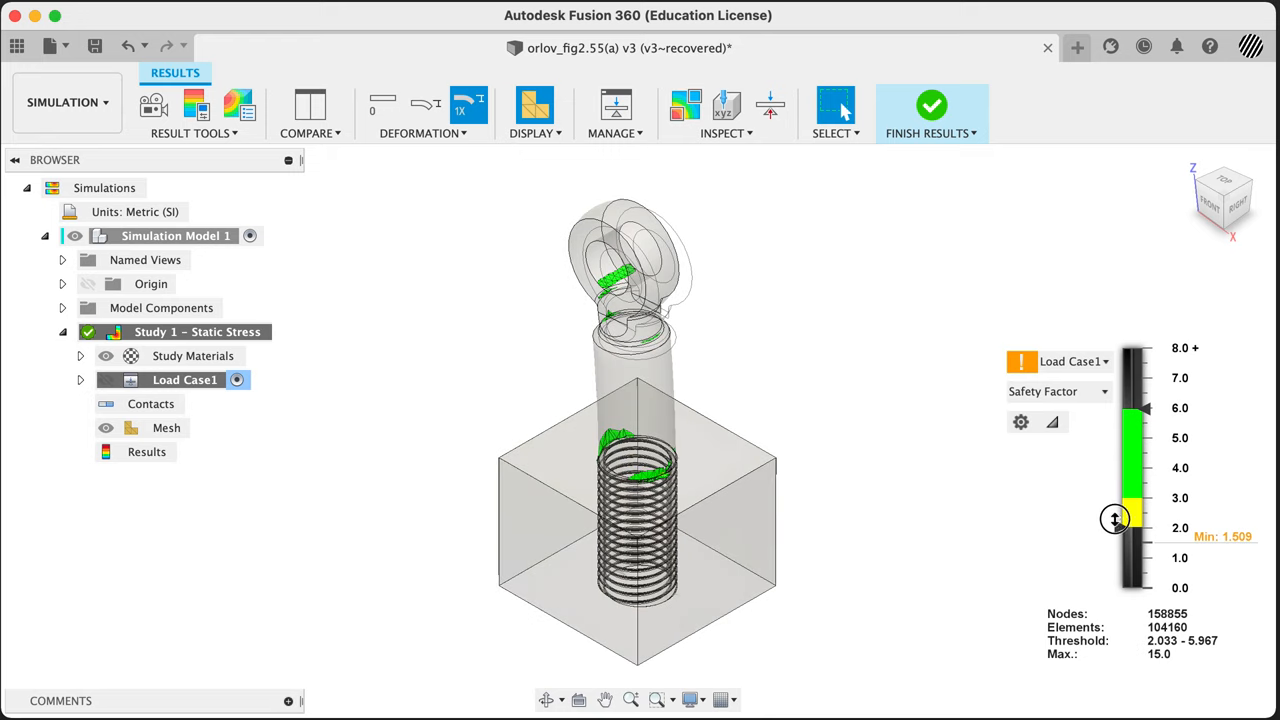
{"action": "left_click_drag", "start_coordinate": [1112, 518], "coordinate": [1096, 596]}
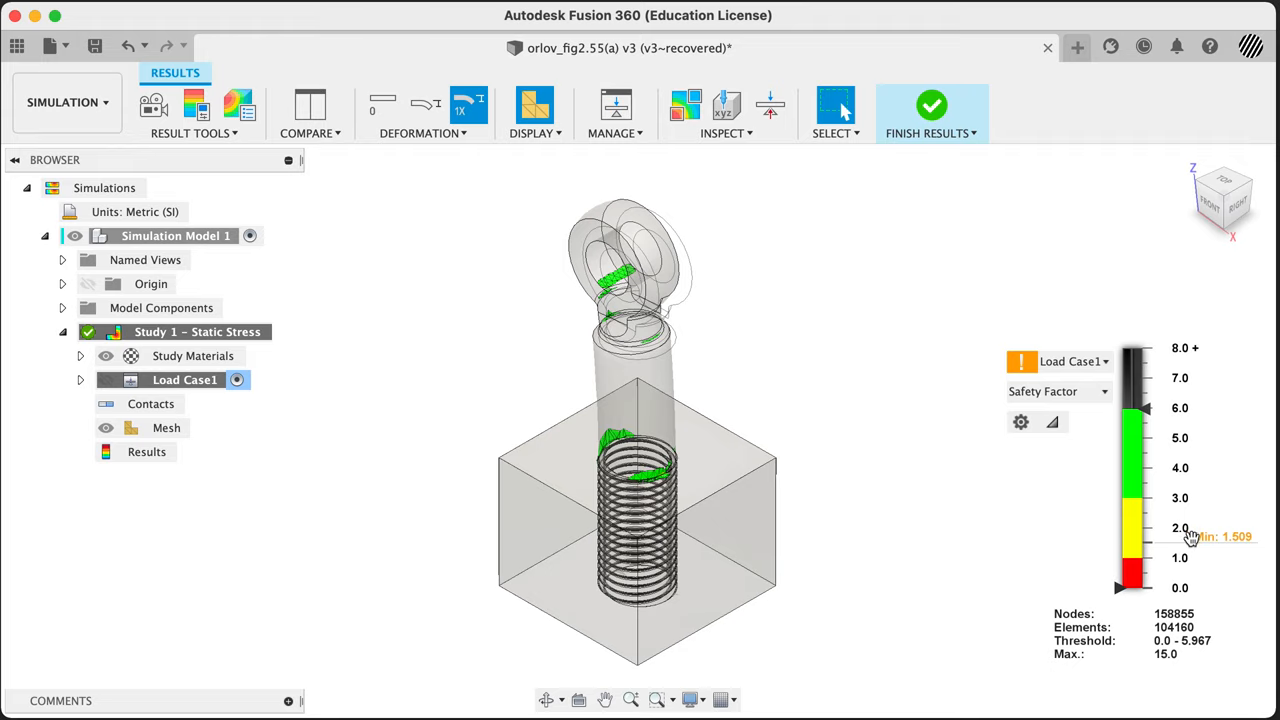
{"action": "mouse_move", "coordinate": [726, 104]}
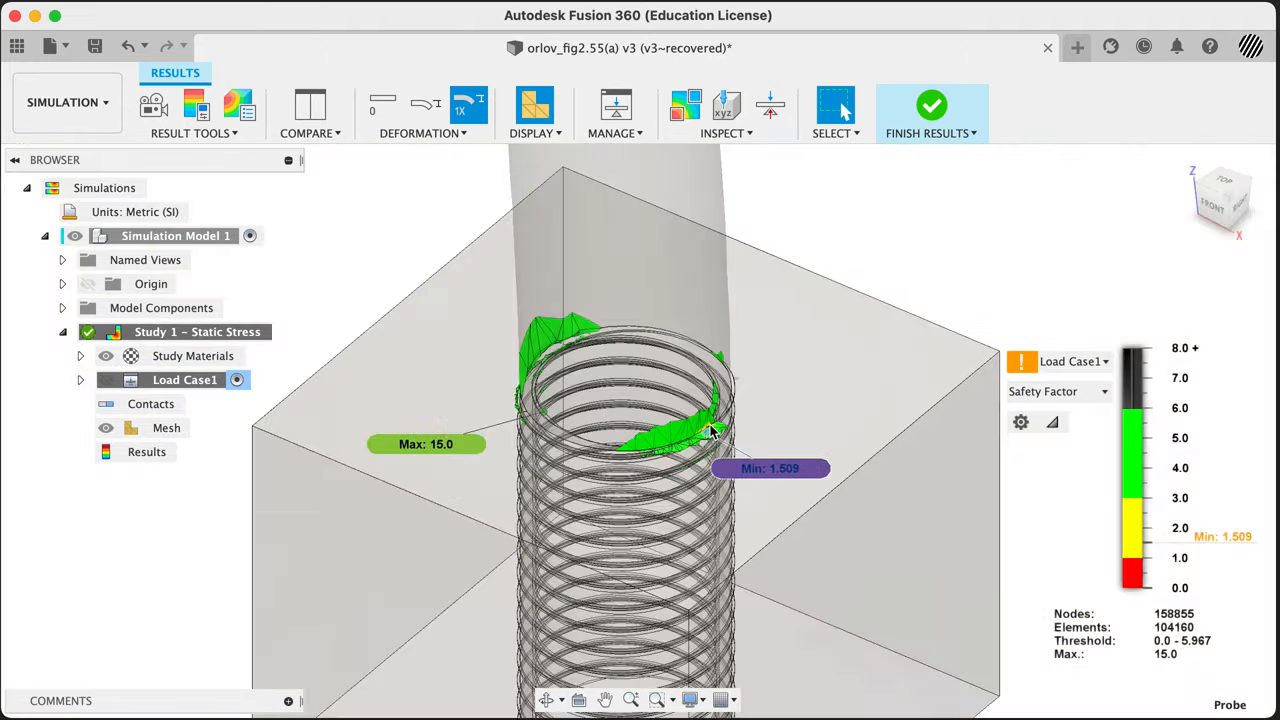
{"action": "mouse_move", "coordinate": [740, 424]}
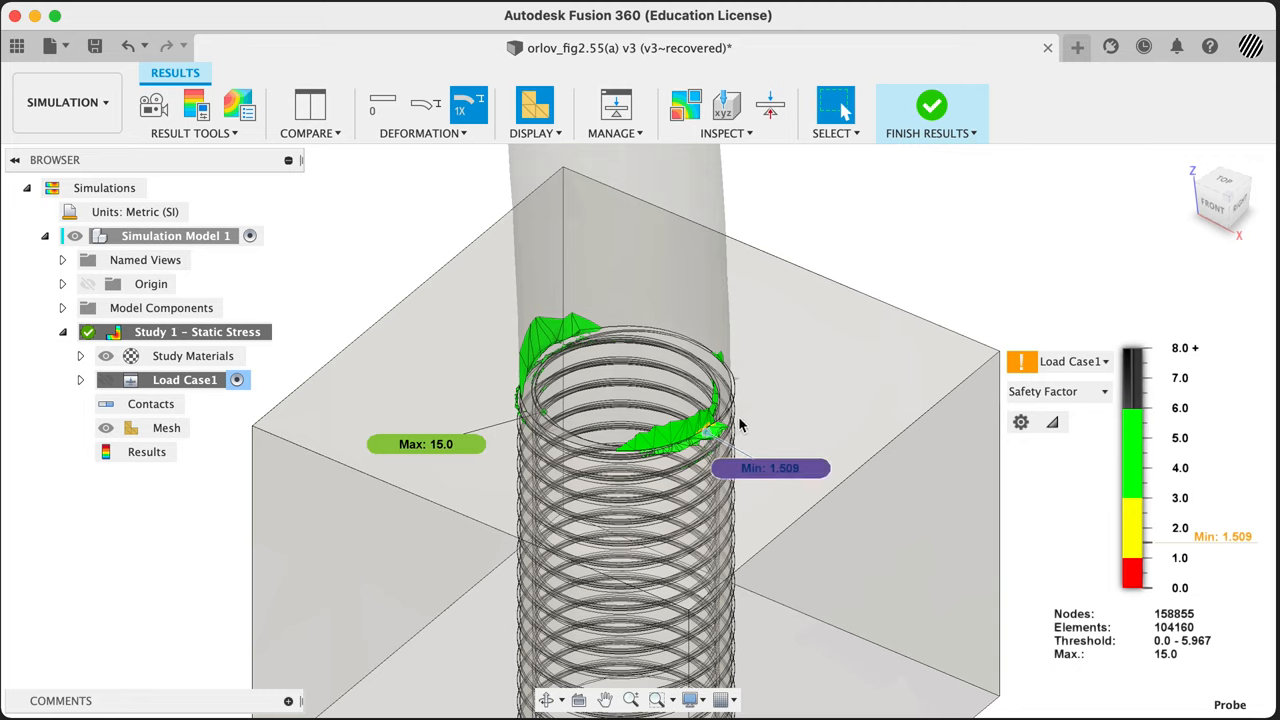
{"action": "mouse_move", "coordinate": [710, 430]}
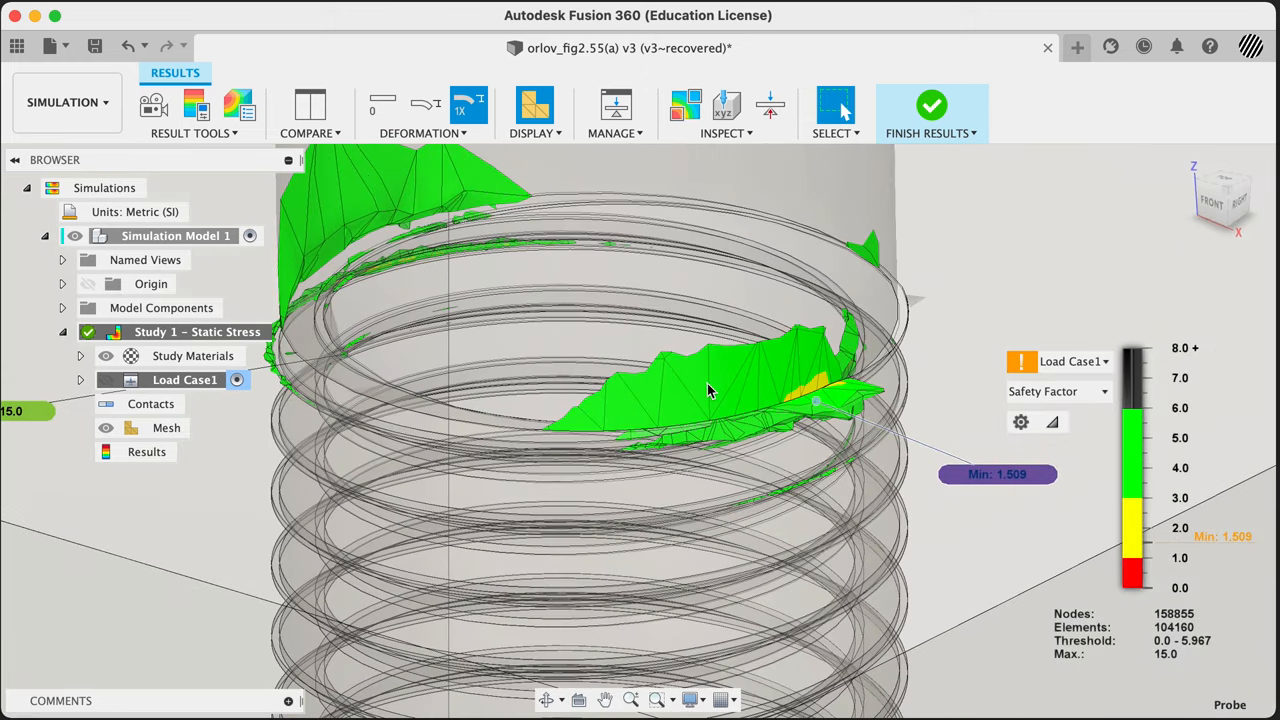
{"action": "mouse_move", "coordinate": [750, 420]}
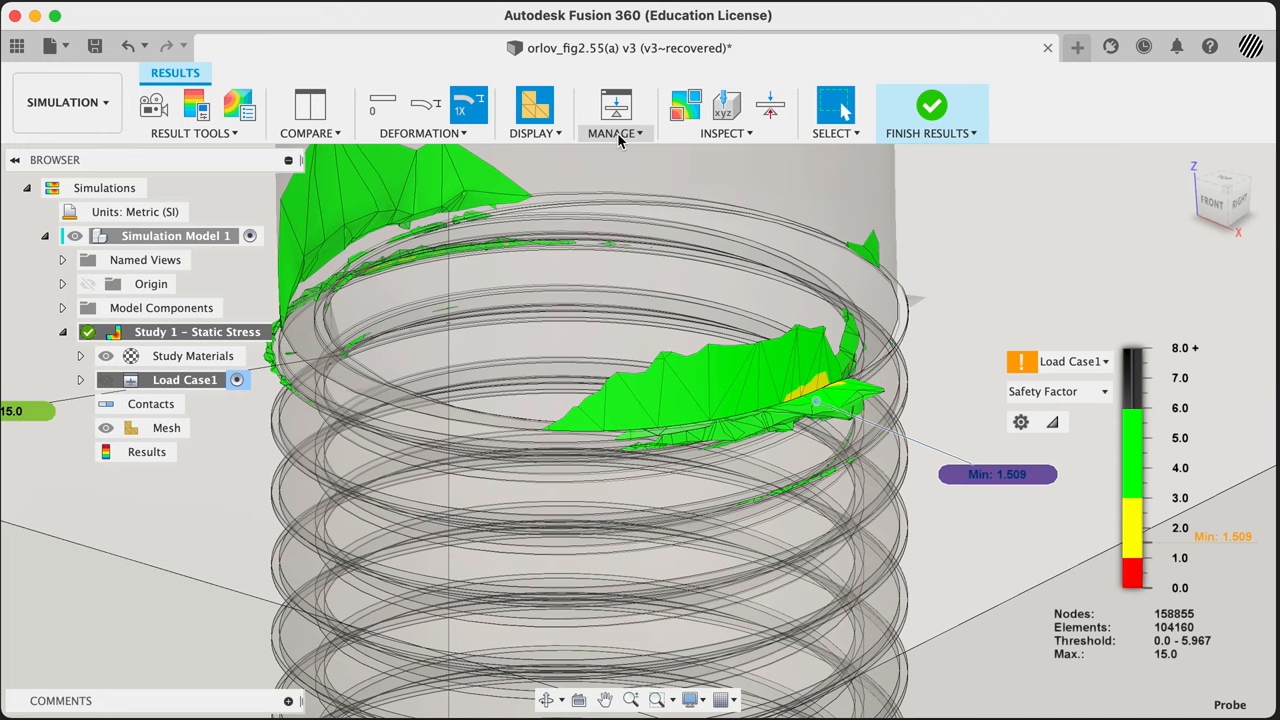
Step: Hide the Min/Max safety factor labels via the Inspect menu
{"action": "left_click", "coordinate": [724, 112]}
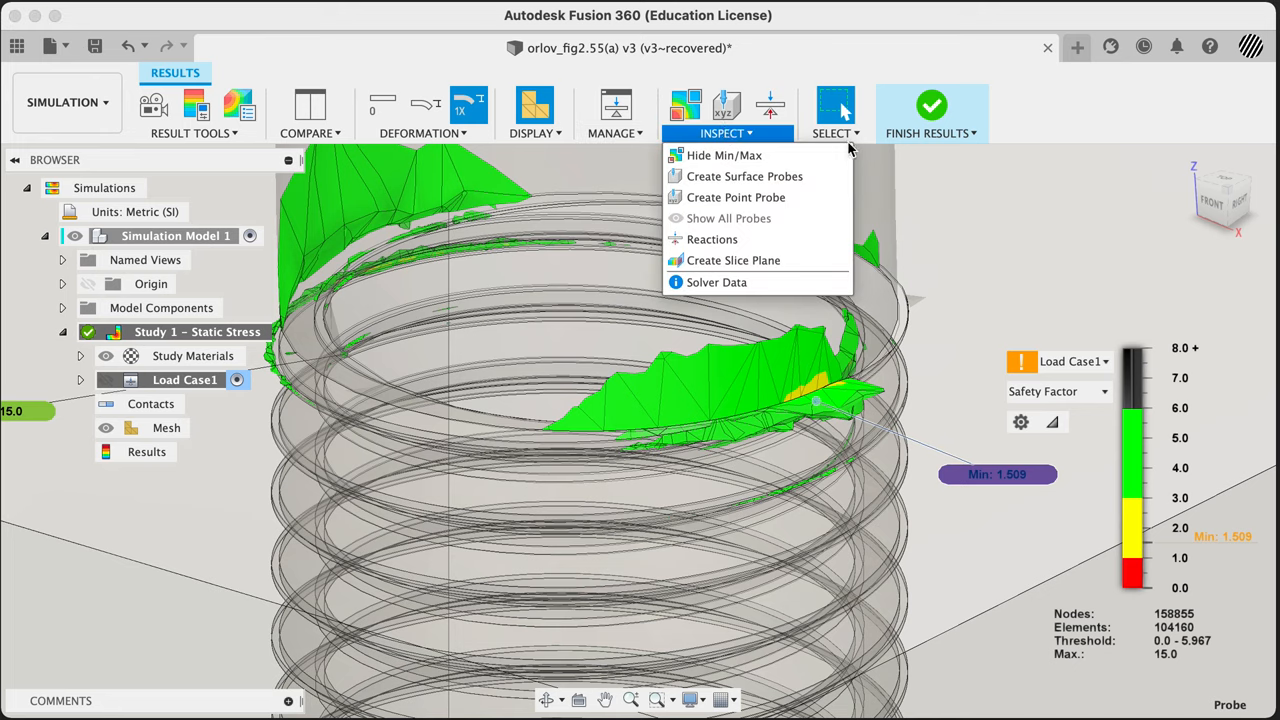
{"action": "left_click", "coordinate": [192, 132]}
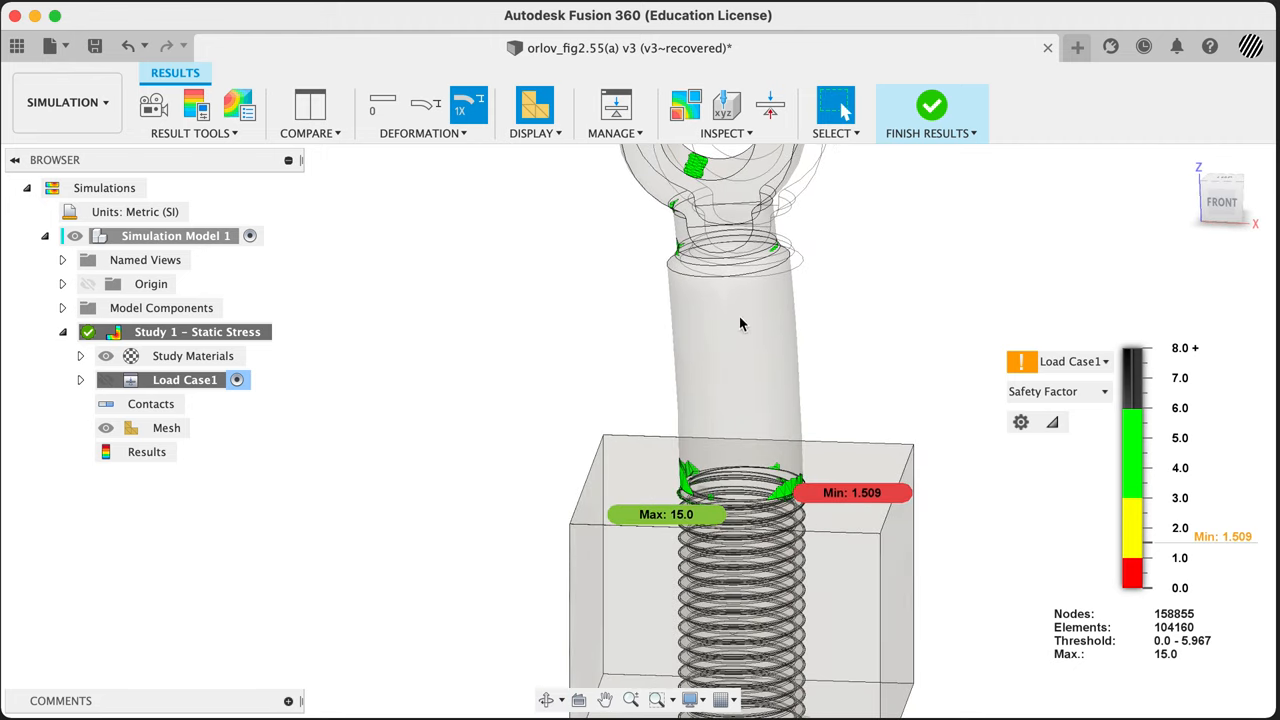
{"action": "mouse_move", "coordinate": [798, 230]}
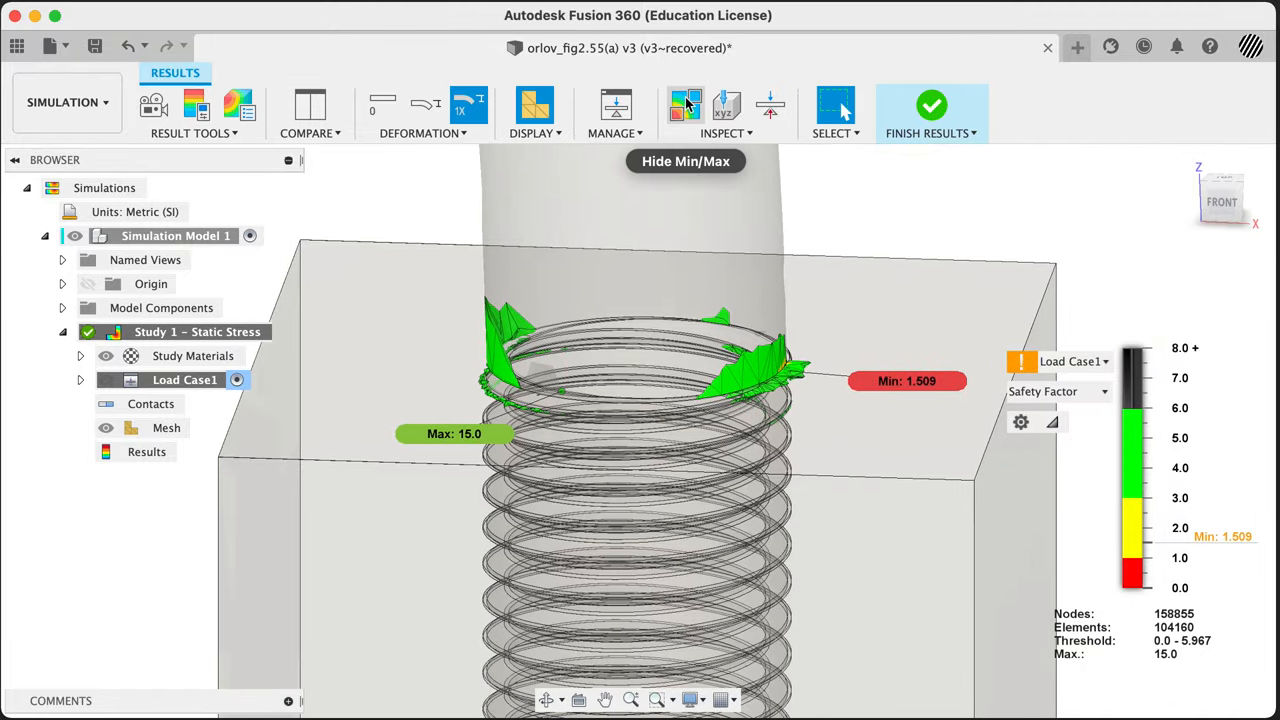
{"action": "mouse_move", "coordinate": [688, 110]}
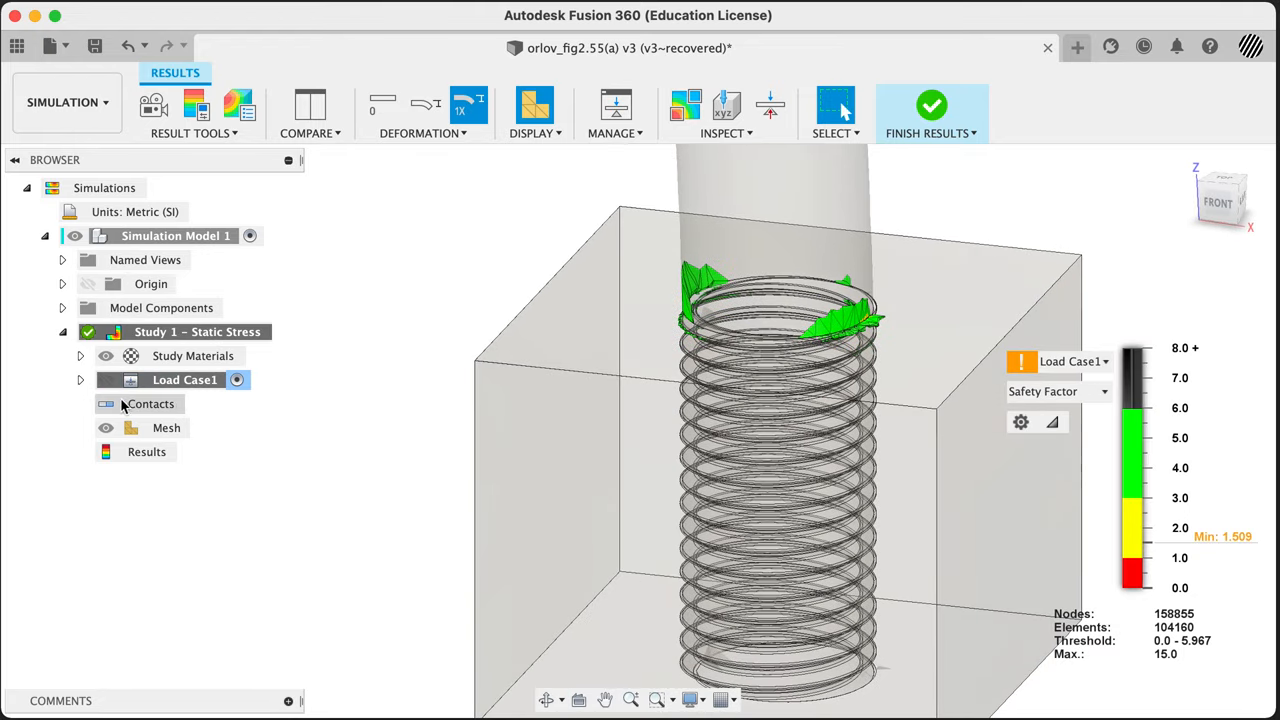
Step: Hide plate:1 and set the legend colour transition to Smooth
{"action": "left_click", "coordinate": [64, 308]}
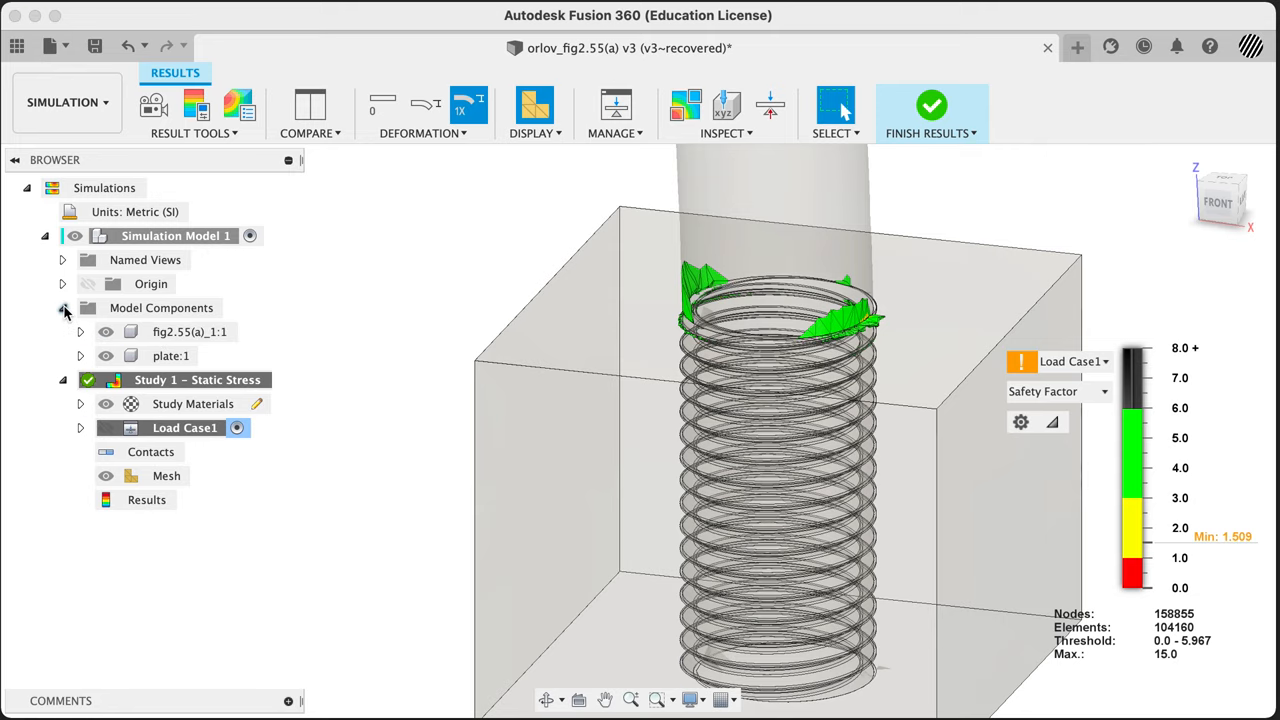
{"action": "left_click", "coordinate": [106, 356]}
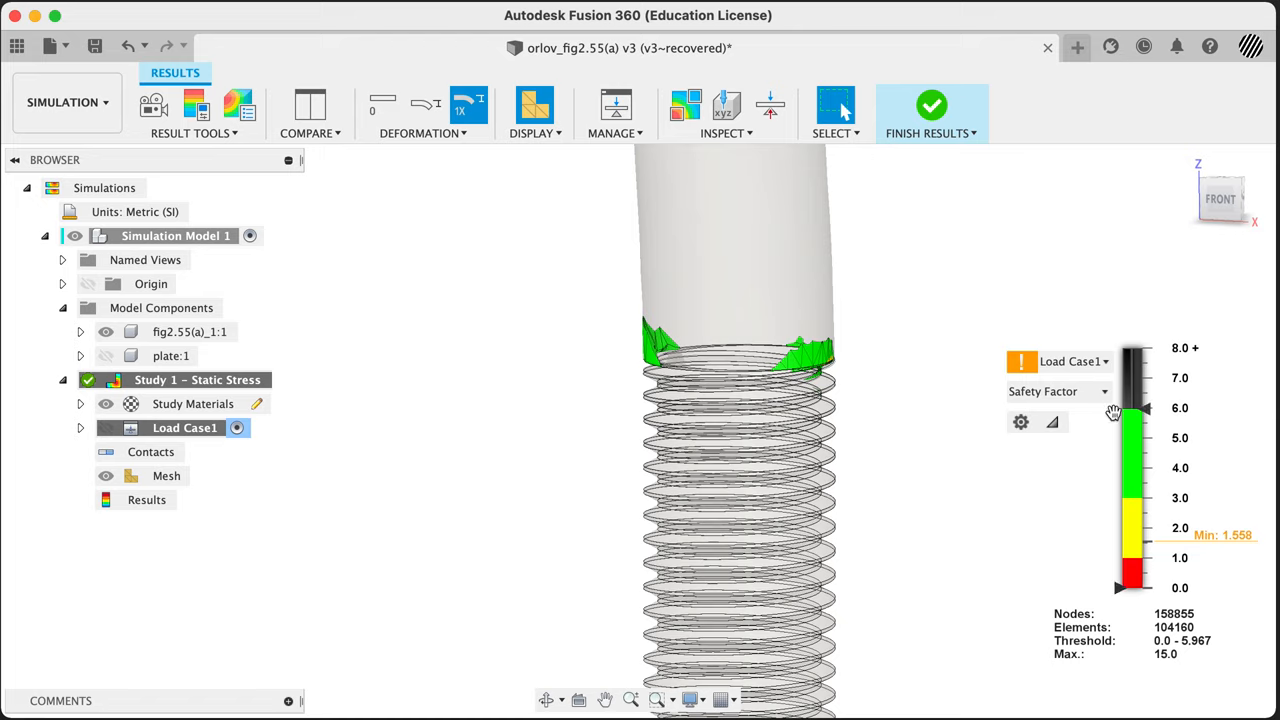
{"action": "left_click", "coordinate": [1020, 420]}
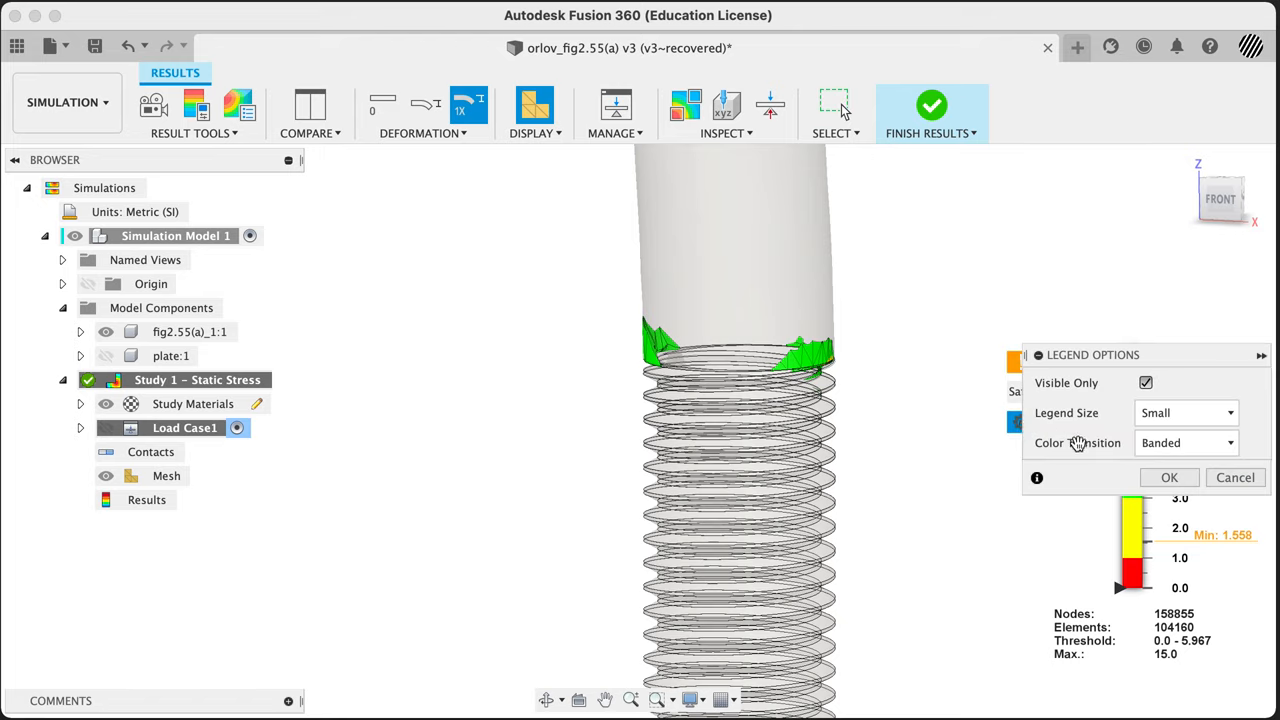
{"action": "left_click", "coordinate": [1184, 442]}
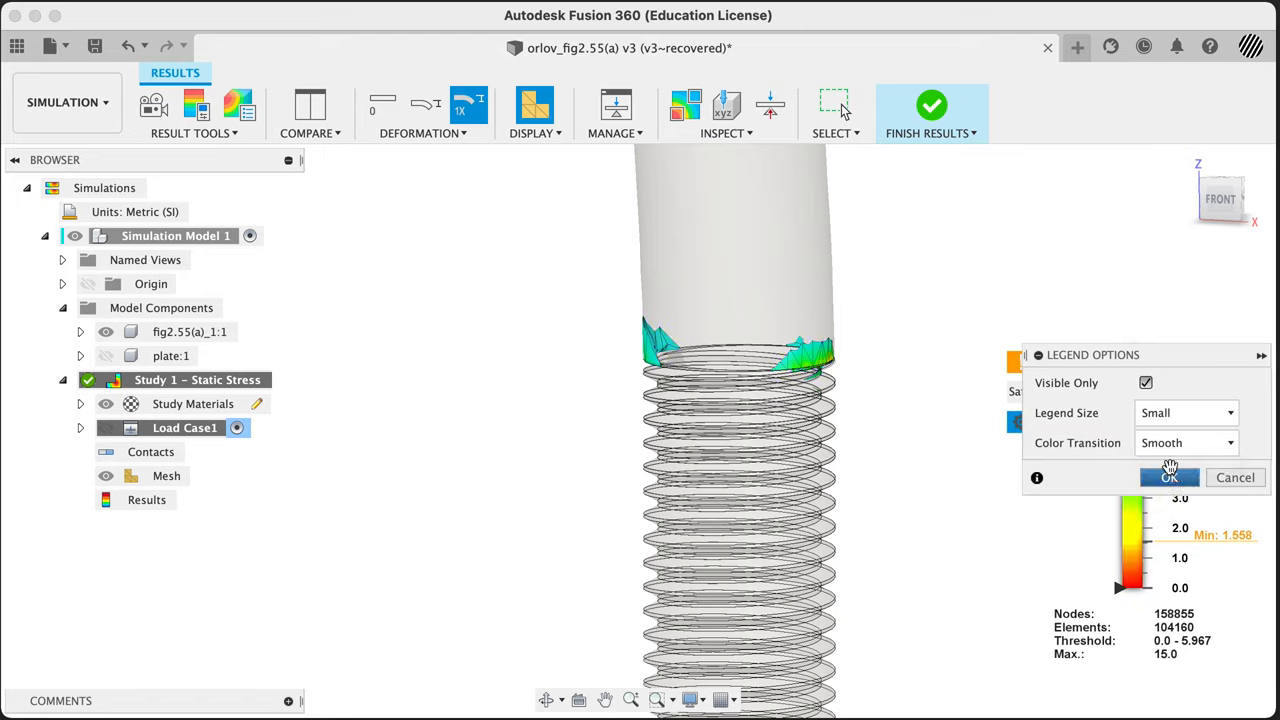
{"action": "left_click", "coordinate": [1168, 476]}
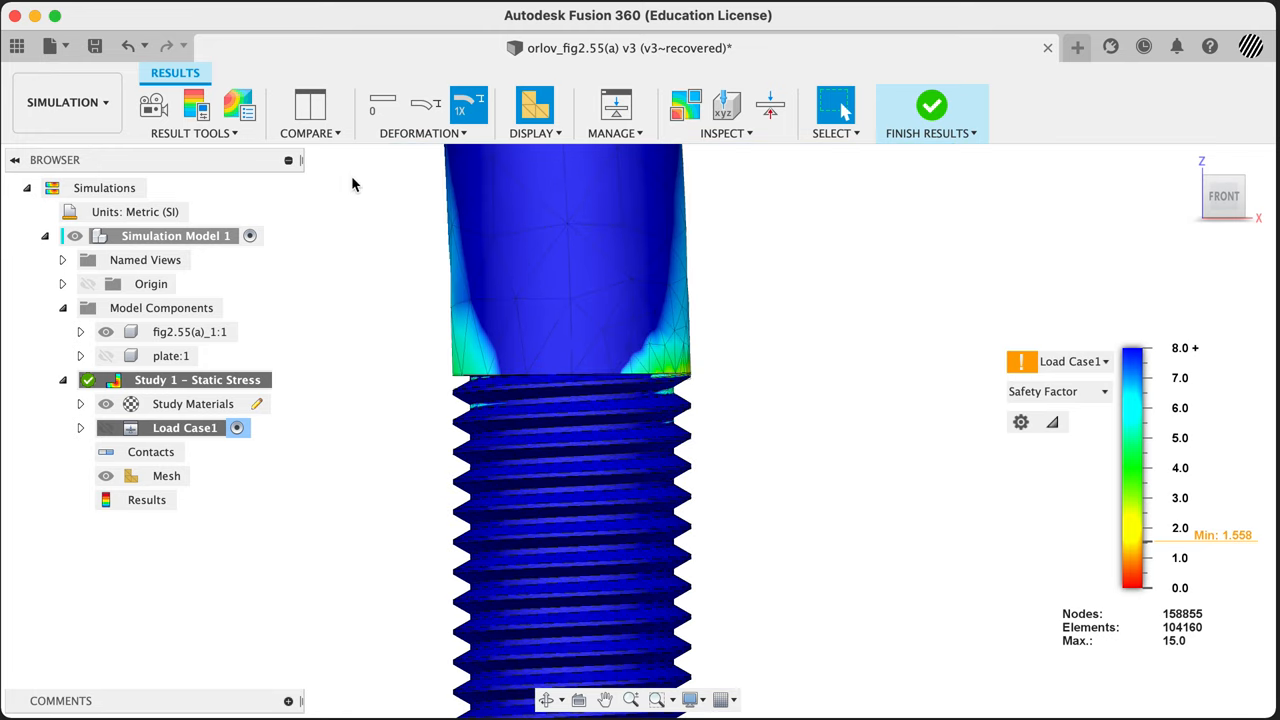
Step: Set the deformation animation to Fastest speed, 30 steps, two-way, and play it
{"action": "left_click", "coordinate": [152, 104]}
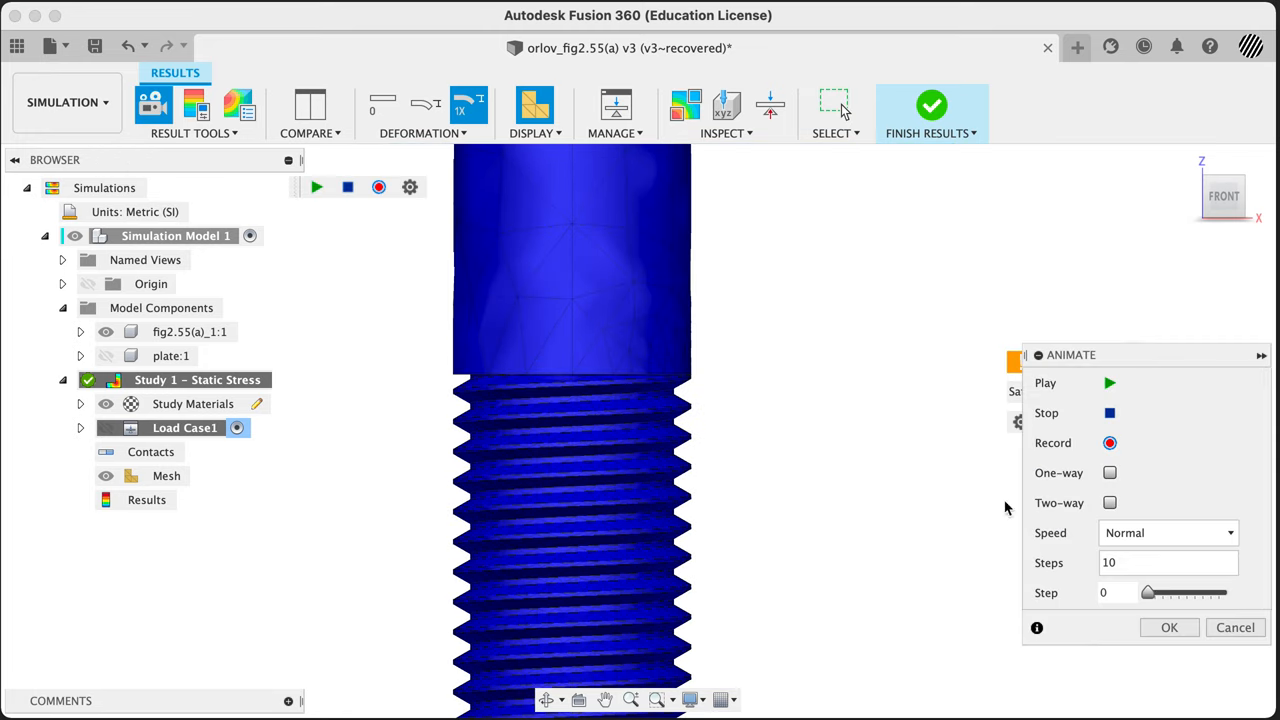
{"action": "left_click", "coordinate": [1168, 532]}
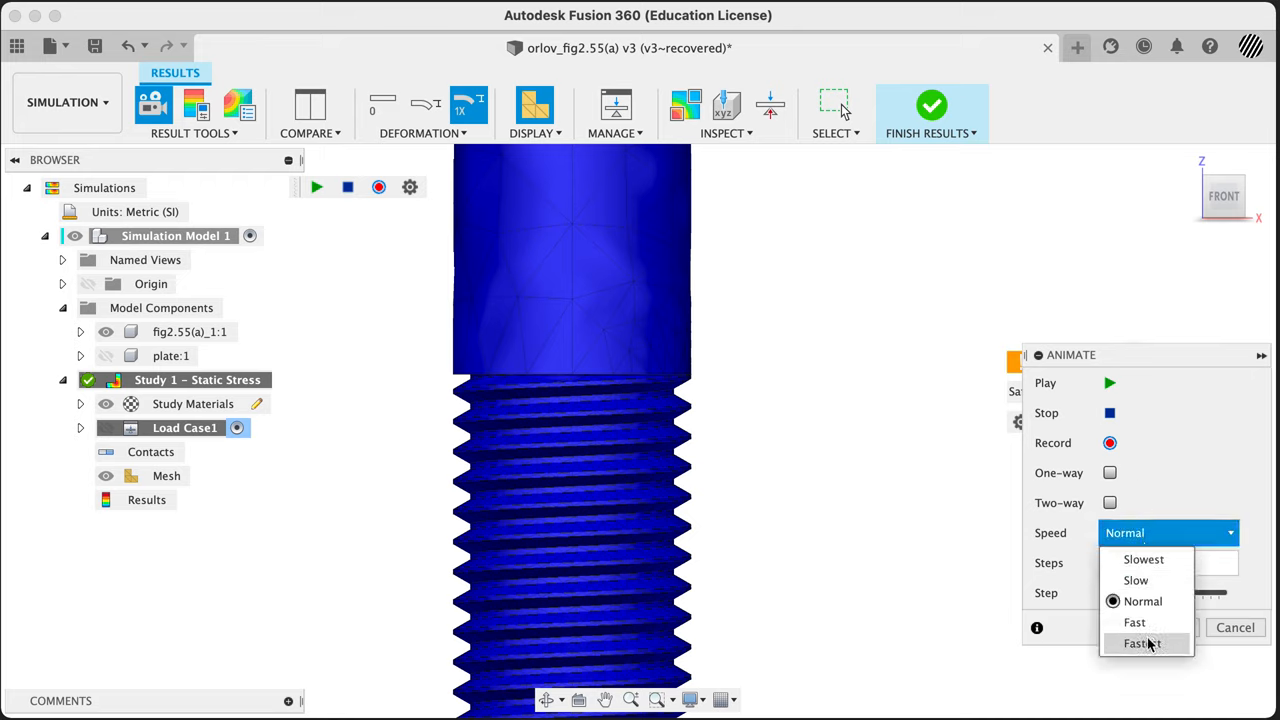
{"action": "left_click", "coordinate": [1144, 644]}
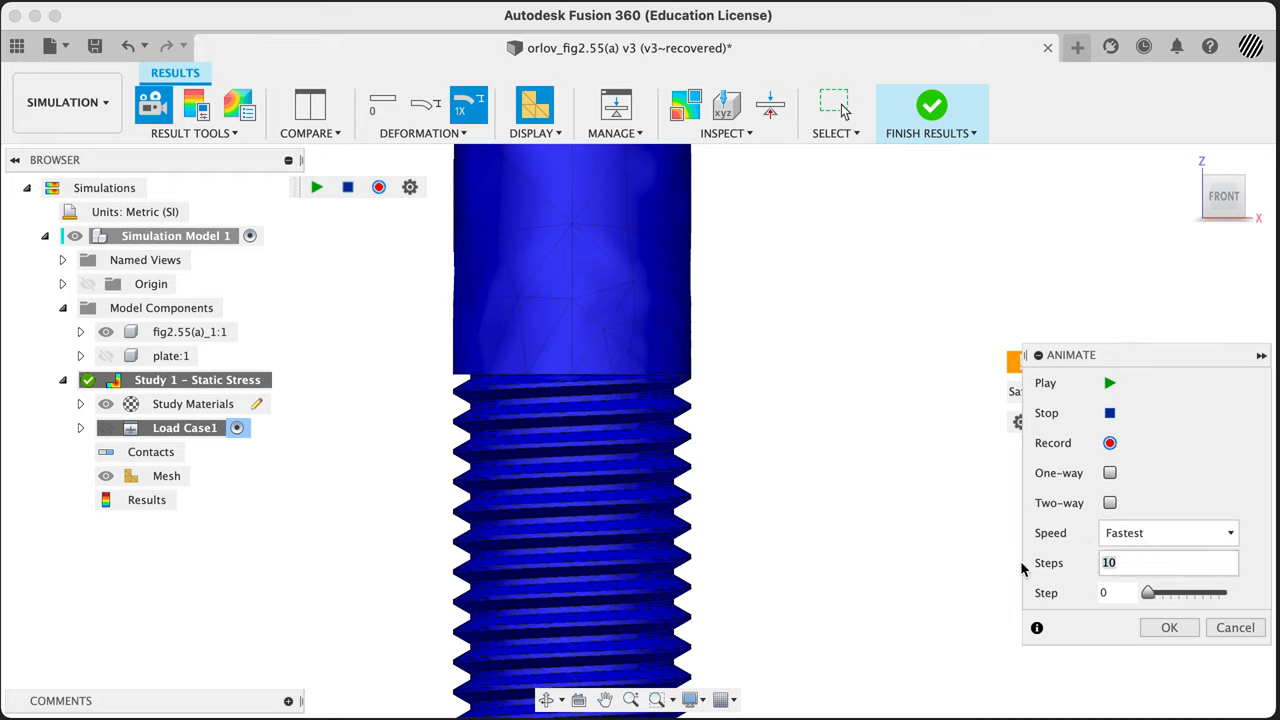
{"action": "left_click", "coordinate": [1108, 502]}
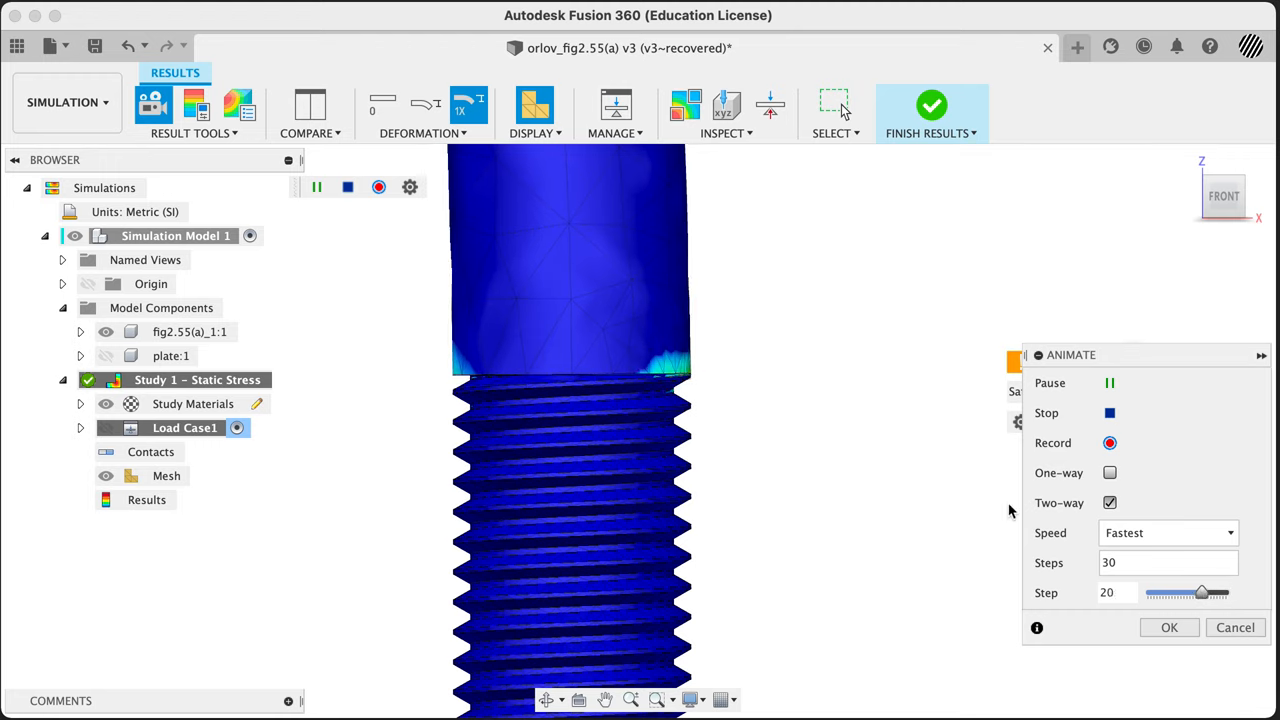
Step: Scrub the animation step slider back and forth and pause on a deformed step
{"action": "left_click_drag", "start_coordinate": [1200, 592], "coordinate": [1150, 592]}
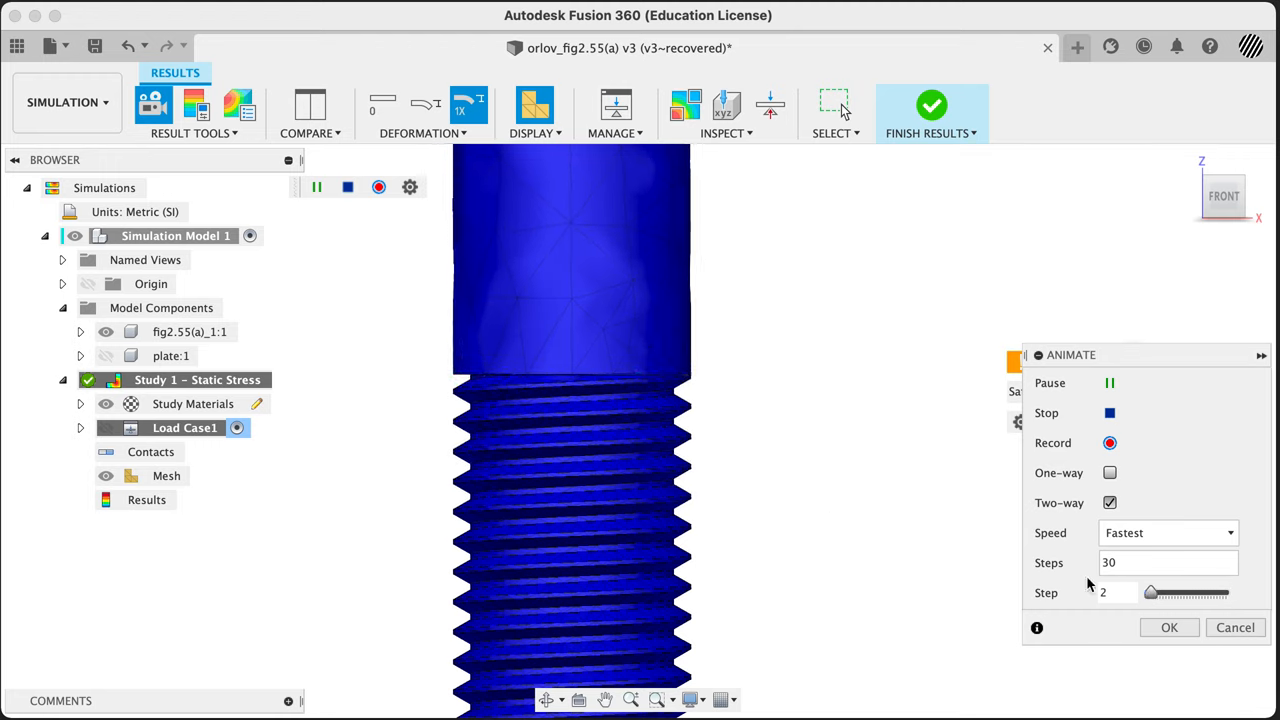
{"action": "left_click", "coordinate": [1110, 384]}
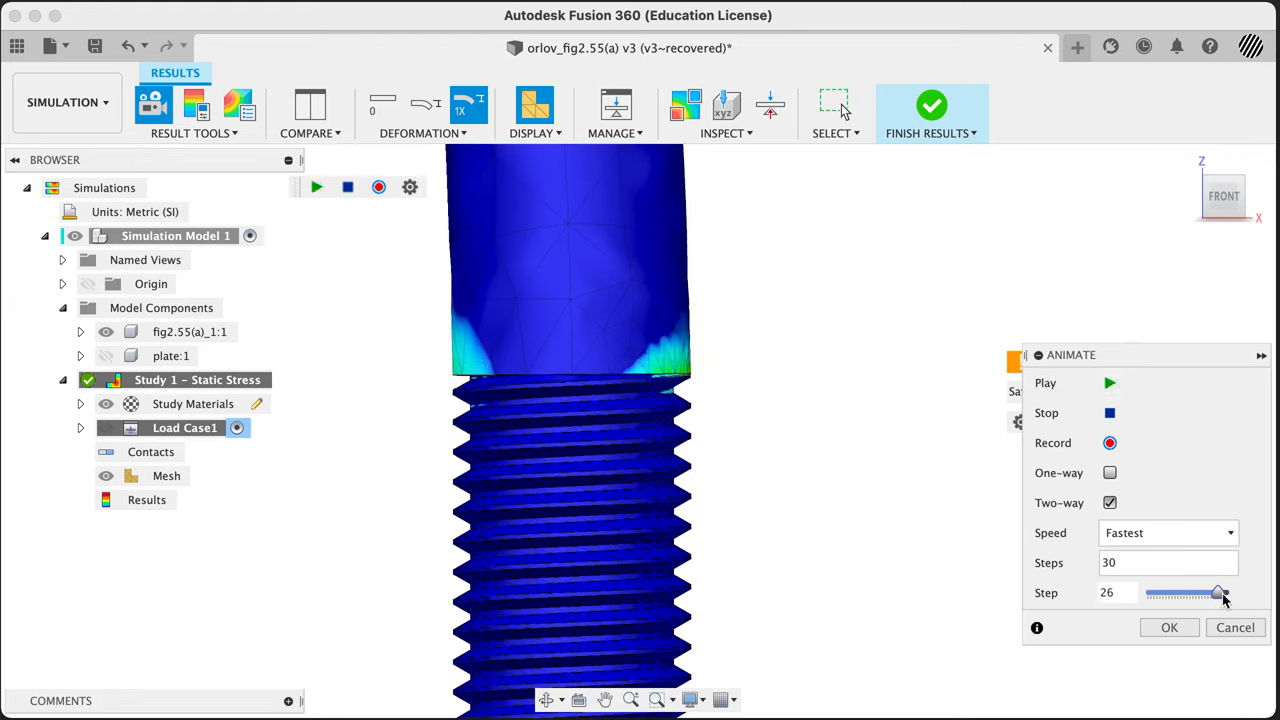
{"action": "left_click_drag", "start_coordinate": [1218, 592], "coordinate": [1216, 592]}
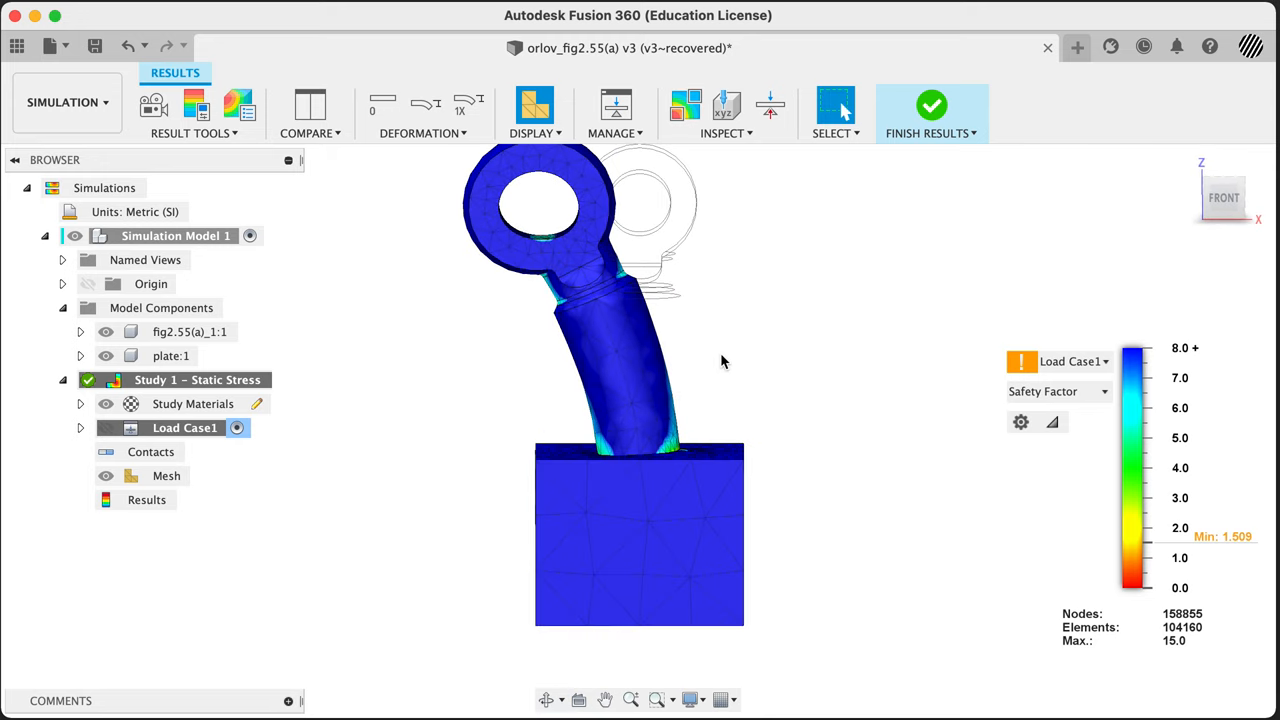
Step: Return the deformation scale to actual, leaving the result tools list showing
{"action": "left_click", "coordinate": [420, 132]}
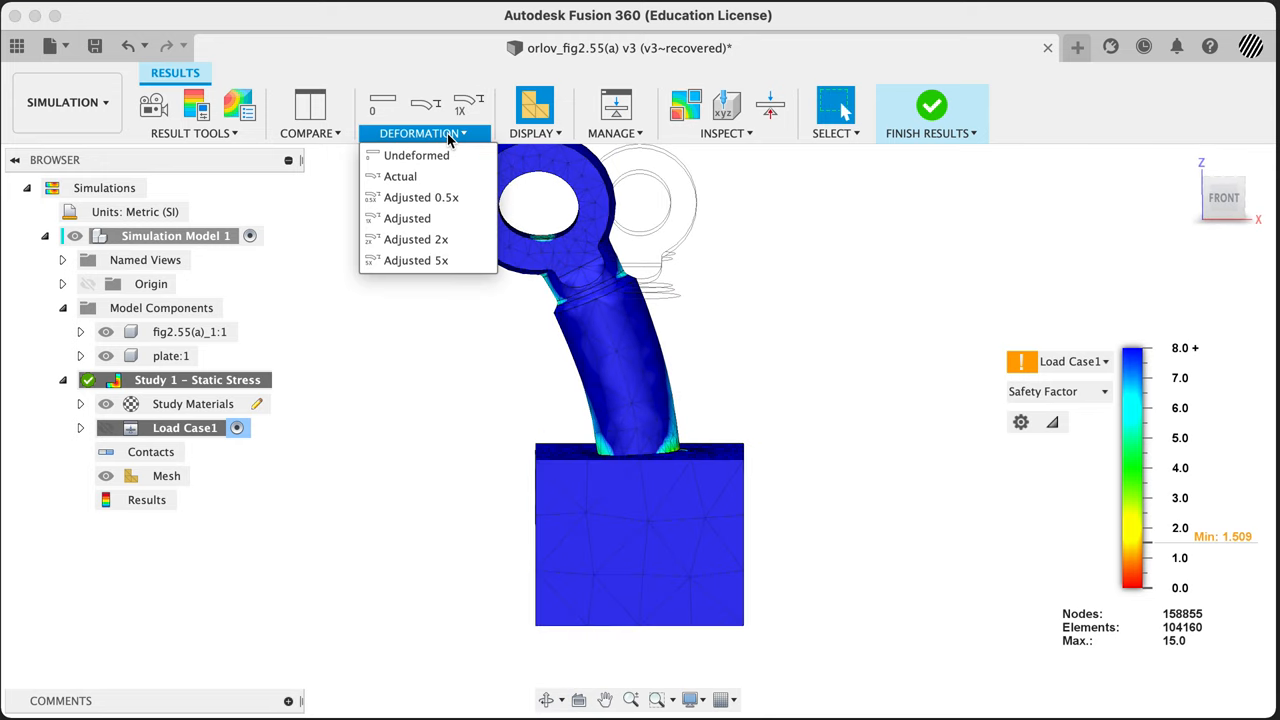
{"action": "mouse_move", "coordinate": [416, 260]}
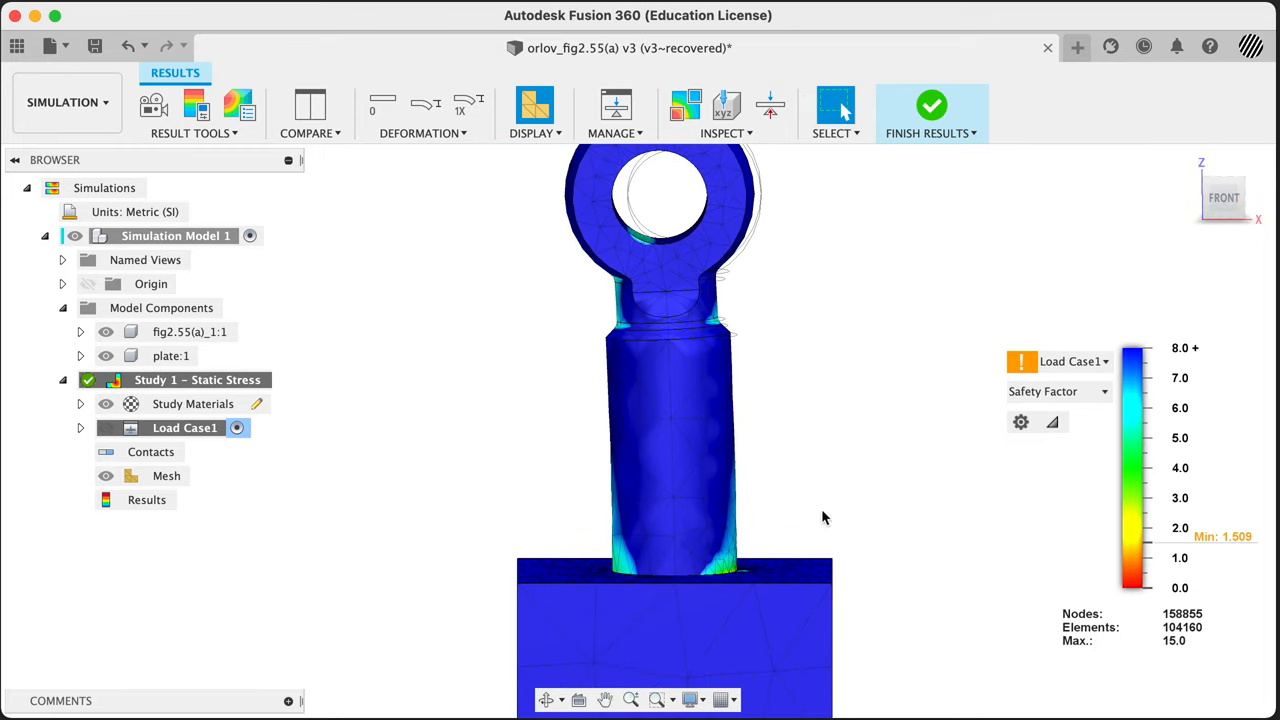
{"action": "mouse_move", "coordinate": [250, 276]}
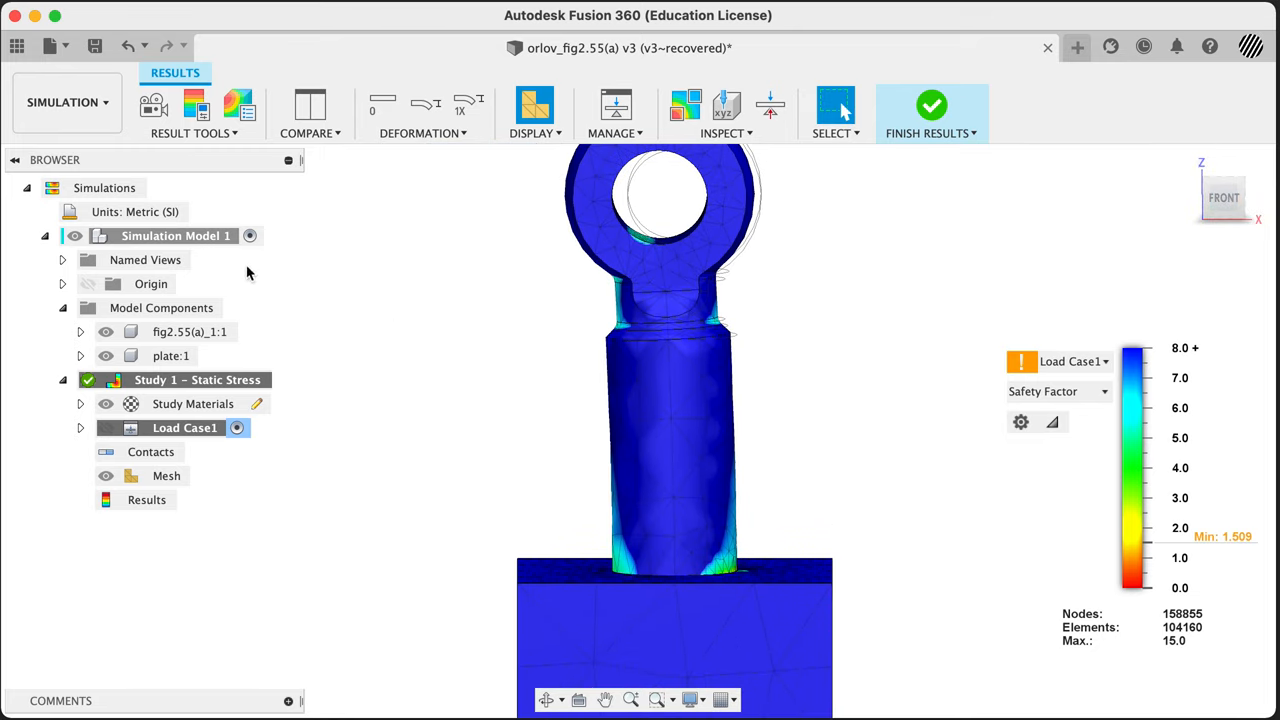
{"action": "mouse_move", "coordinate": [334, 280]}
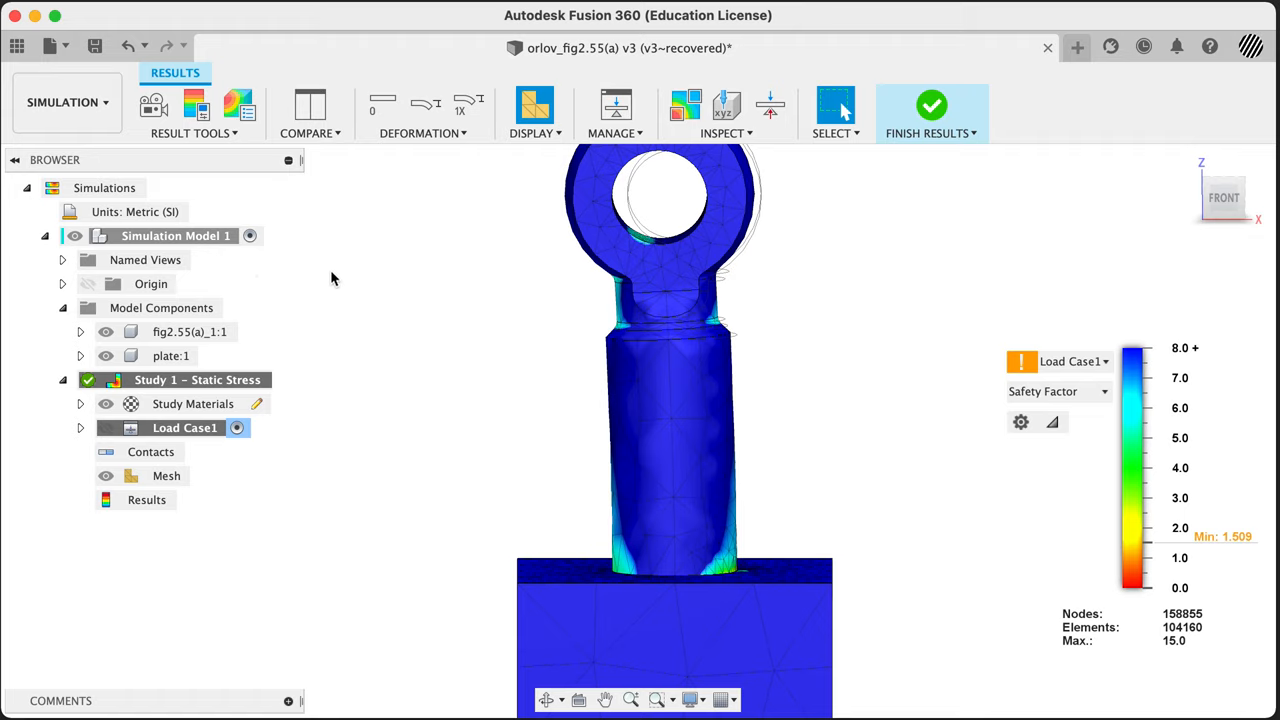
{"action": "left_click", "coordinate": [194, 132]}
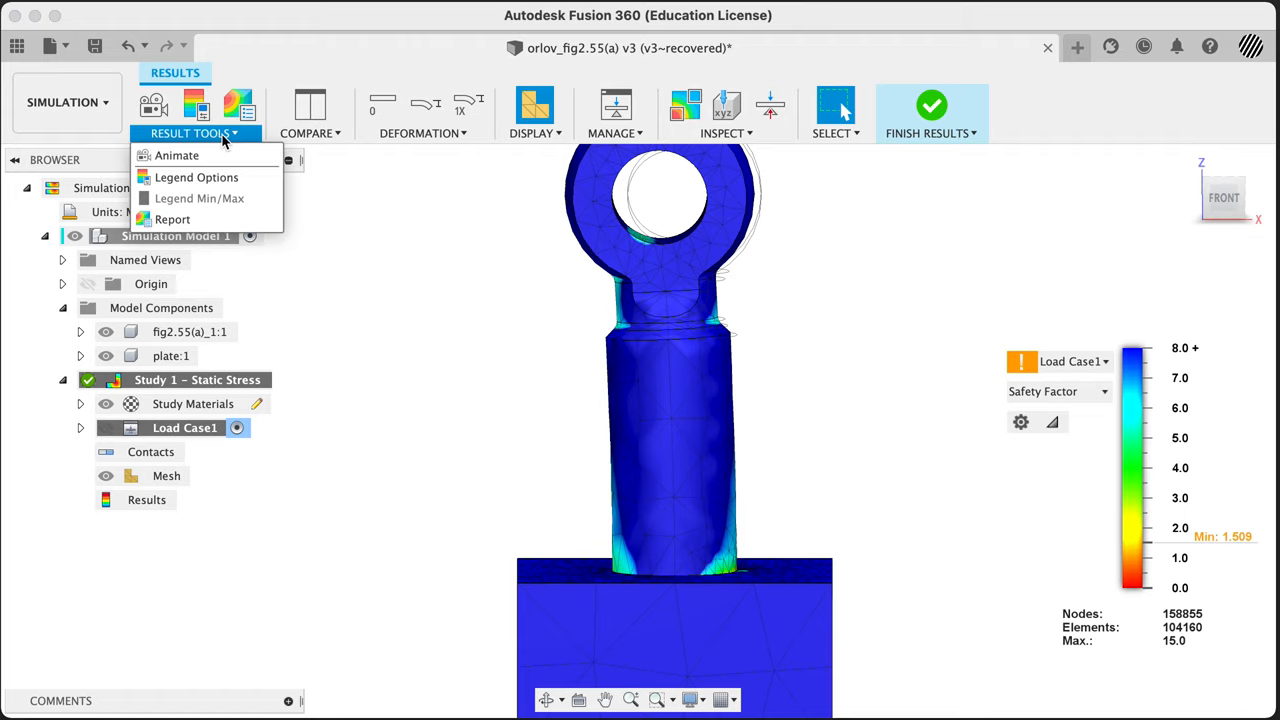
Step: Create a slice plane at Z −25 mm with the cut face shown and the model see-through
{"action": "left_click", "coordinate": [724, 132]}
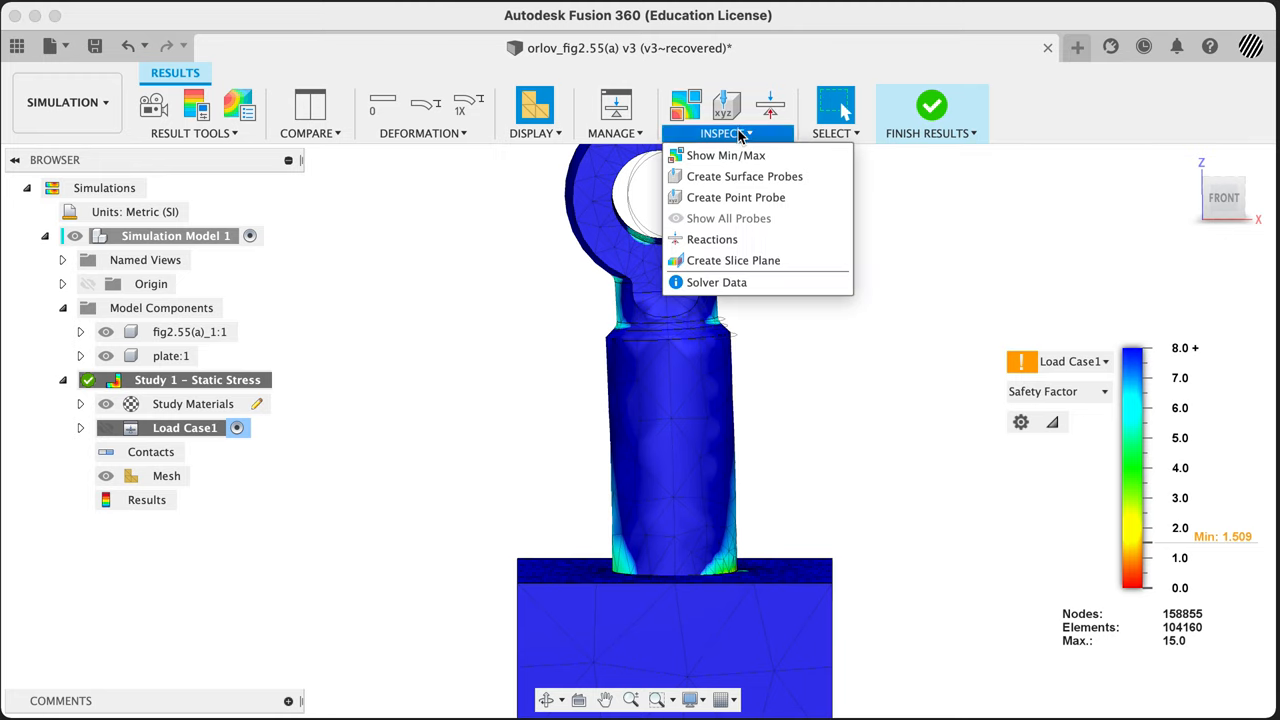
{"action": "mouse_move", "coordinate": [732, 260]}
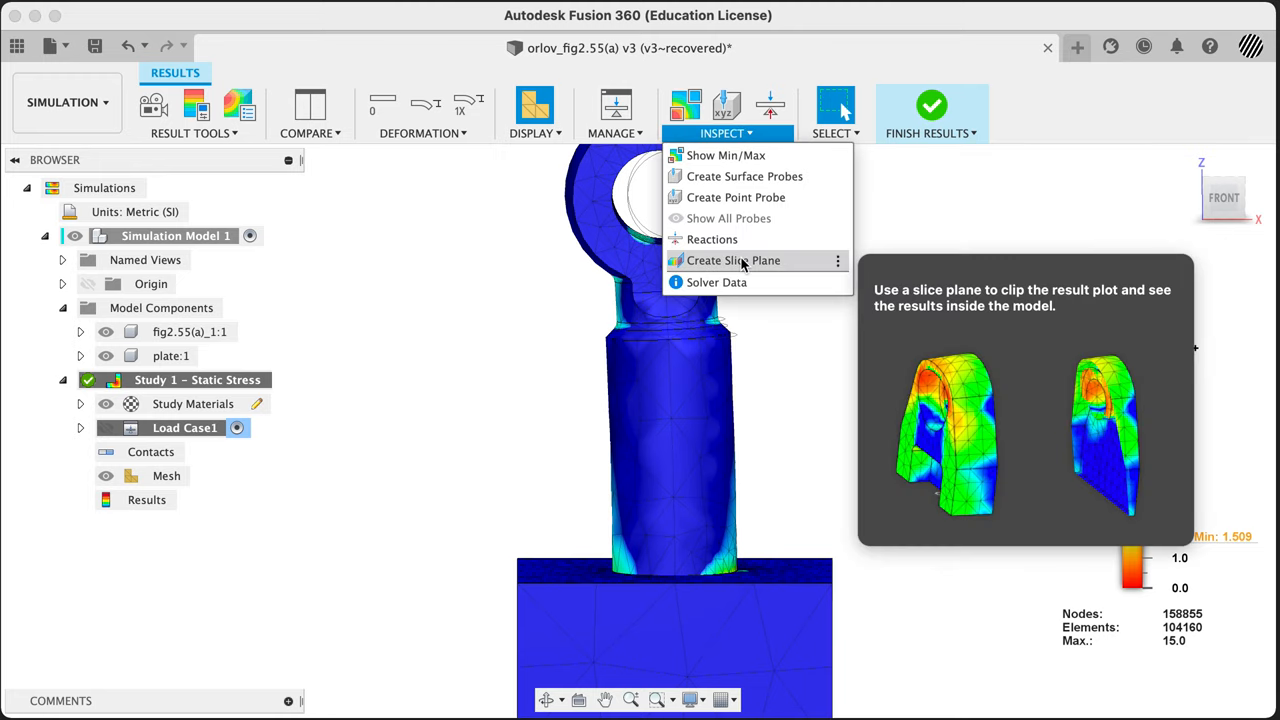
{"action": "left_click", "coordinate": [732, 260]}
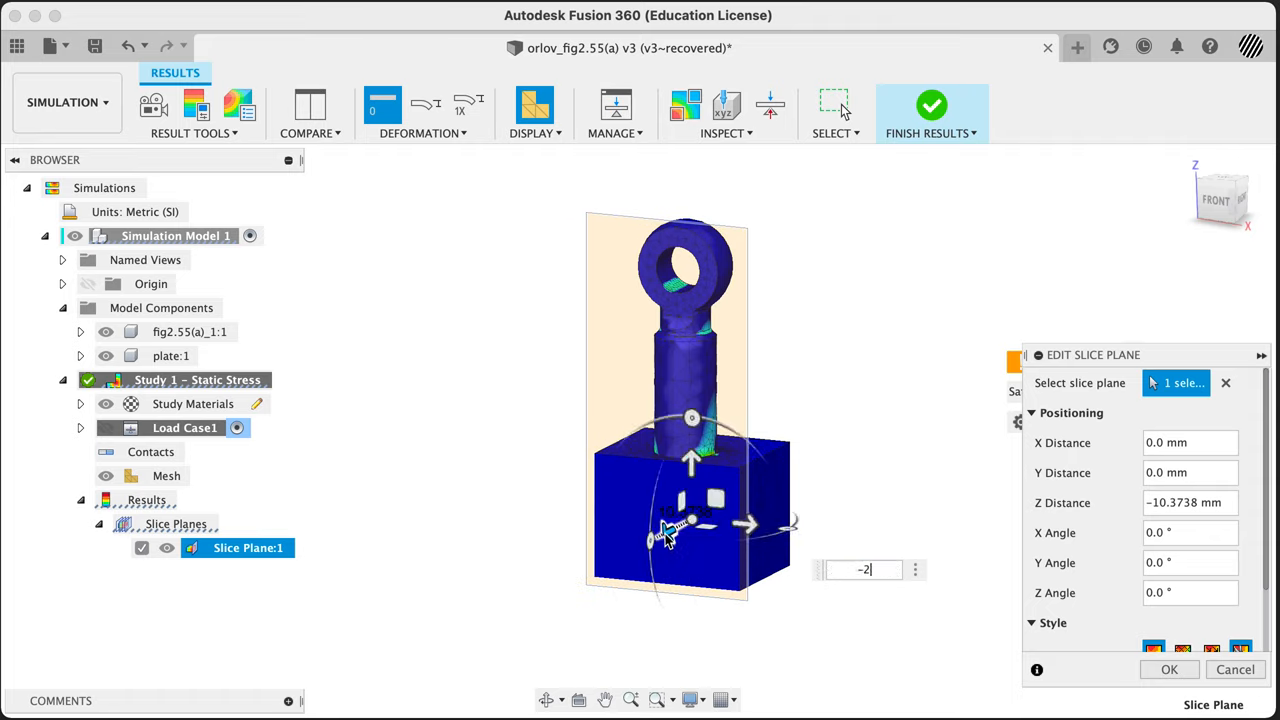
{"action": "type", "text": "-25 mm"}
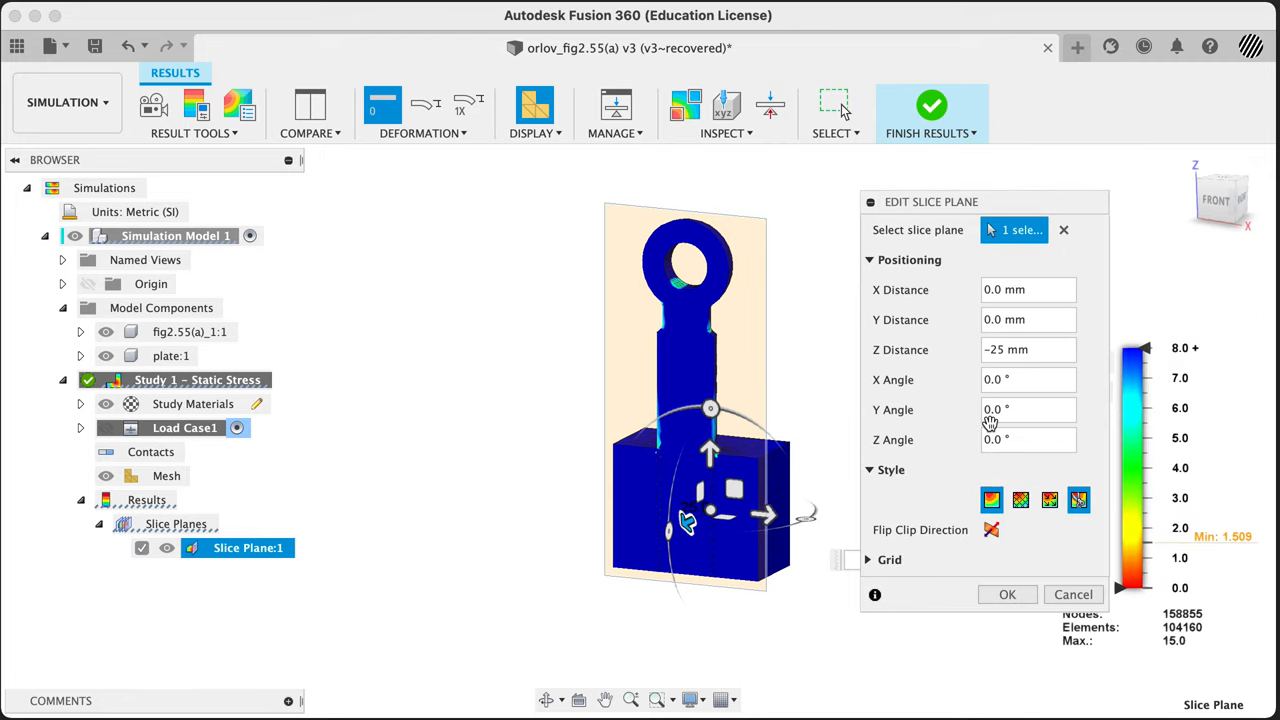
{"action": "left_click", "coordinate": [1020, 500]}
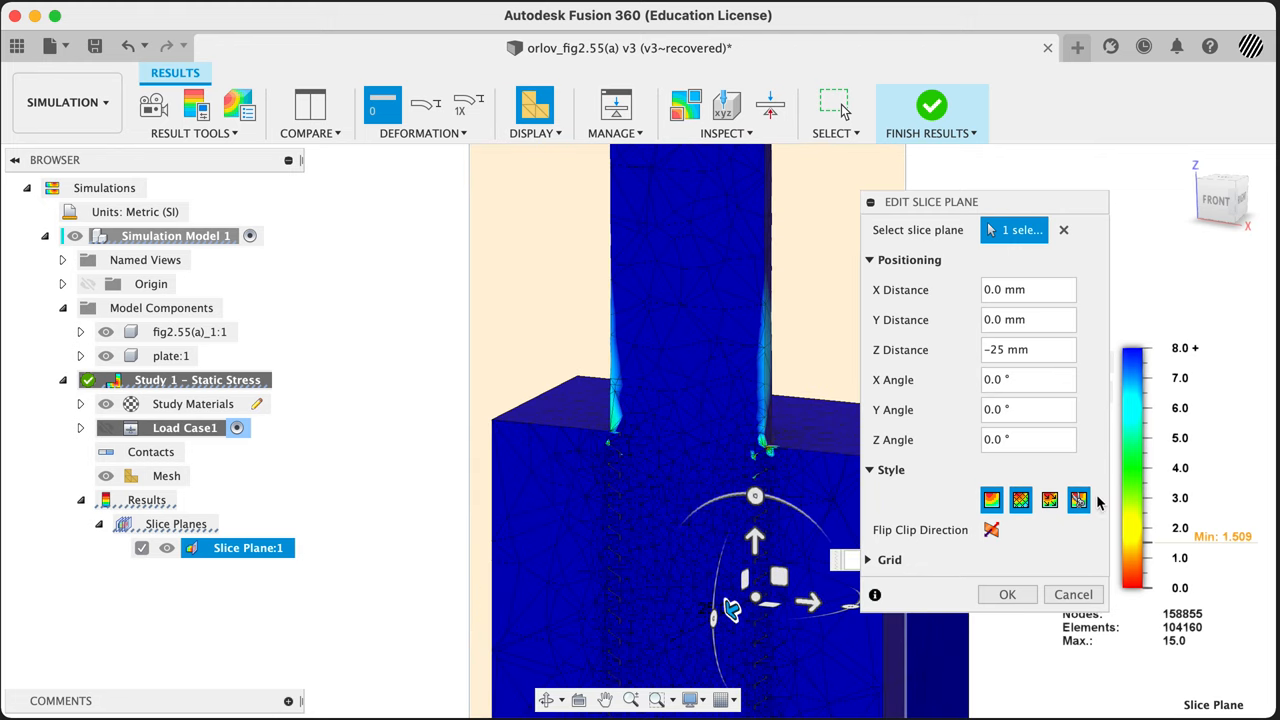
{"action": "left_click", "coordinate": [1048, 500]}
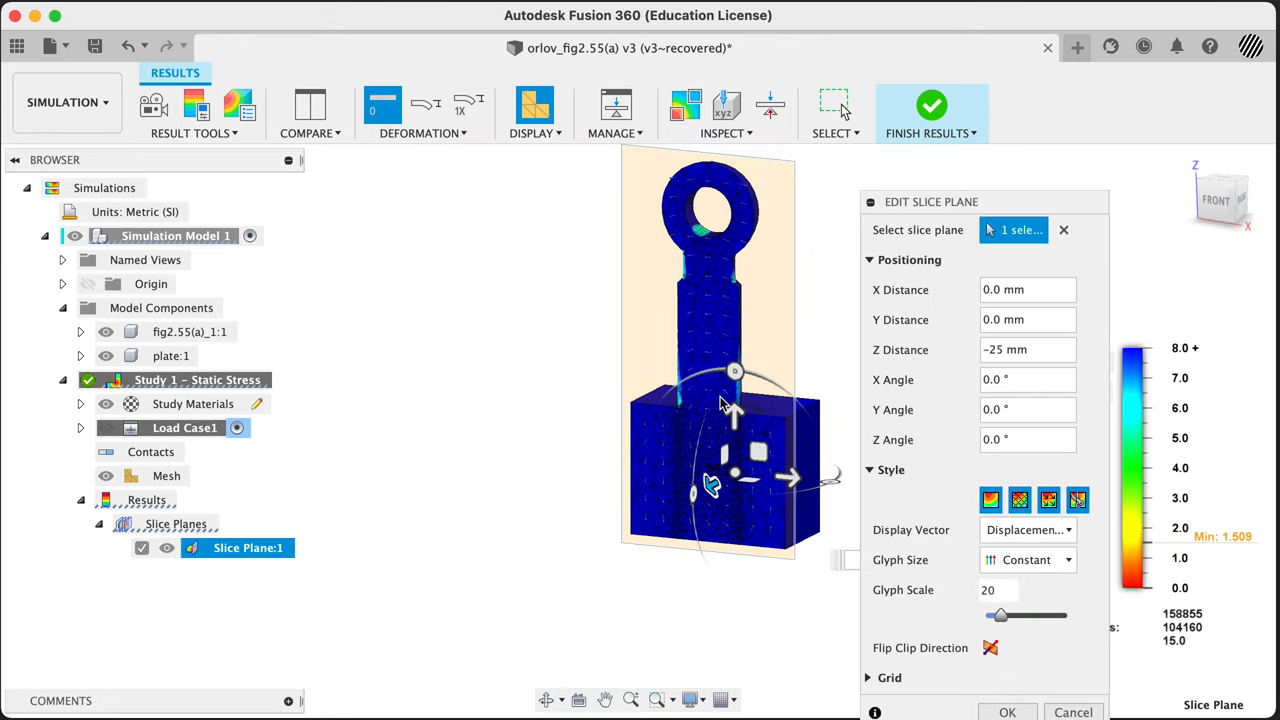
{"action": "mouse_move", "coordinate": [1030, 588]}
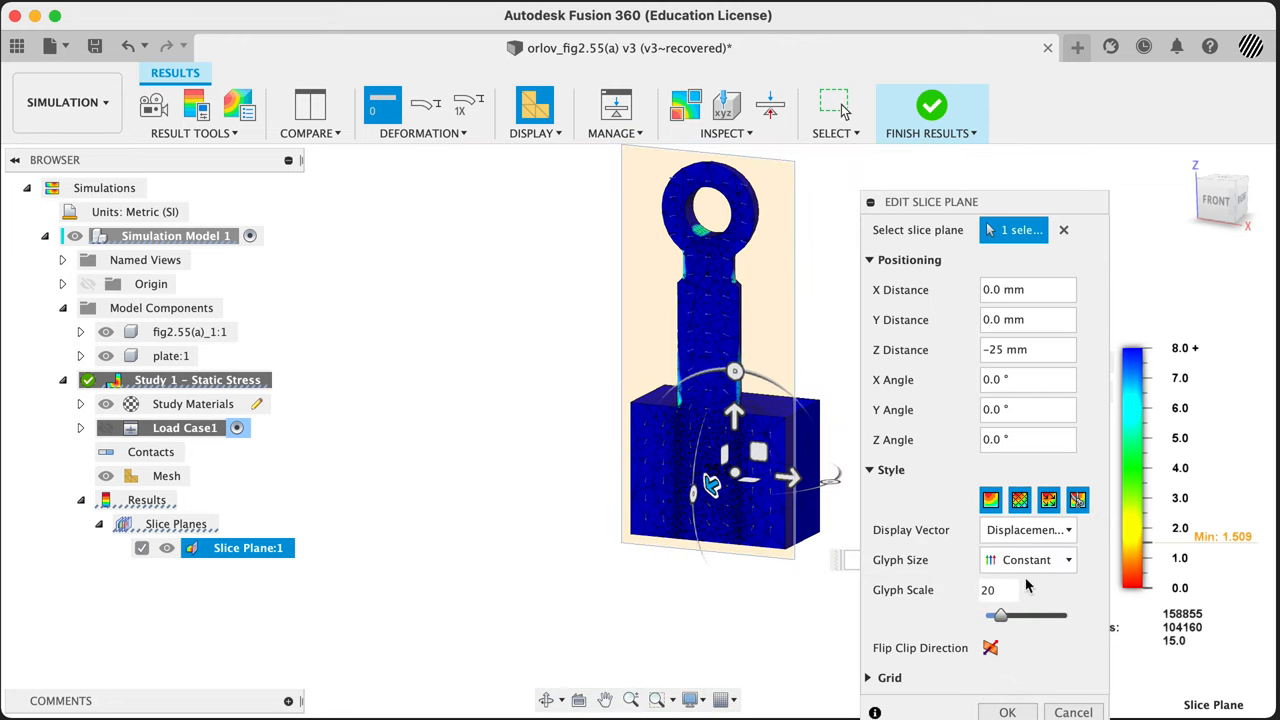
{"action": "left_click", "coordinate": [1076, 500]}
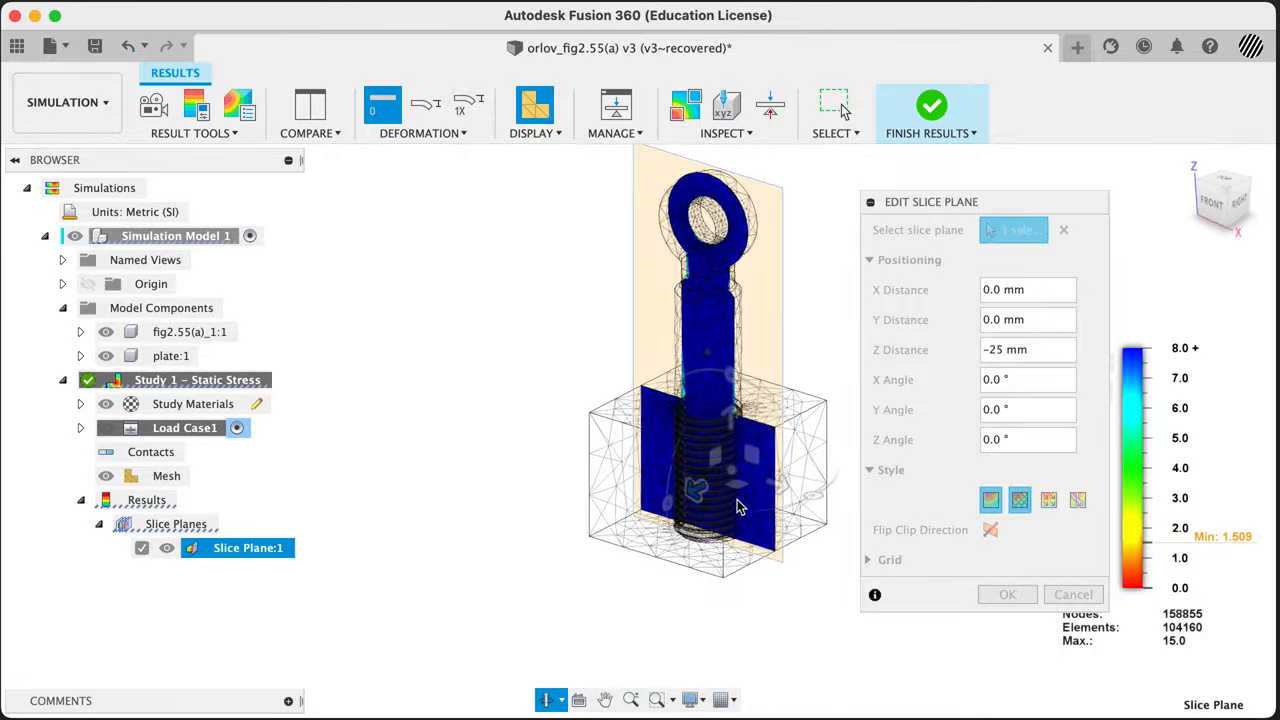
Step: Tilt the slice plane about 50° with the rotation ring, then return it to 0°
{"action": "left_click_drag", "start_coordinate": [740, 504], "coordinate": [760, 500]}
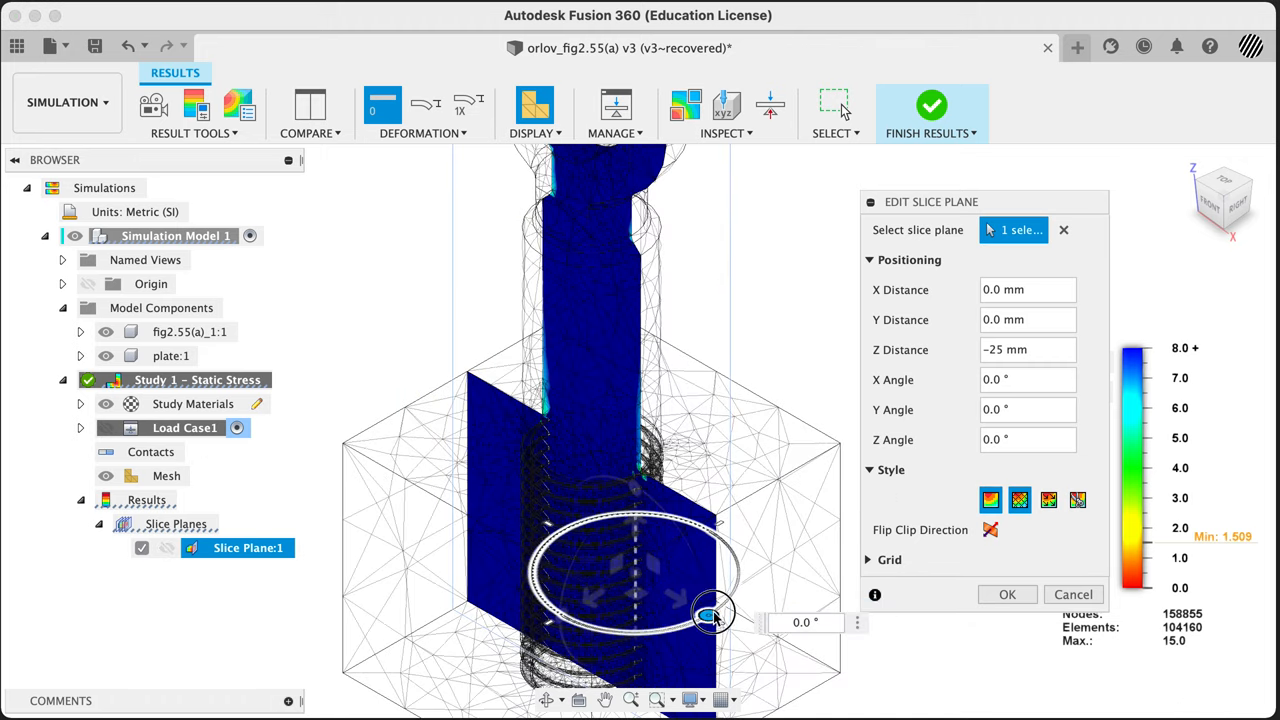
{"action": "left_click_drag", "start_coordinate": [710, 616], "coordinate": [740, 564]}
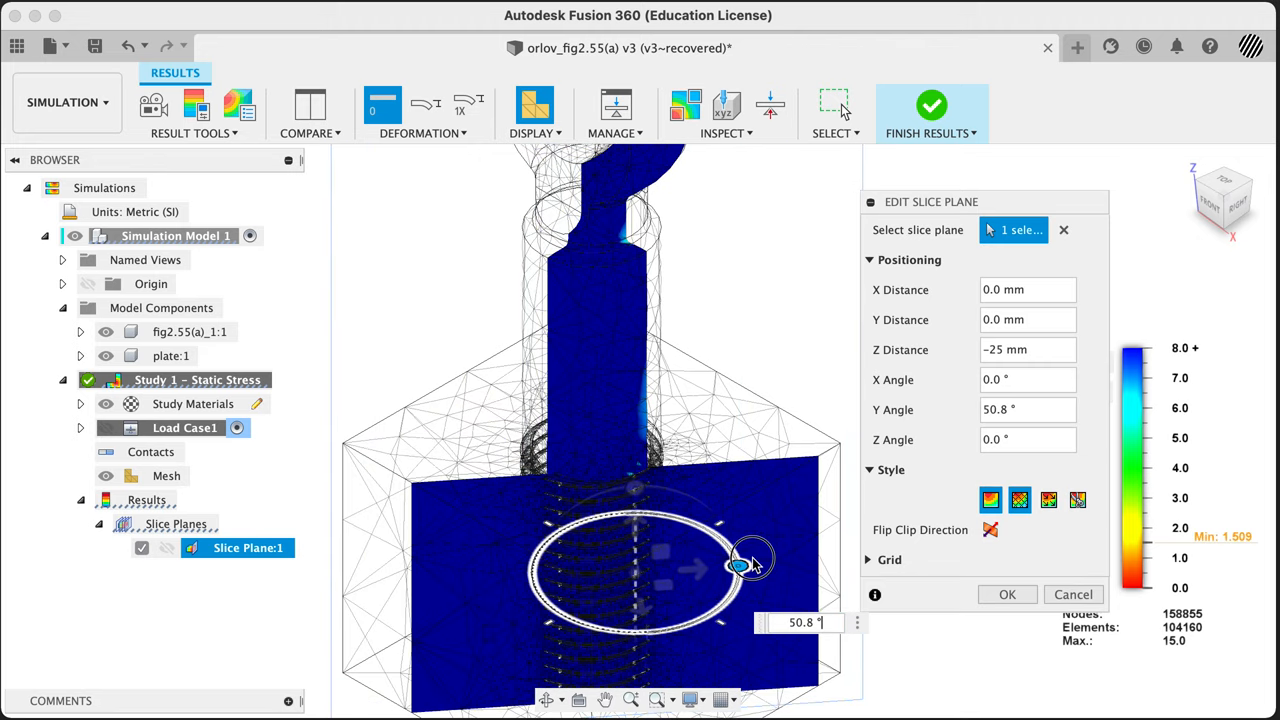
{"action": "left_click_drag", "start_coordinate": [744, 560], "coordinate": [700, 610]}
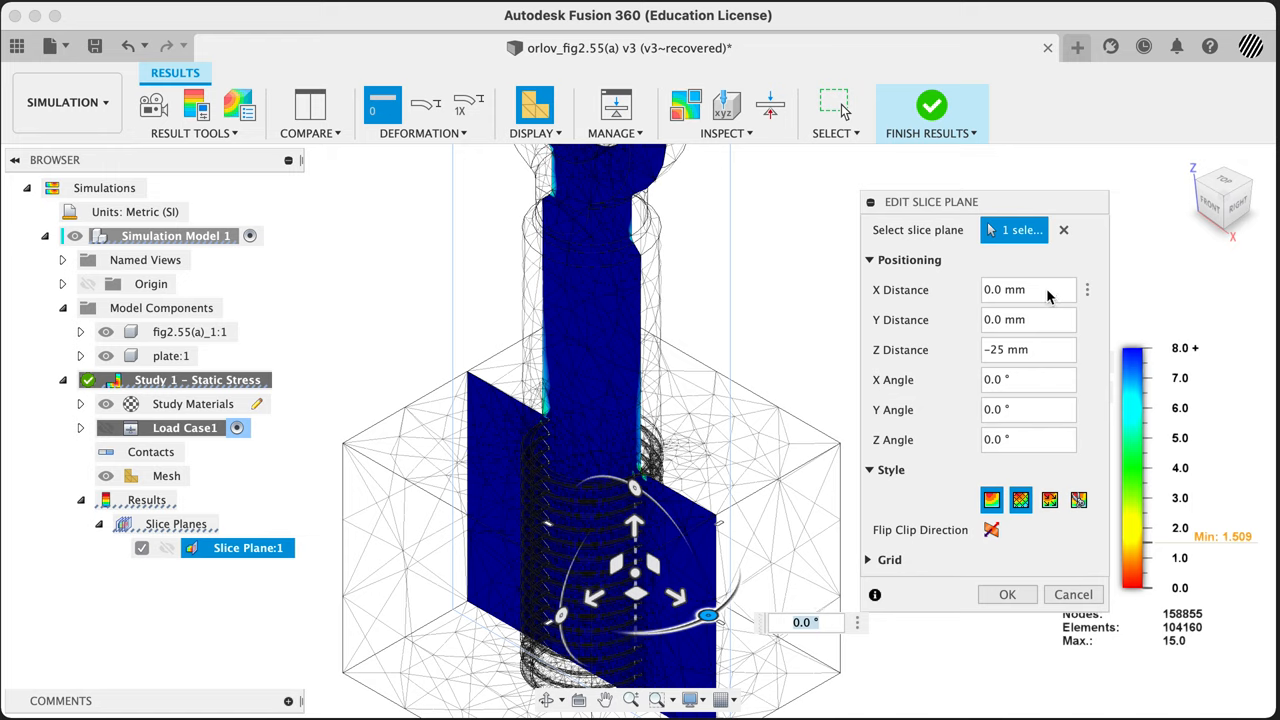
{"action": "mouse_move", "coordinate": [638, 448]}
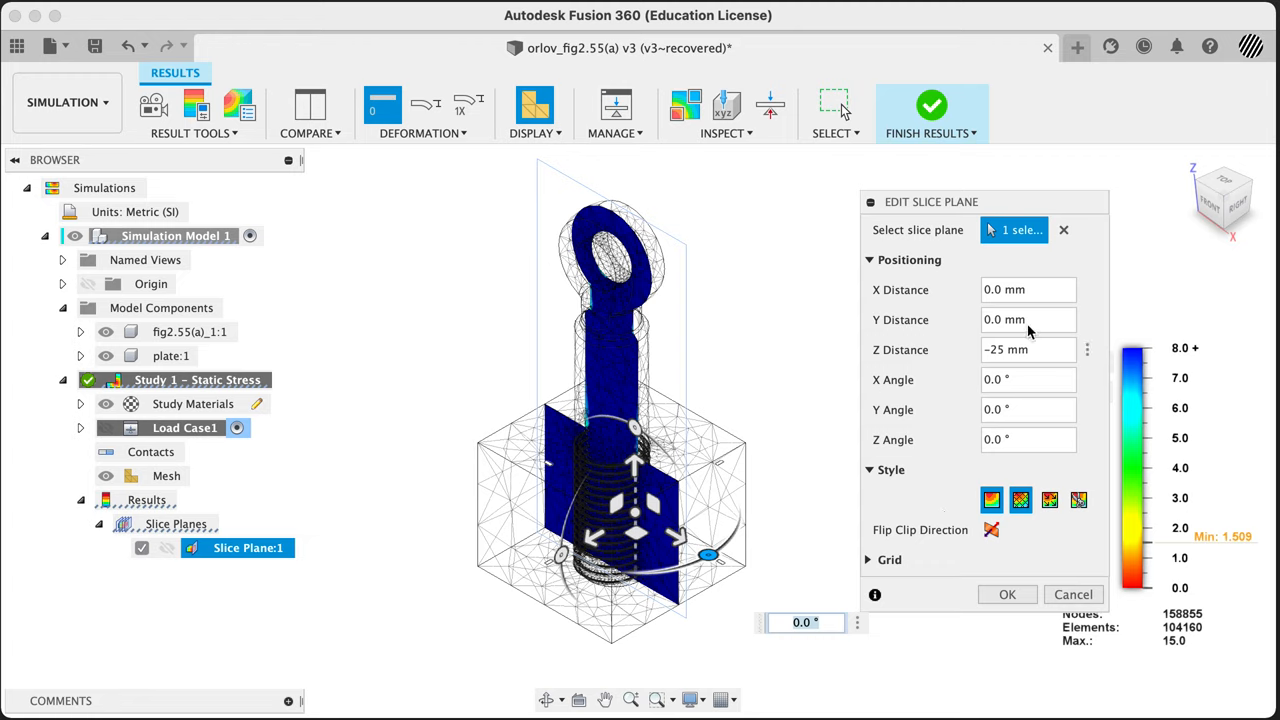
{"action": "mouse_move", "coordinate": [924, 356]}
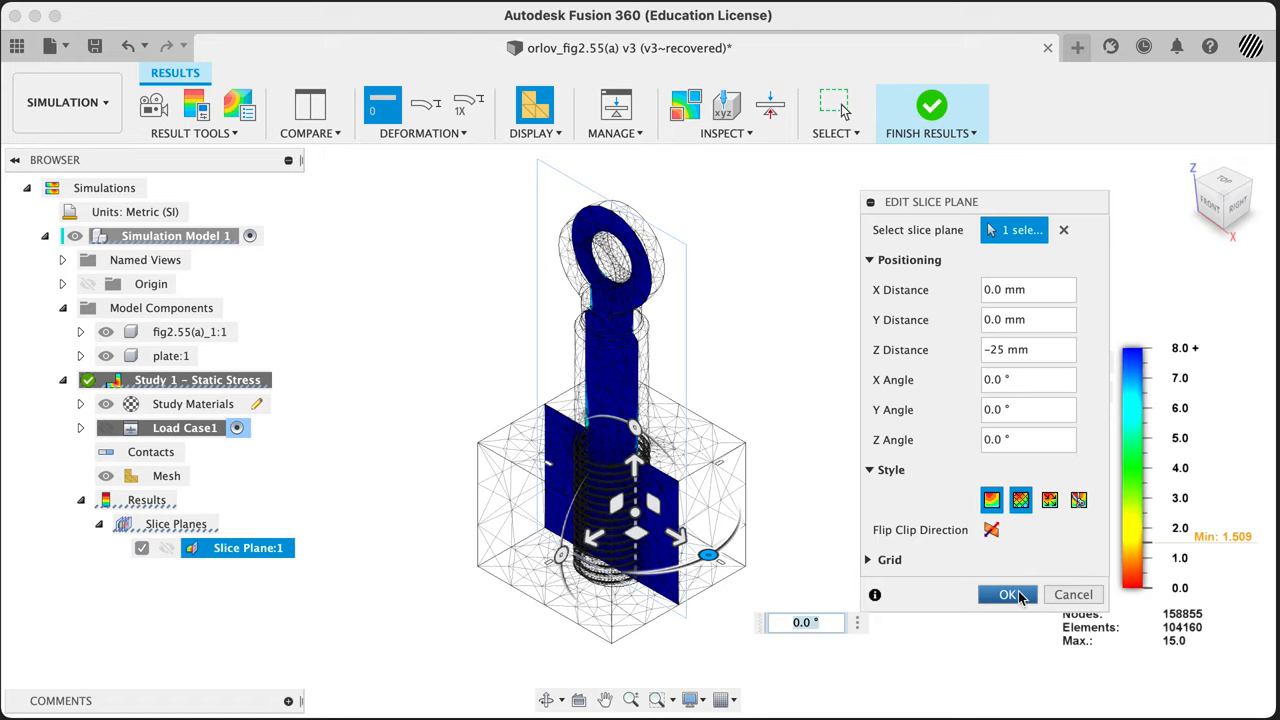
{"action": "mouse_move", "coordinate": [1080, 500]}
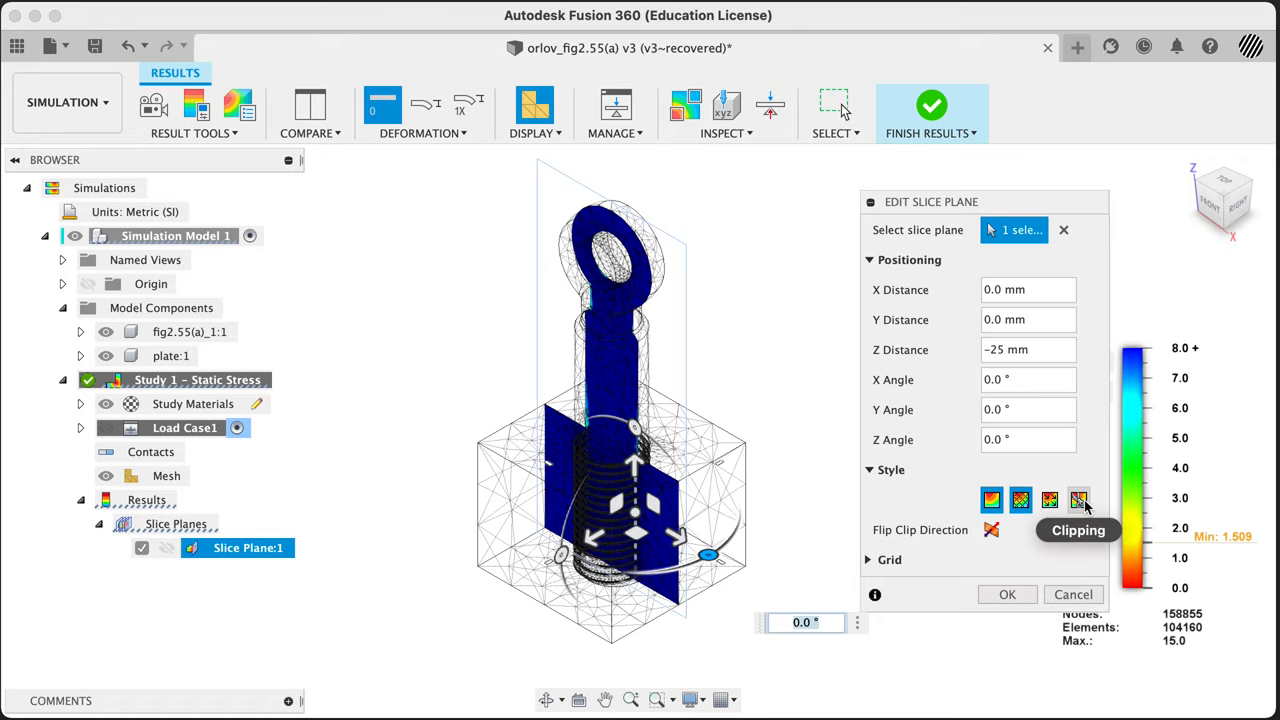
Step: Commit the slice plane in Clipping style, cutting away half the model
{"action": "left_click", "coordinate": [1078, 500]}
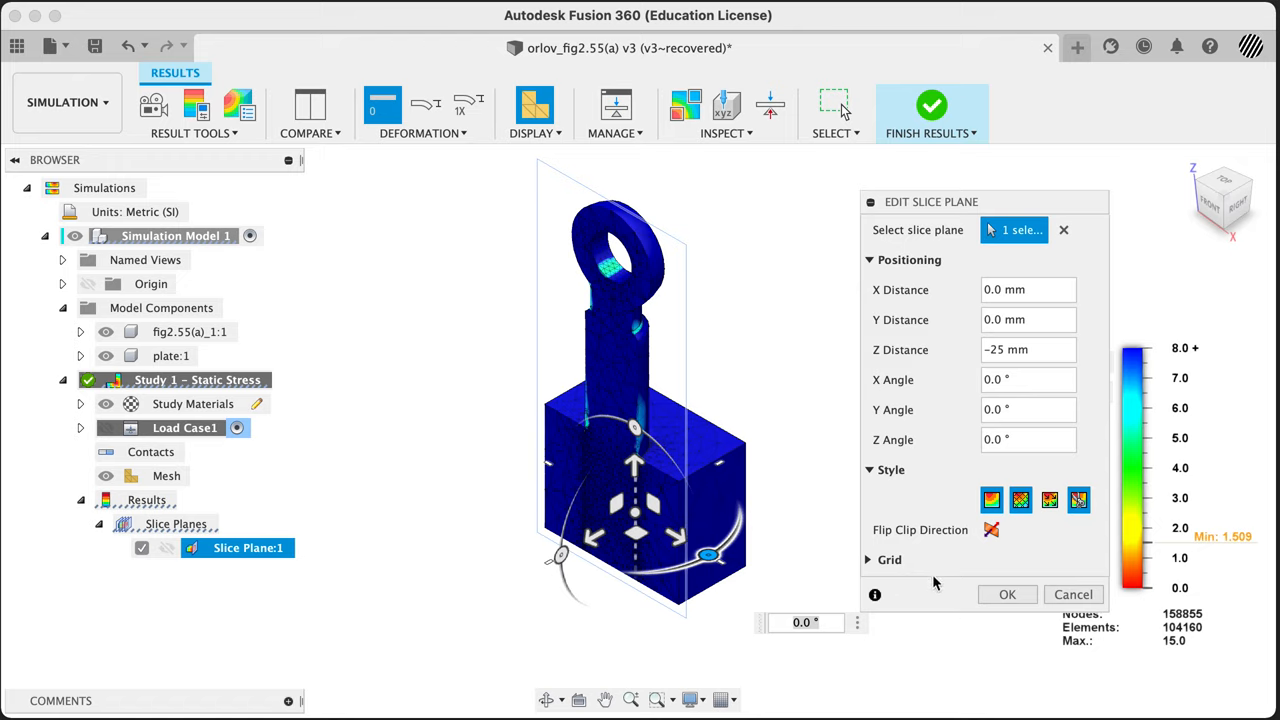
{"action": "left_click", "coordinate": [1008, 594]}
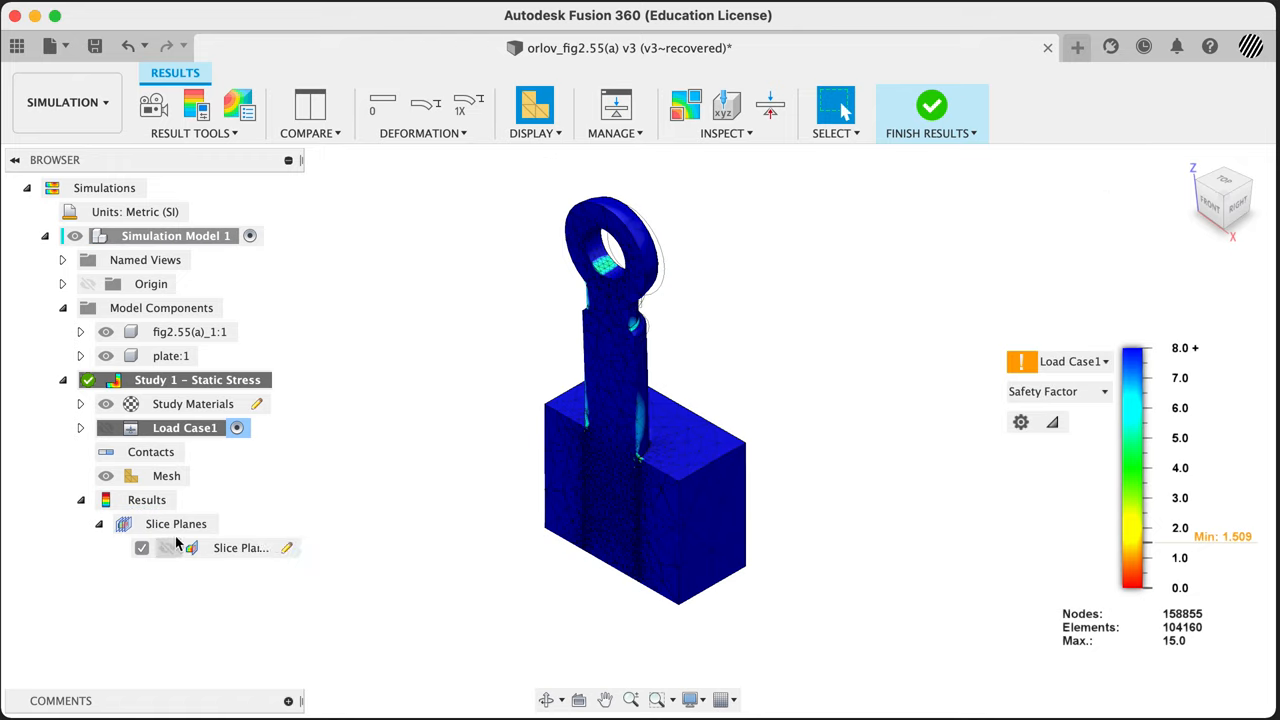
{"action": "left_click", "coordinate": [722, 112]}
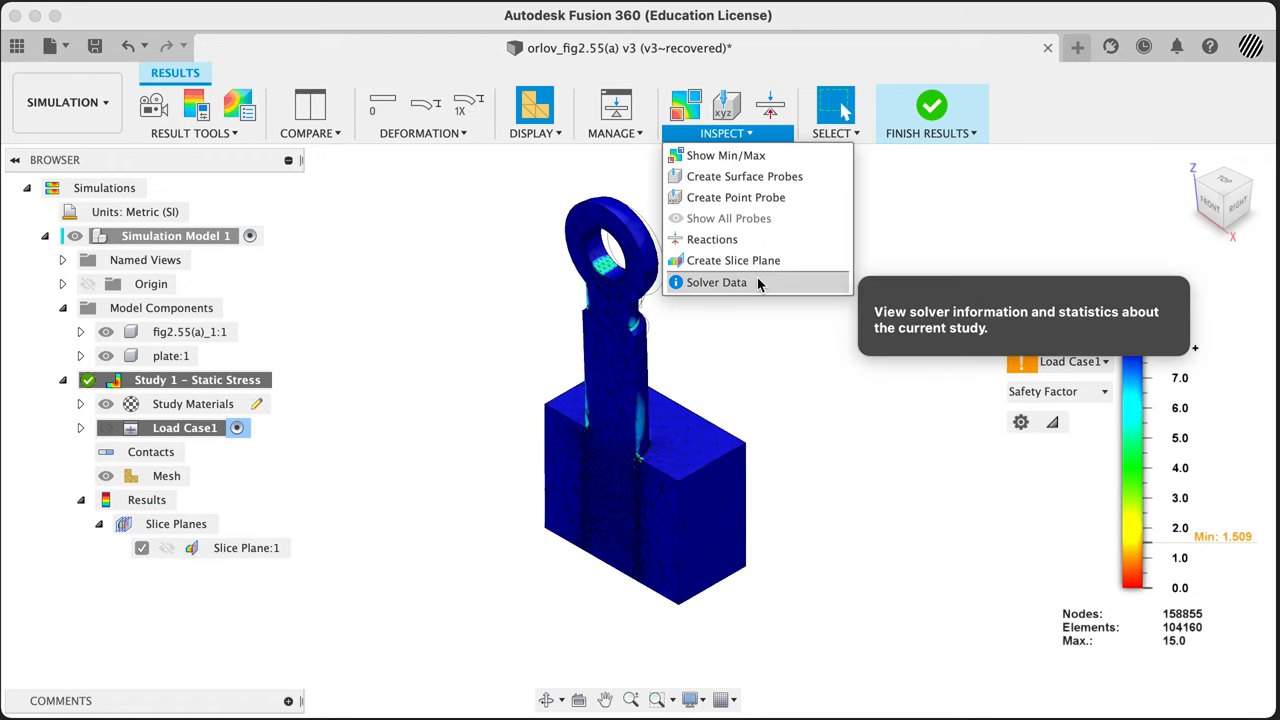
Step: Add a second slice plane with −25 entered for Z Distance
{"action": "left_click", "coordinate": [732, 260]}
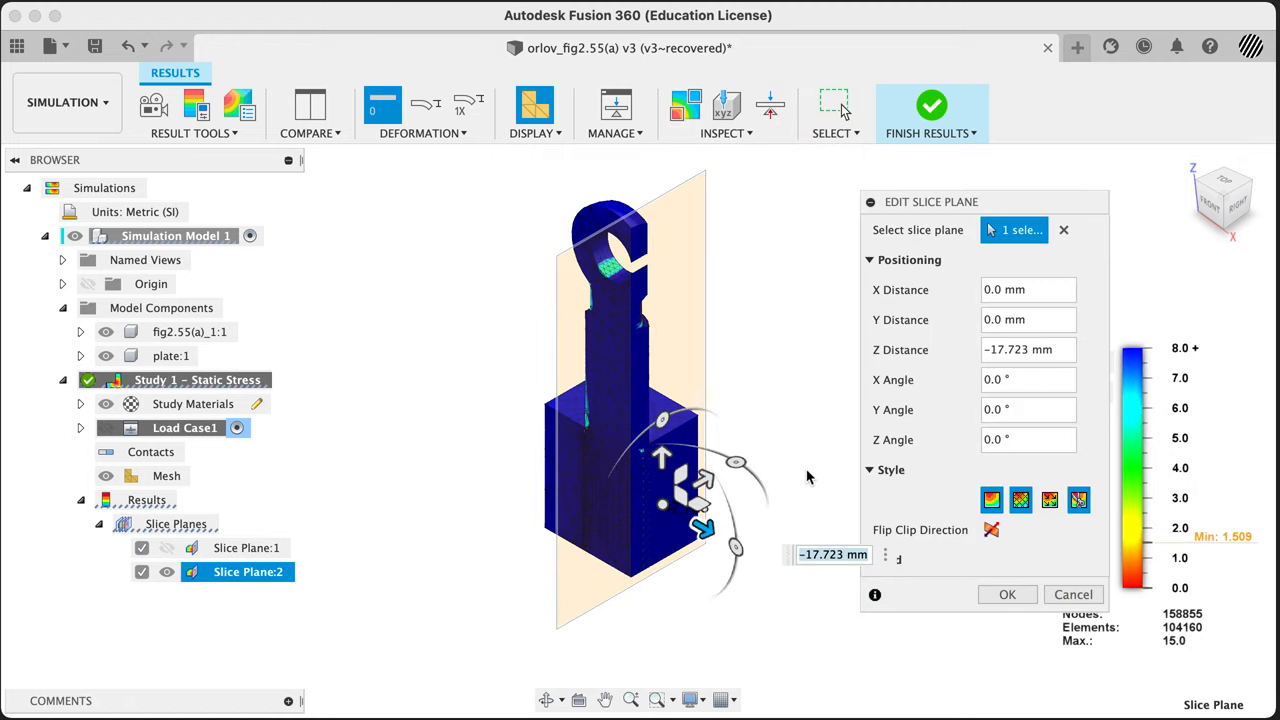
{"action": "type", "text": "-25"}
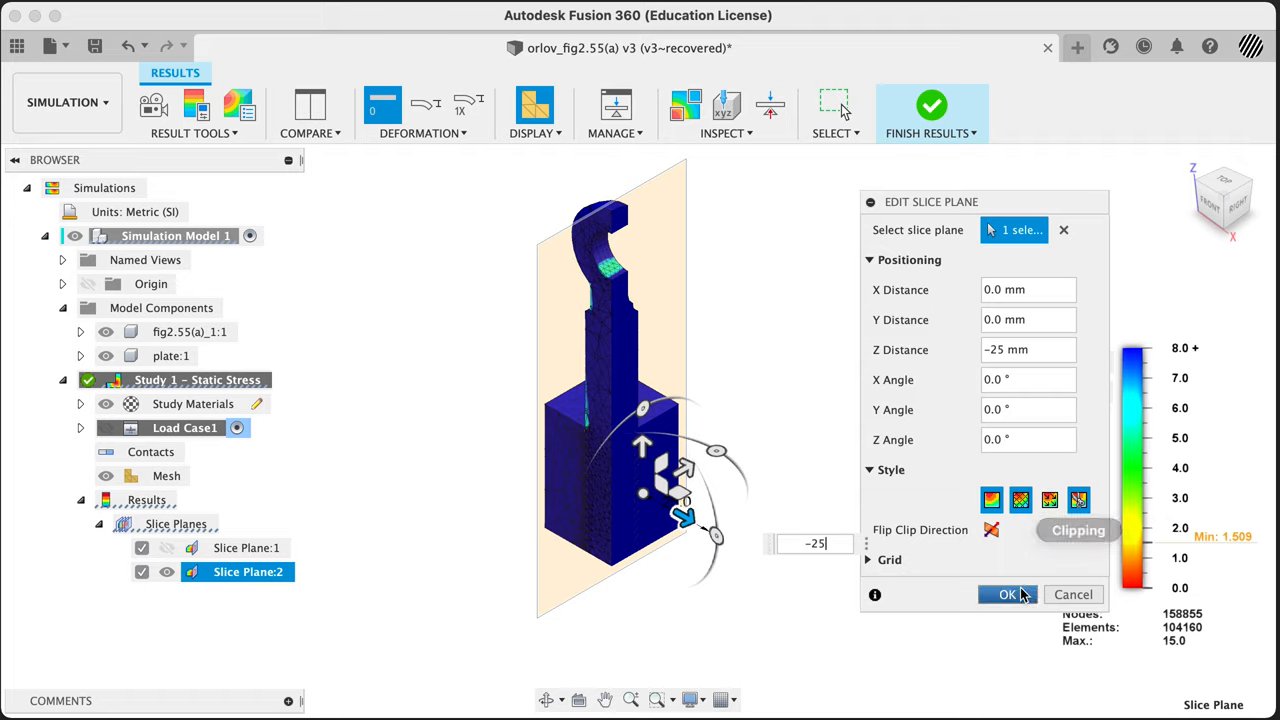
{"action": "left_click", "coordinate": [1008, 594]}
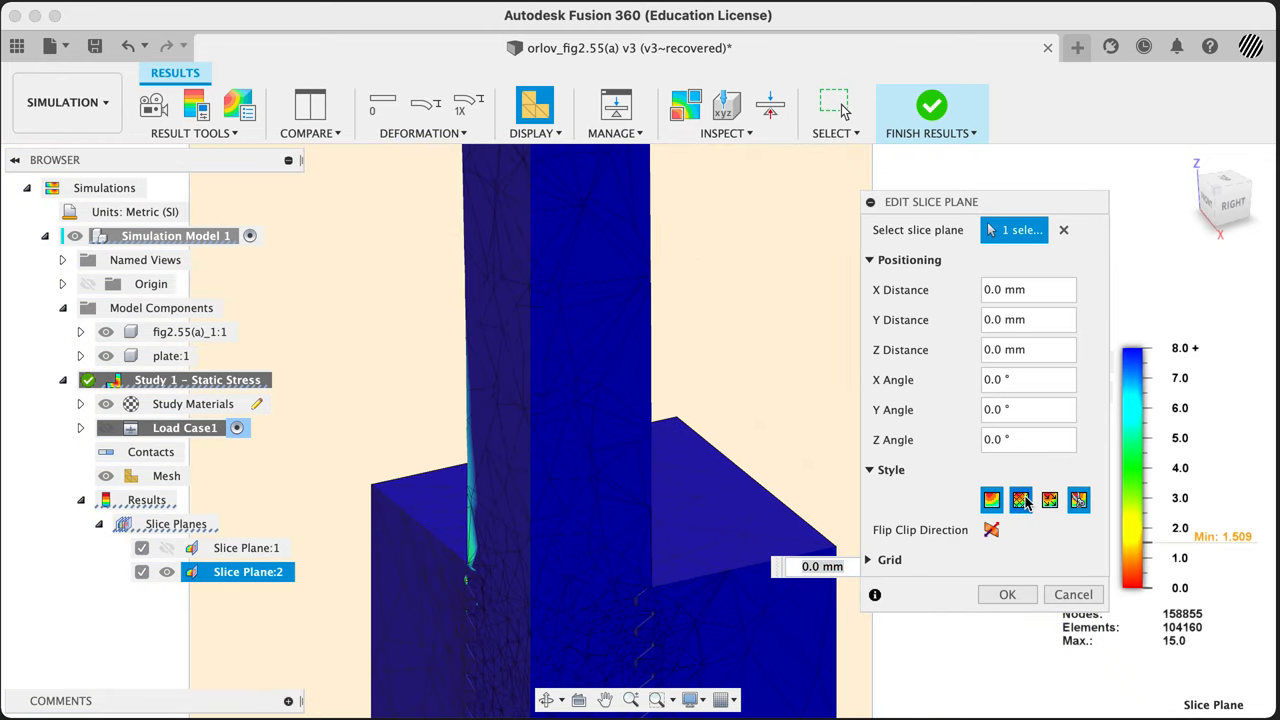
Step: Confirm the second slice plane and orbit around the bolt shank to view the full model
{"action": "left_click", "coordinate": [1008, 594]}
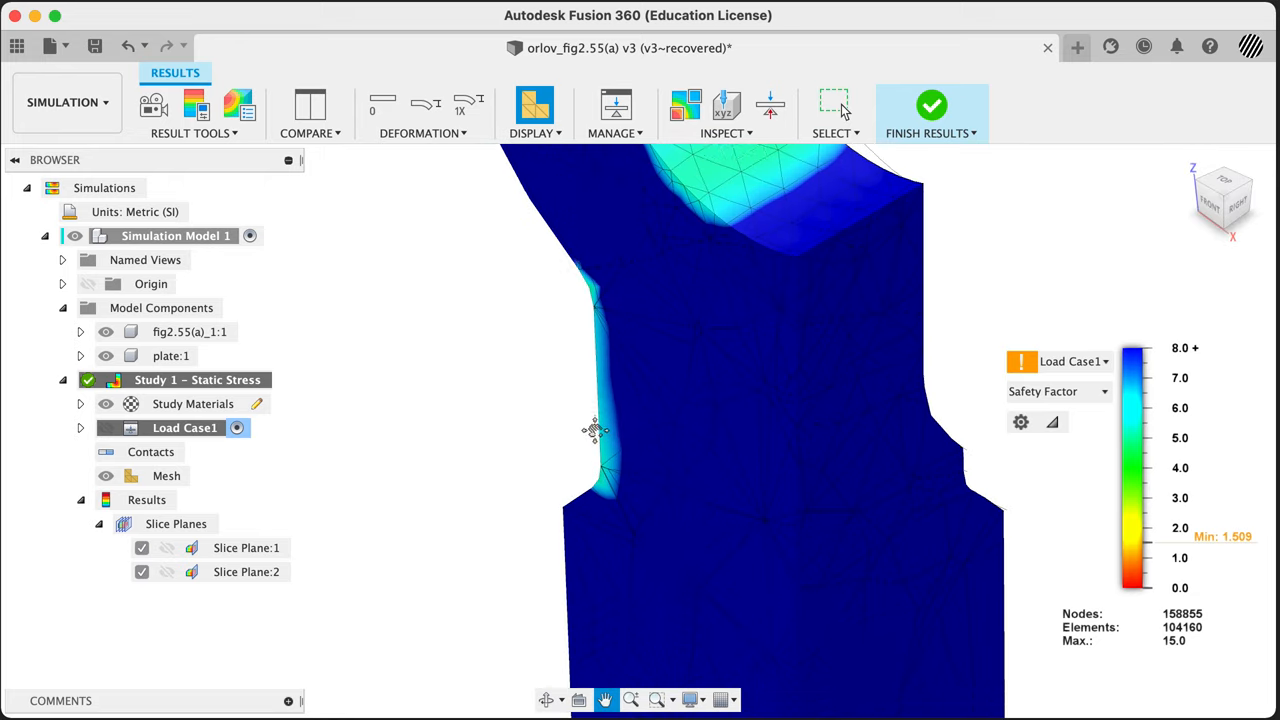
{"action": "left_click_drag", "start_coordinate": [596, 430], "coordinate": [740, 360]}
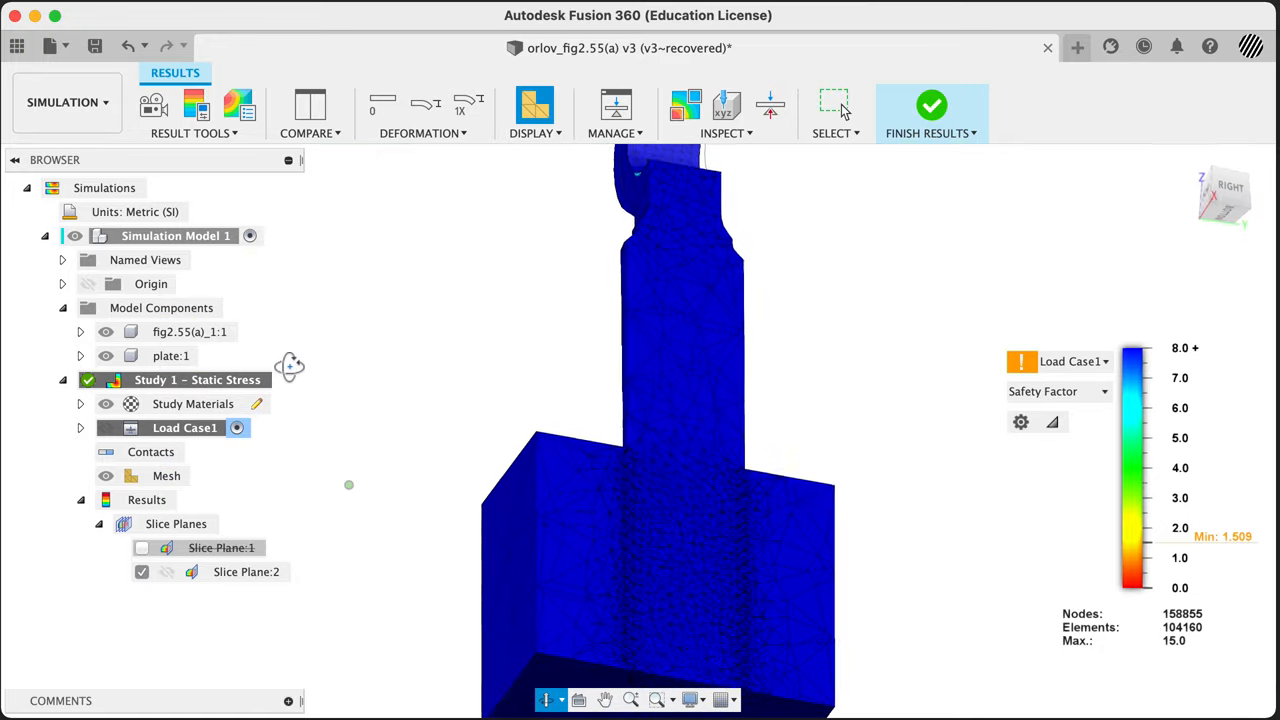
{"action": "left_click_drag", "start_coordinate": [290, 368], "coordinate": [388, 420]}
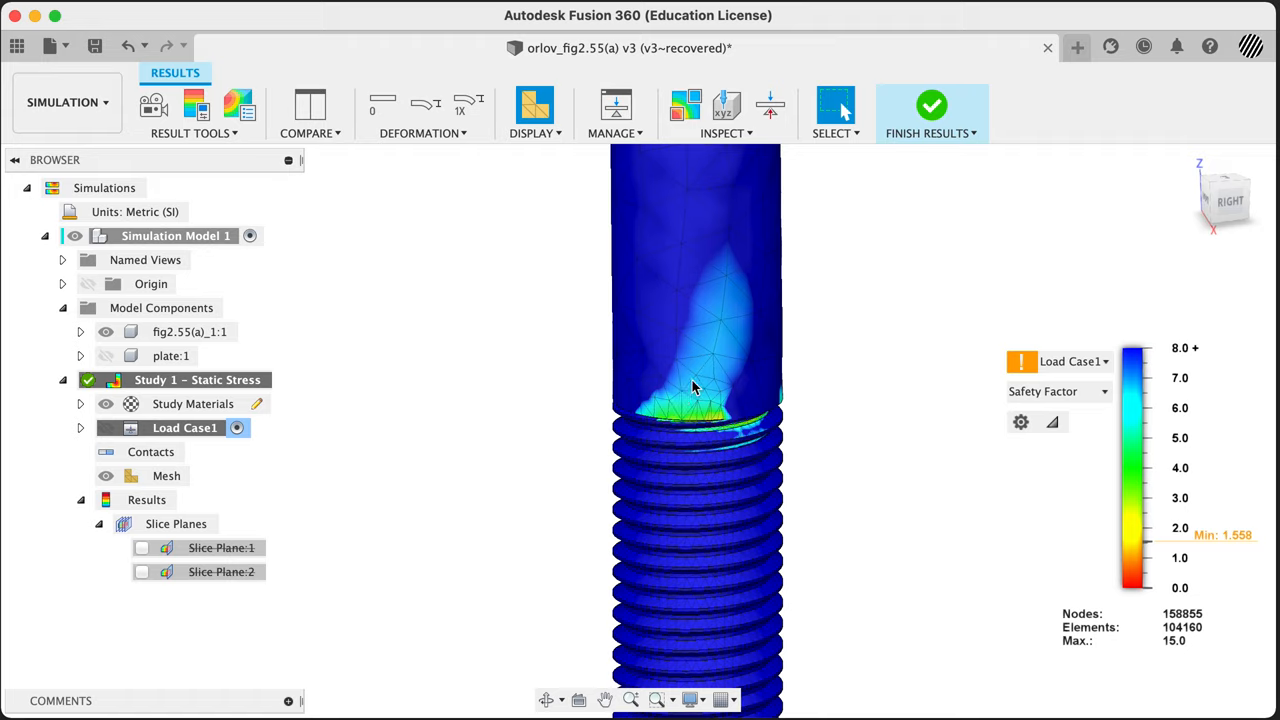
{"action": "mouse_move", "coordinate": [716, 354]}
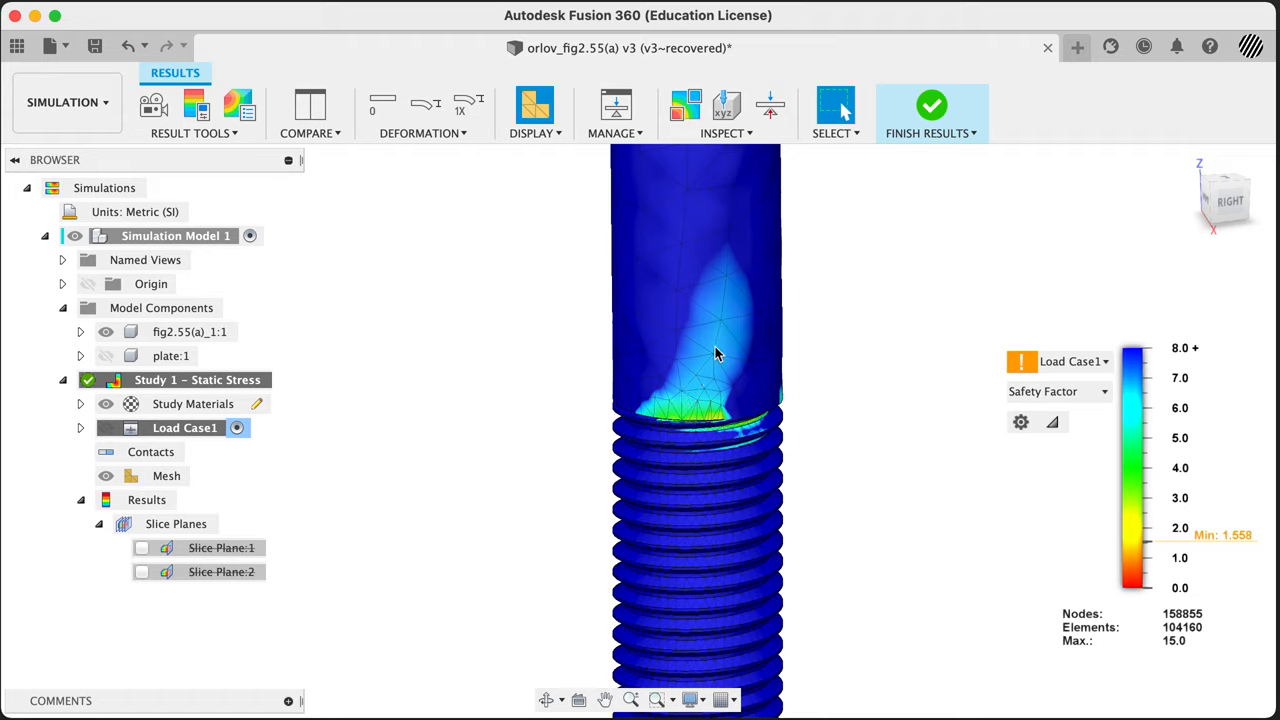
{"action": "mouse_move", "coordinate": [856, 476]}
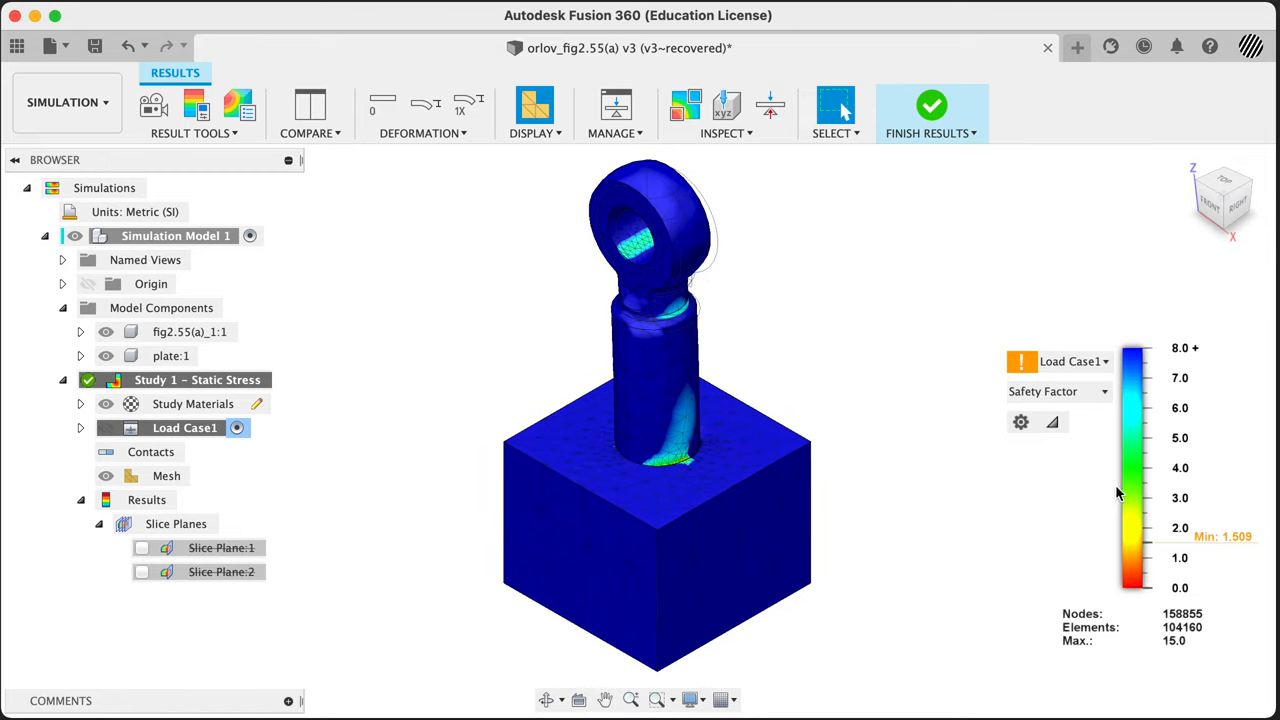
Step: Switch the result type to Displacement and hide plate:1
{"action": "left_click", "coordinate": [1056, 390]}
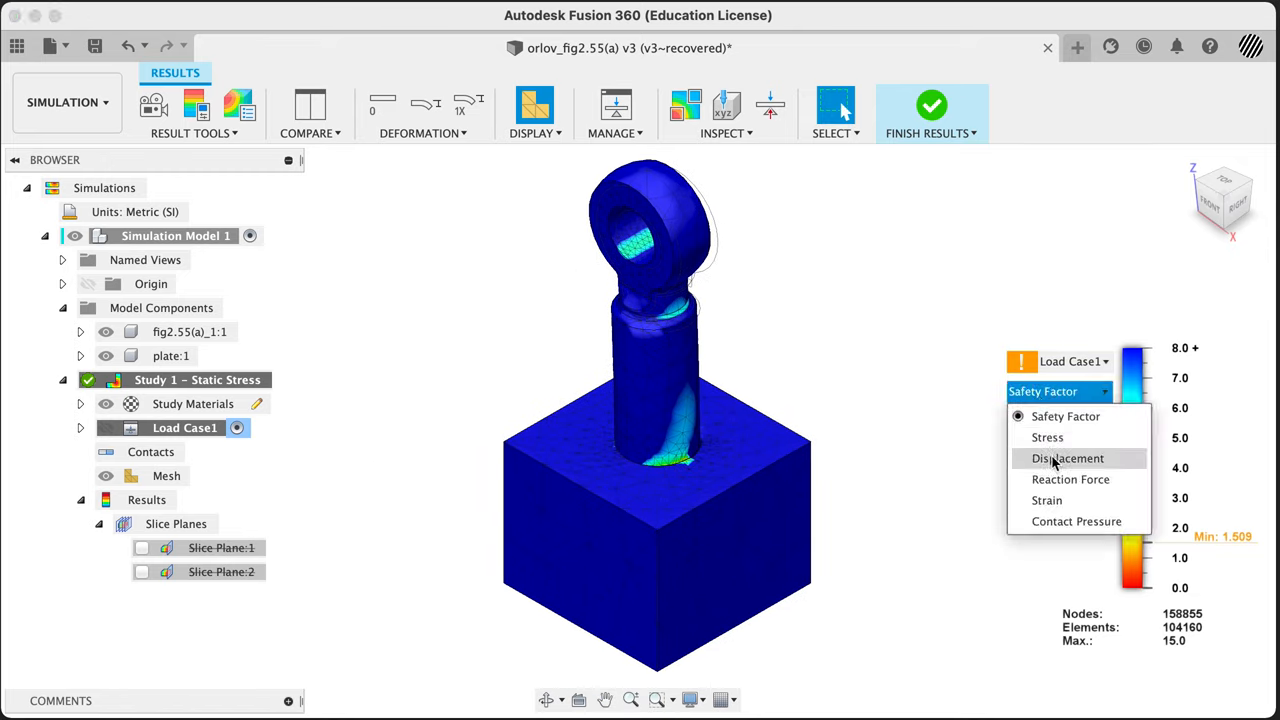
{"action": "left_click", "coordinate": [1068, 458]}
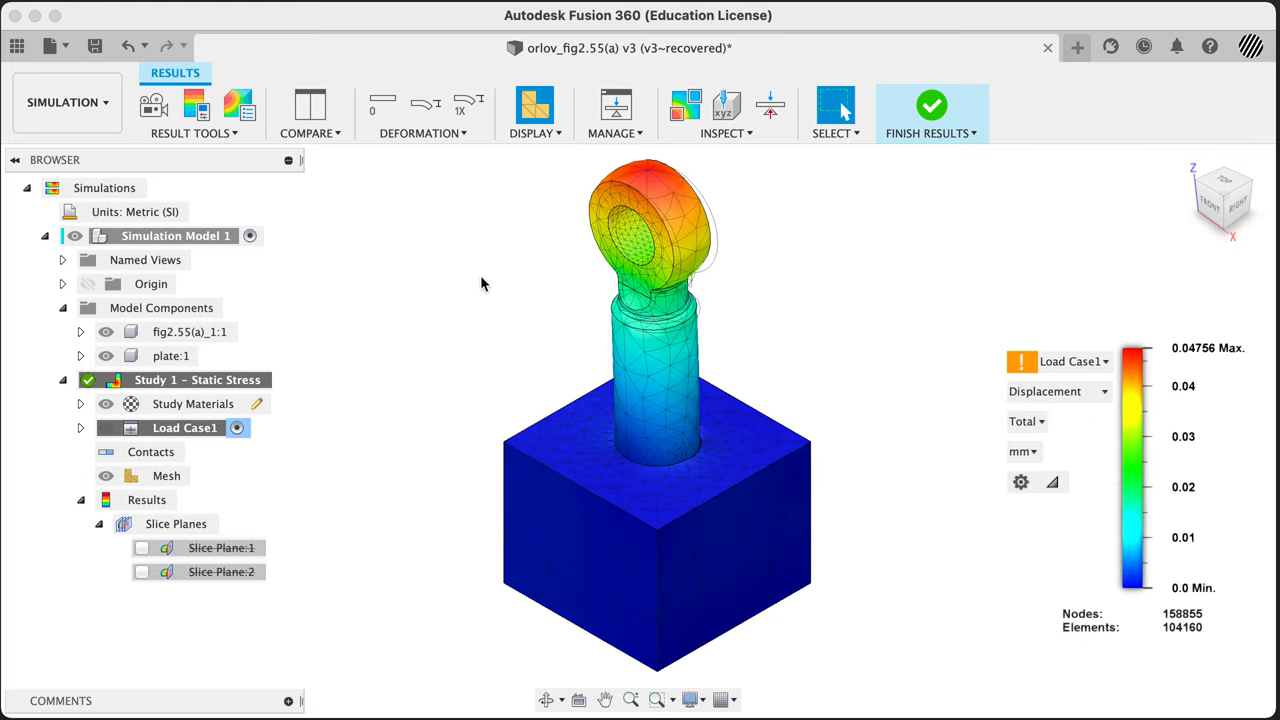
{"action": "mouse_move", "coordinate": [598, 296]}
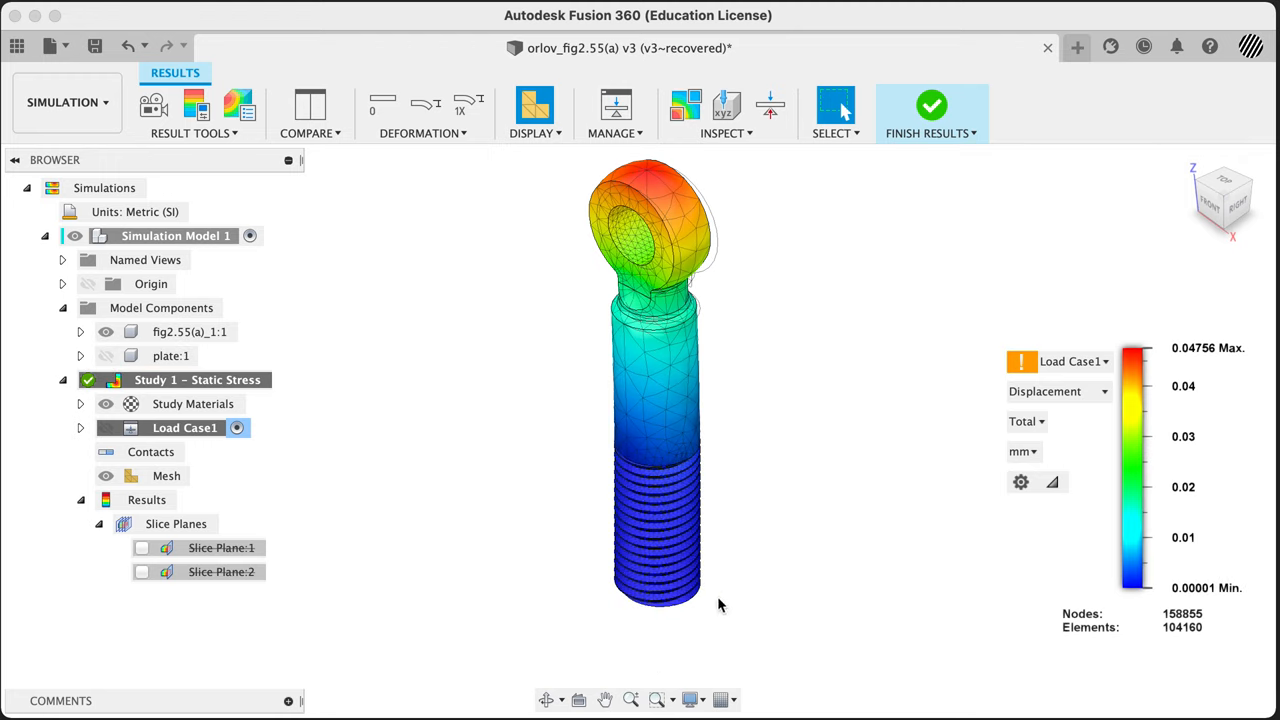
{"action": "left_click", "coordinate": [106, 332]}
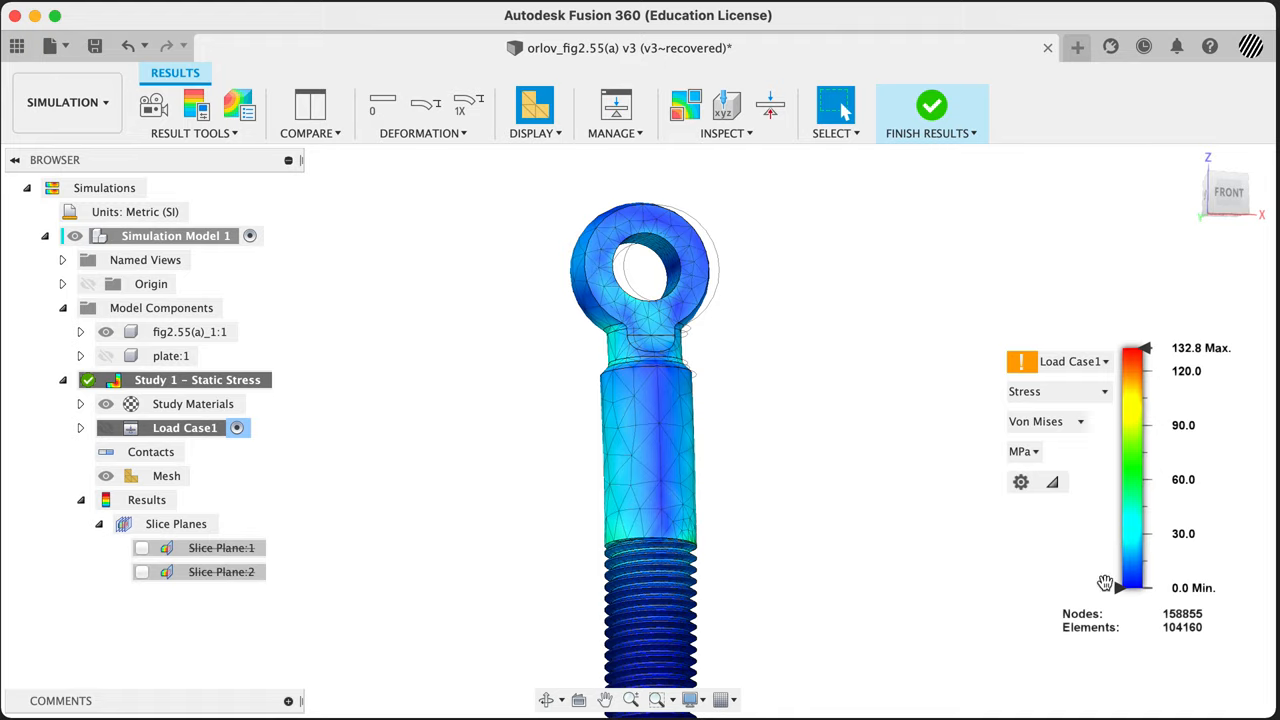
Step: Threshold the von Mises legend to 11.6–132.8 MPa, hiding low-stress material around the threads
{"action": "left_click_drag", "start_coordinate": [1104, 584], "coordinate": [1120, 570]}
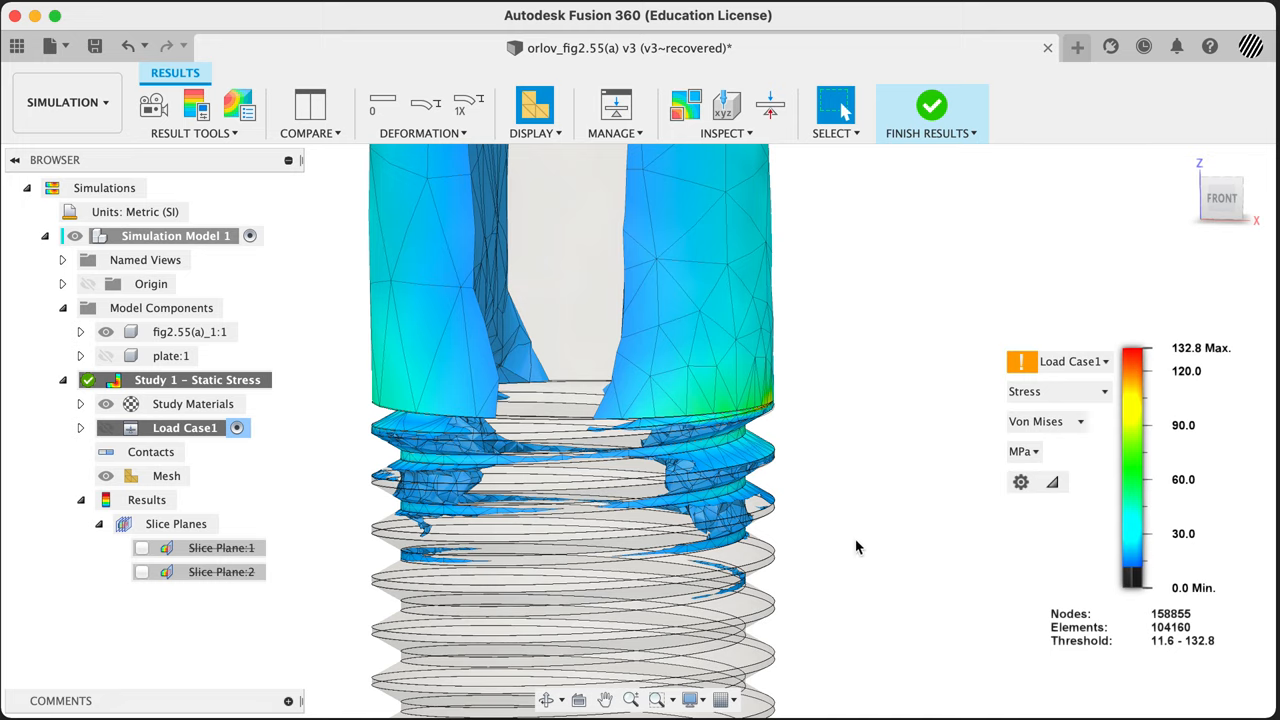
{"action": "mouse_move", "coordinate": [816, 524]}
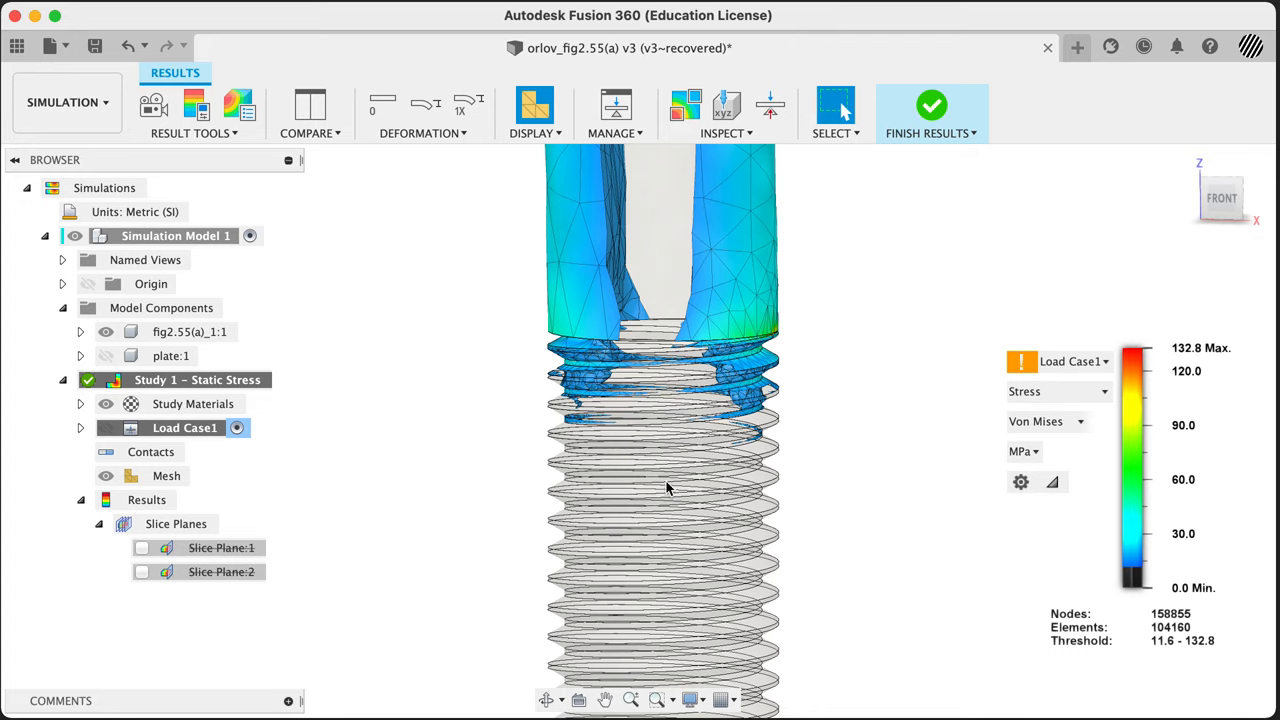
{"action": "mouse_move", "coordinate": [648, 358]}
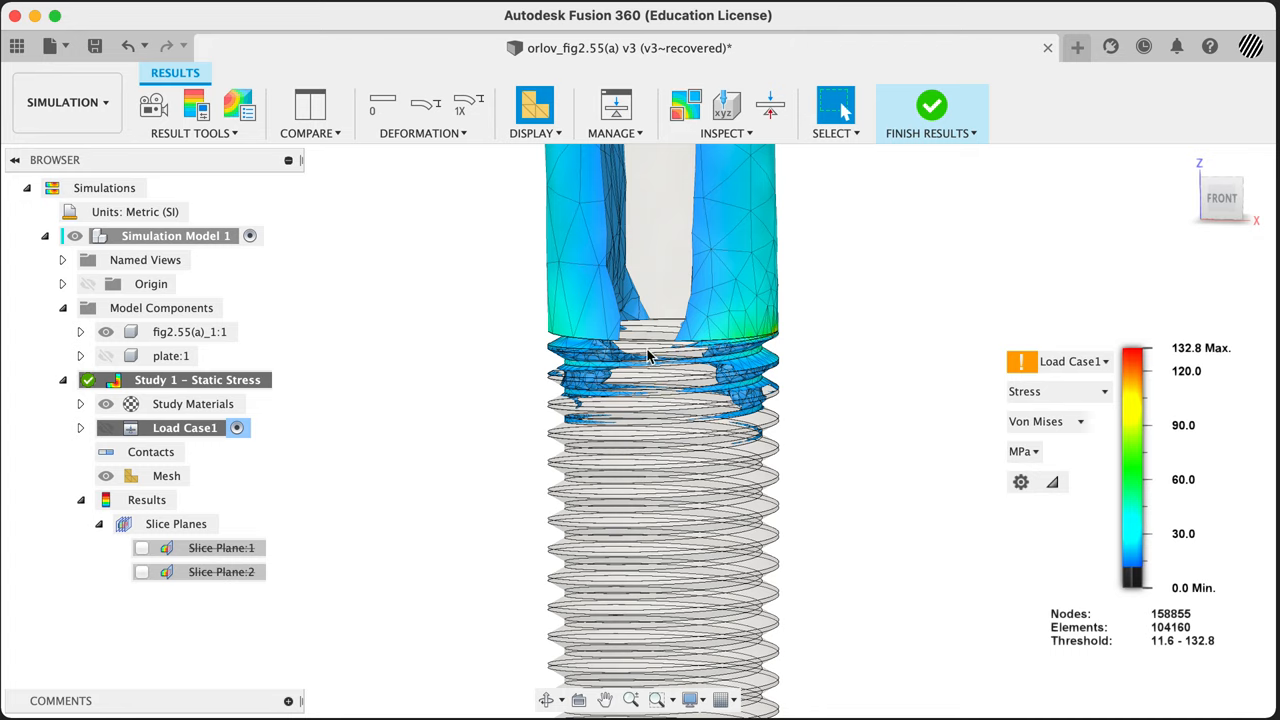
{"action": "mouse_move", "coordinate": [950, 384]}
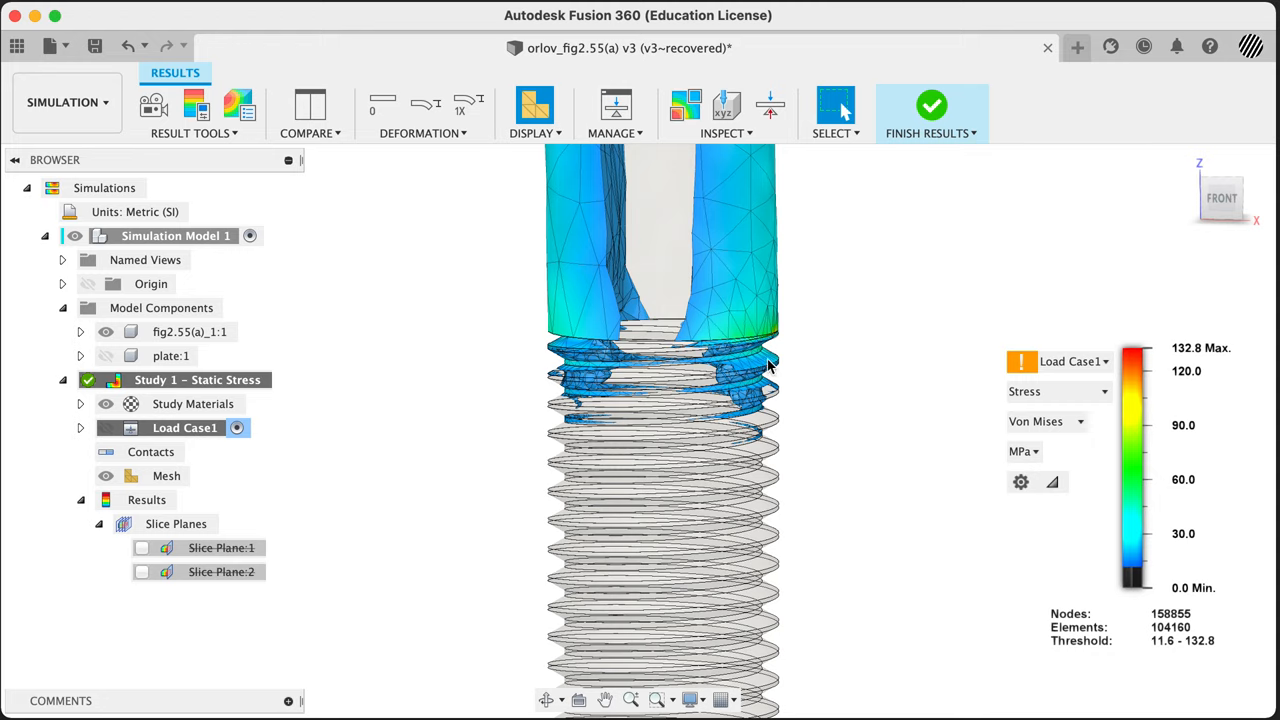
{"action": "mouse_move", "coordinate": [950, 400]}
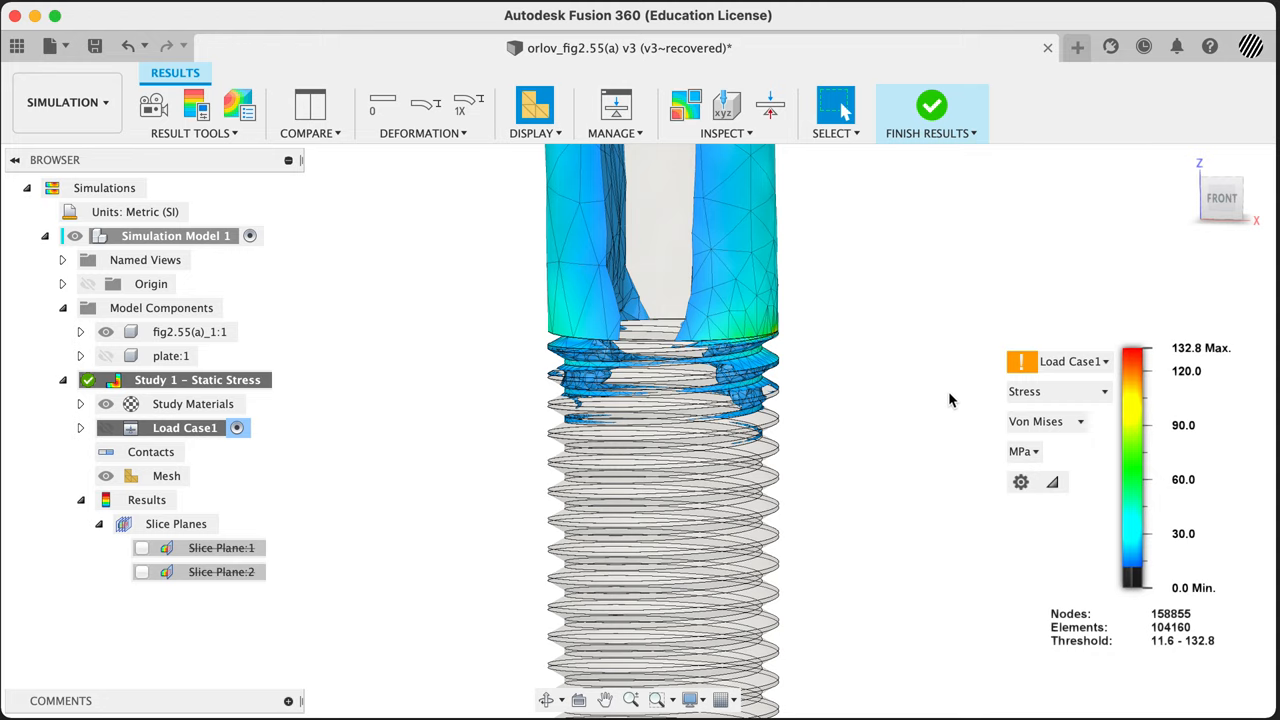
Step: Cycle the displayed result through Contact Pressure and Stress, ending on Safety Factor thresholded 0.467–8.0
{"action": "left_click", "coordinate": [1056, 390]}
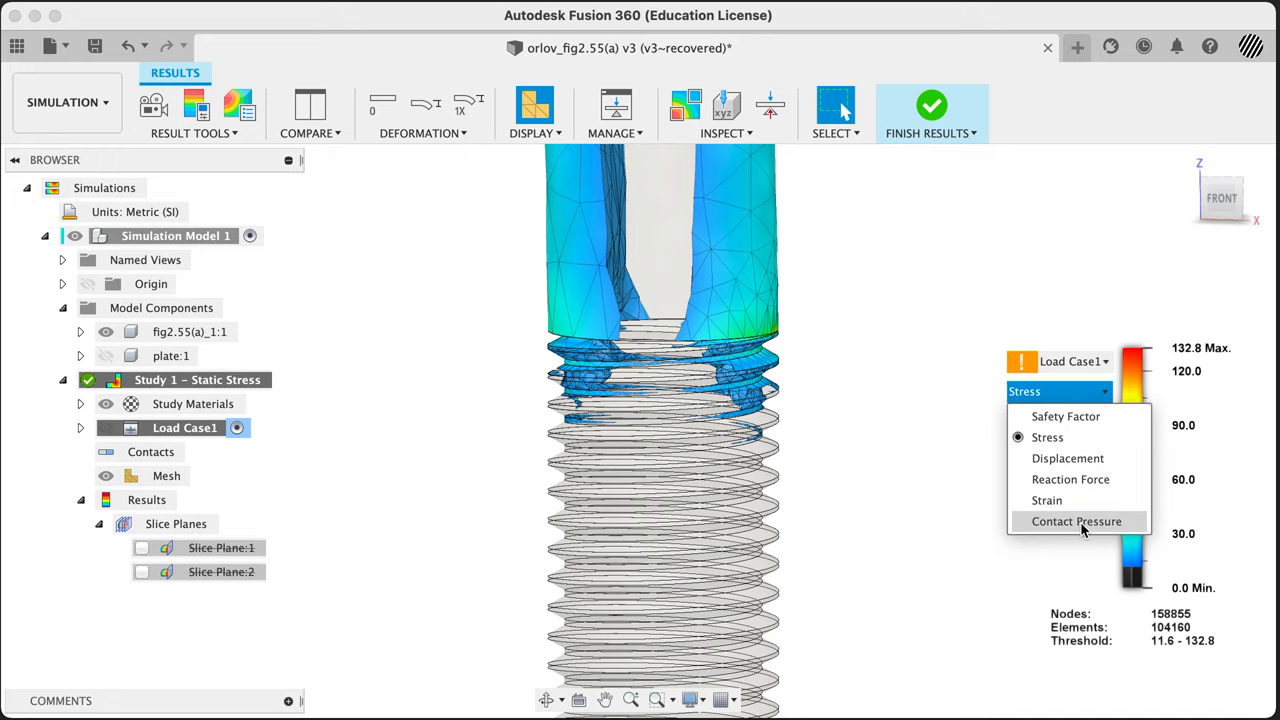
{"action": "left_click", "coordinate": [1046, 500]}
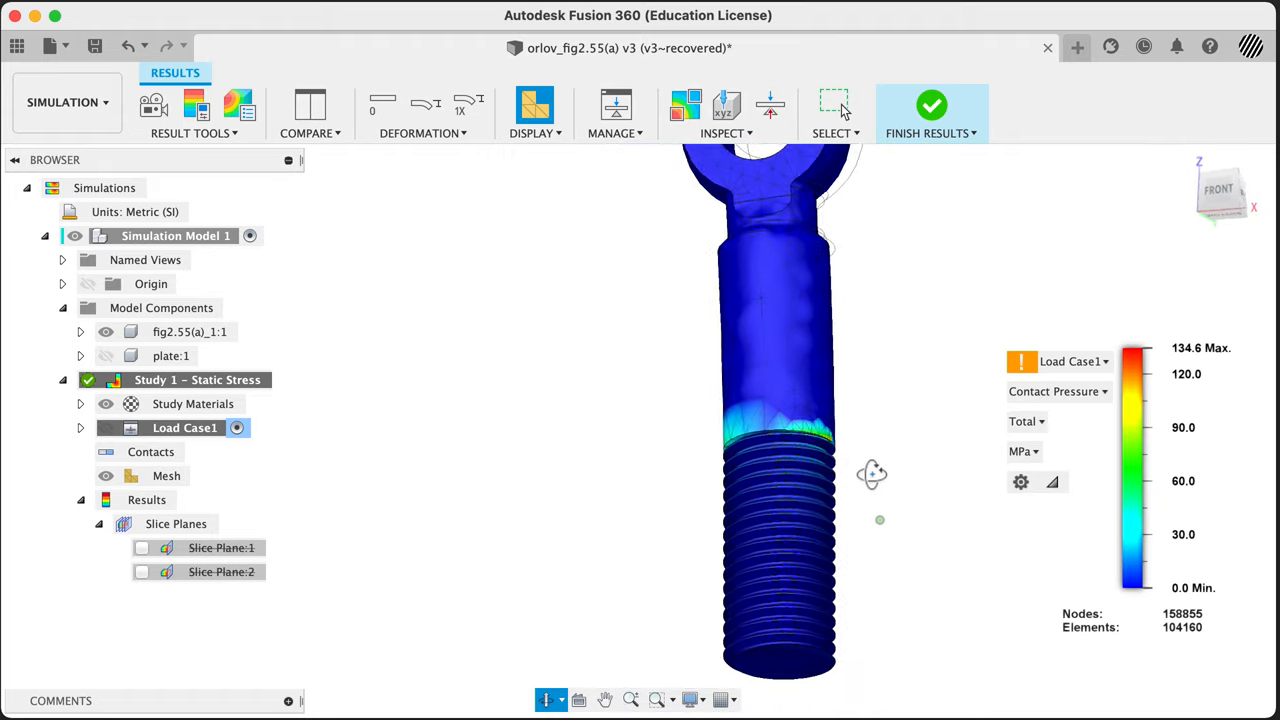
{"action": "left_click", "coordinate": [1056, 390]}
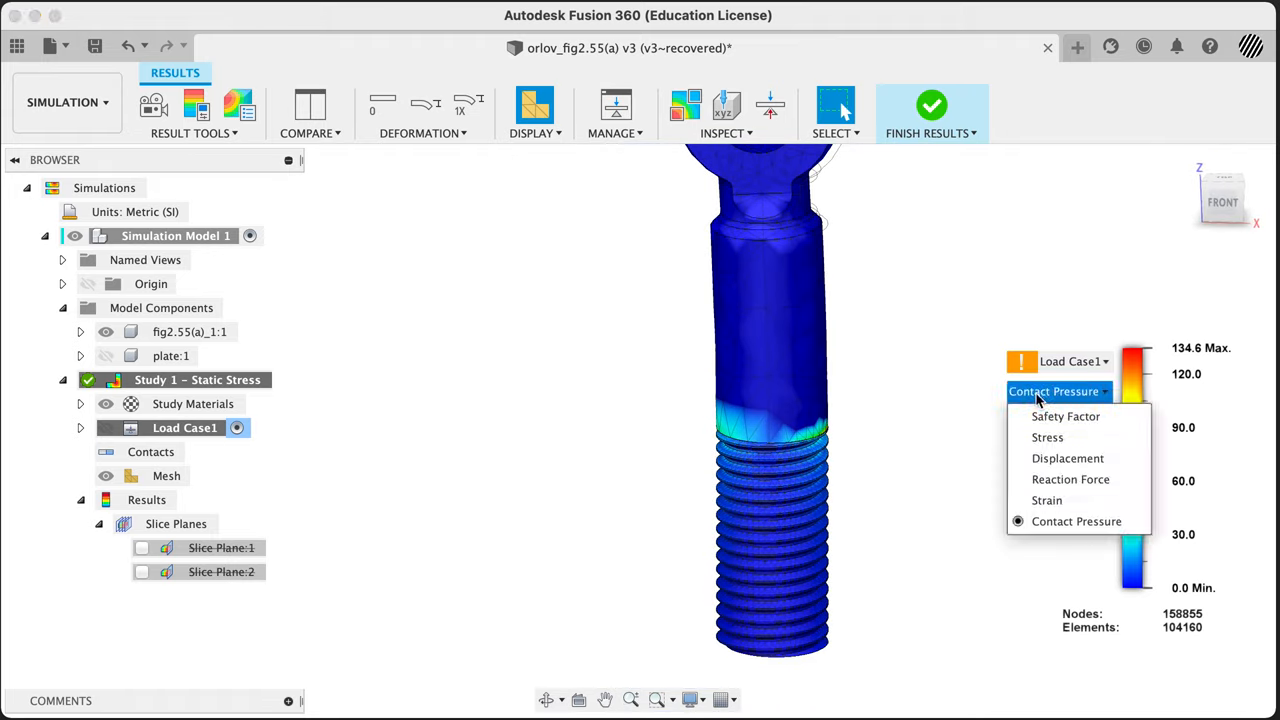
{"action": "left_click", "coordinate": [1048, 436]}
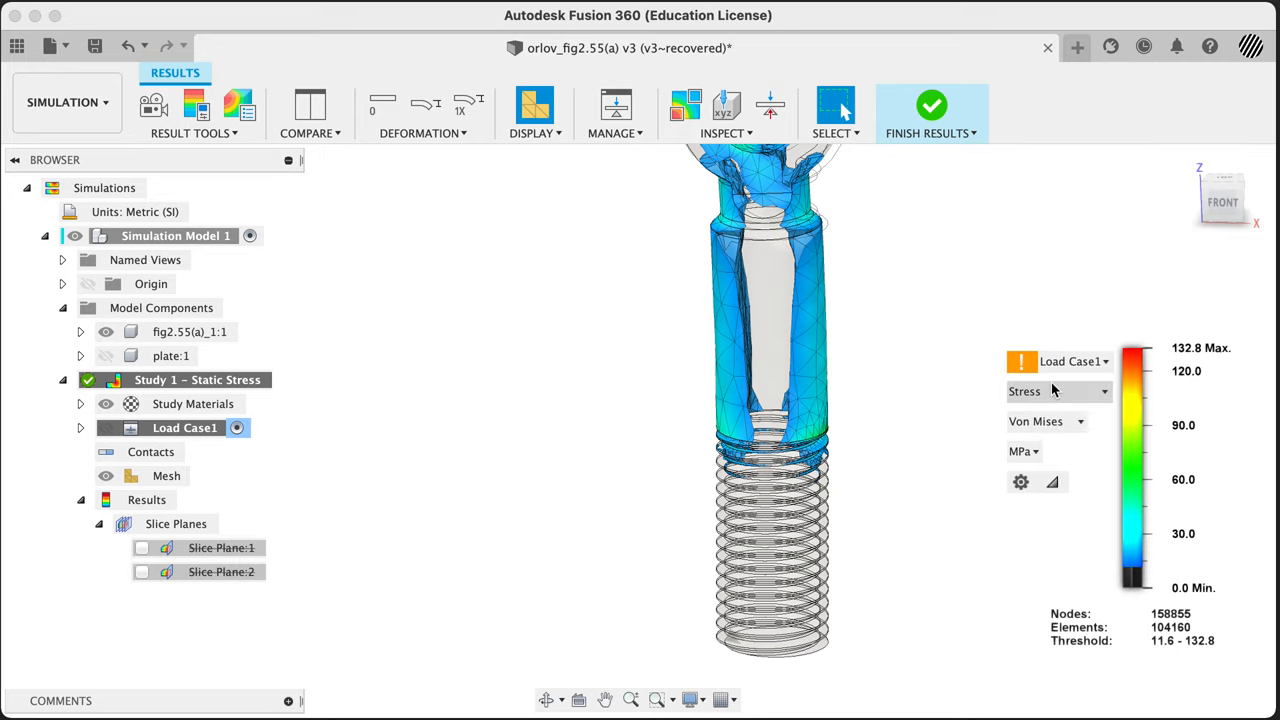
{"action": "left_click", "coordinate": [1040, 390]}
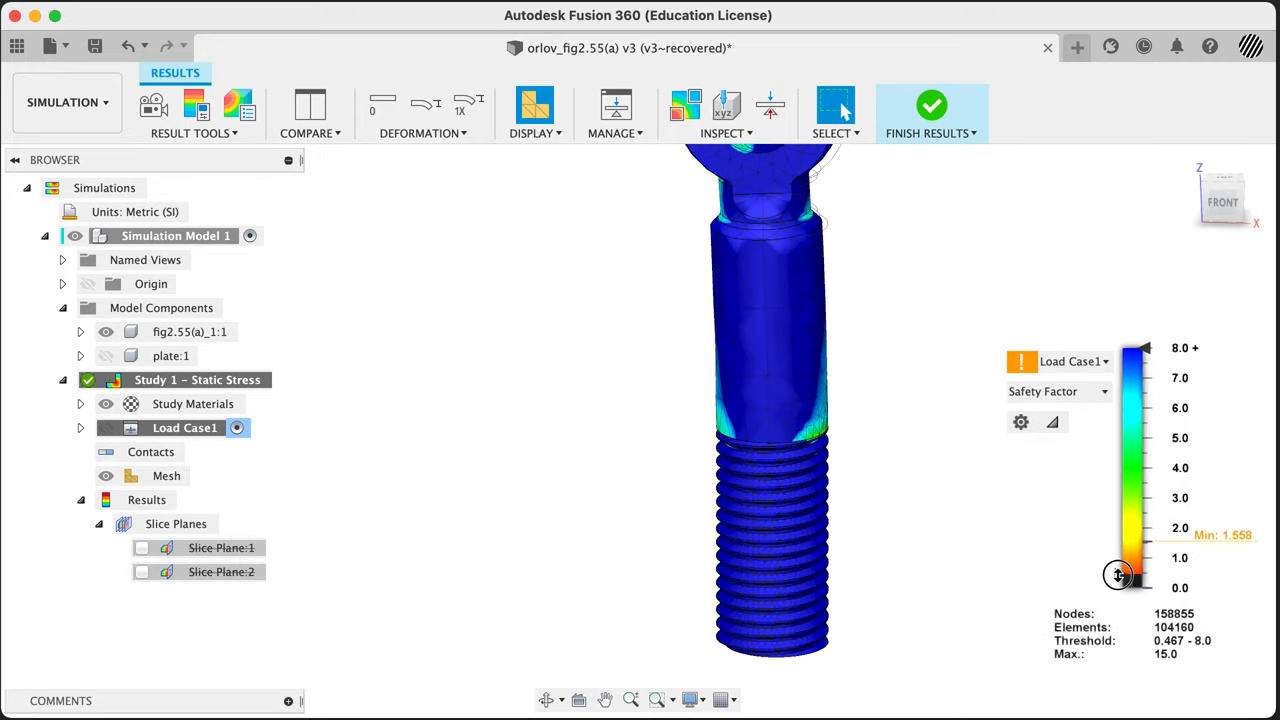
Step: Remove the safety factor threshold so the whole eye-bolt is coloured, minimum 1.558
{"action": "left_click_drag", "start_coordinate": [1116, 576], "coordinate": [1152, 408]}
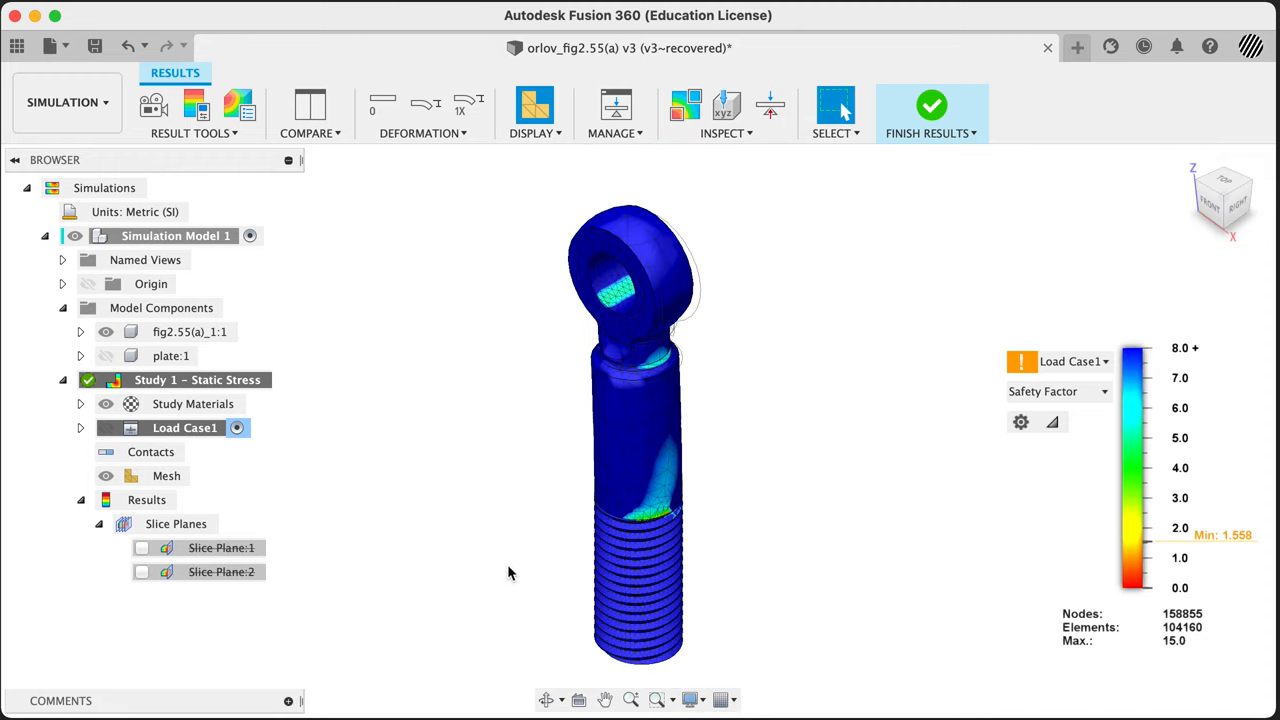
{"action": "mouse_move", "coordinate": [504, 572]}
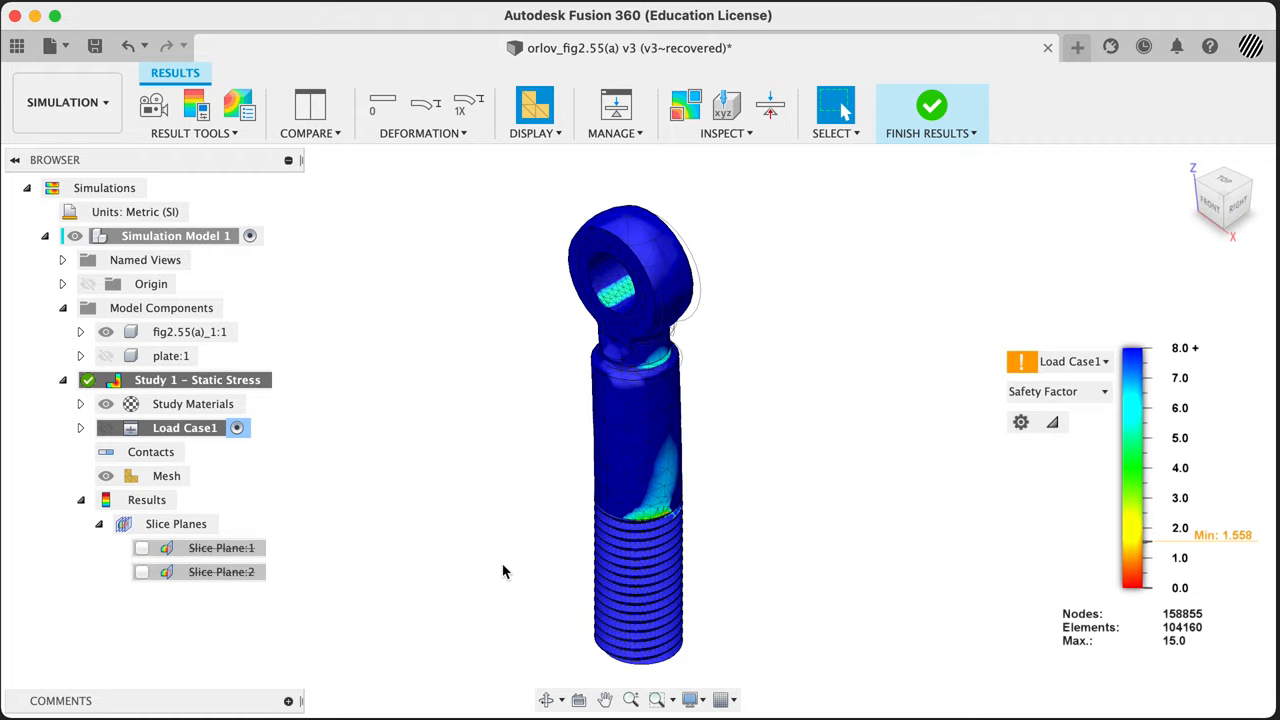
{"action": "mouse_move", "coordinate": [630, 462]}
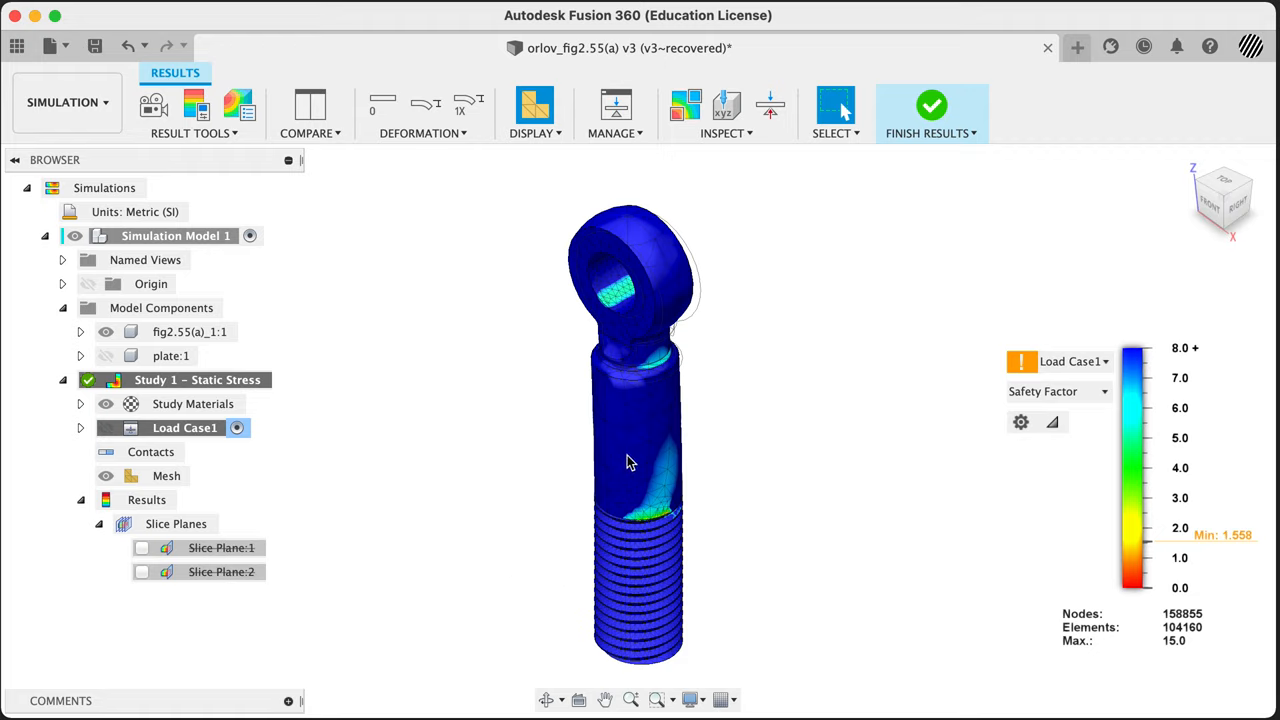
{"action": "mouse_move", "coordinate": [68, 102]}
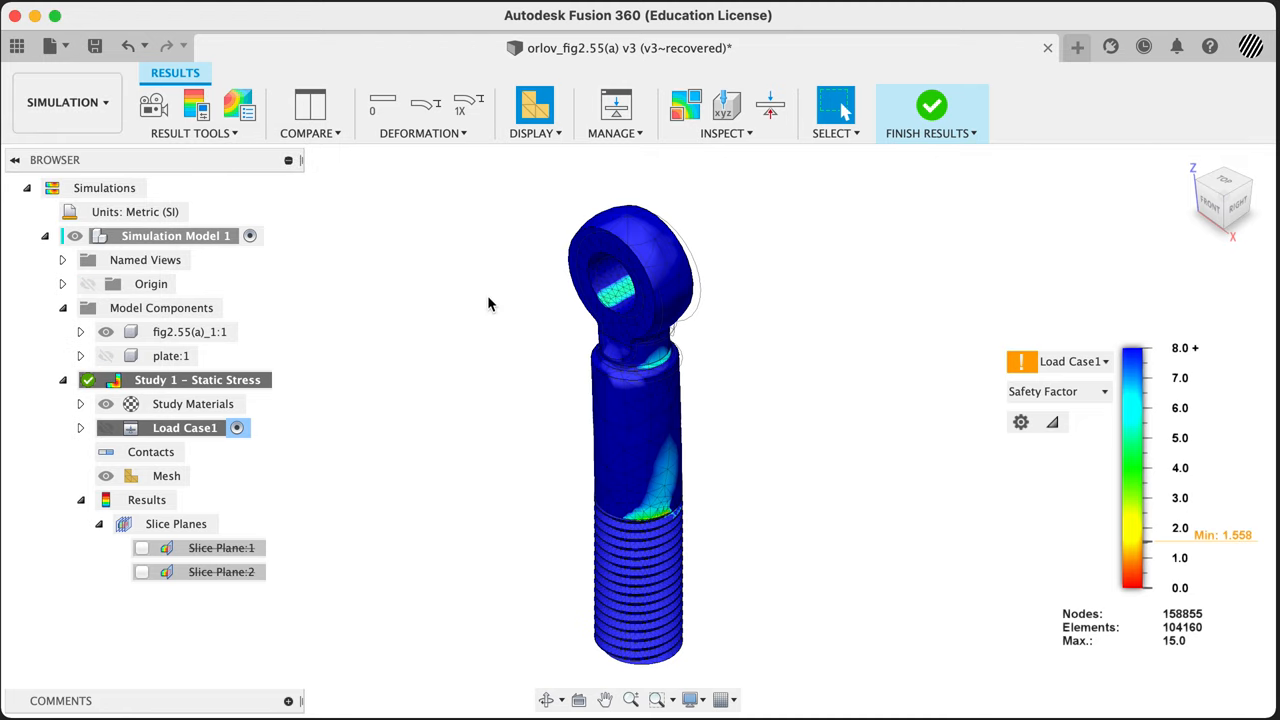
{"action": "mouse_move", "coordinate": [820, 344]}
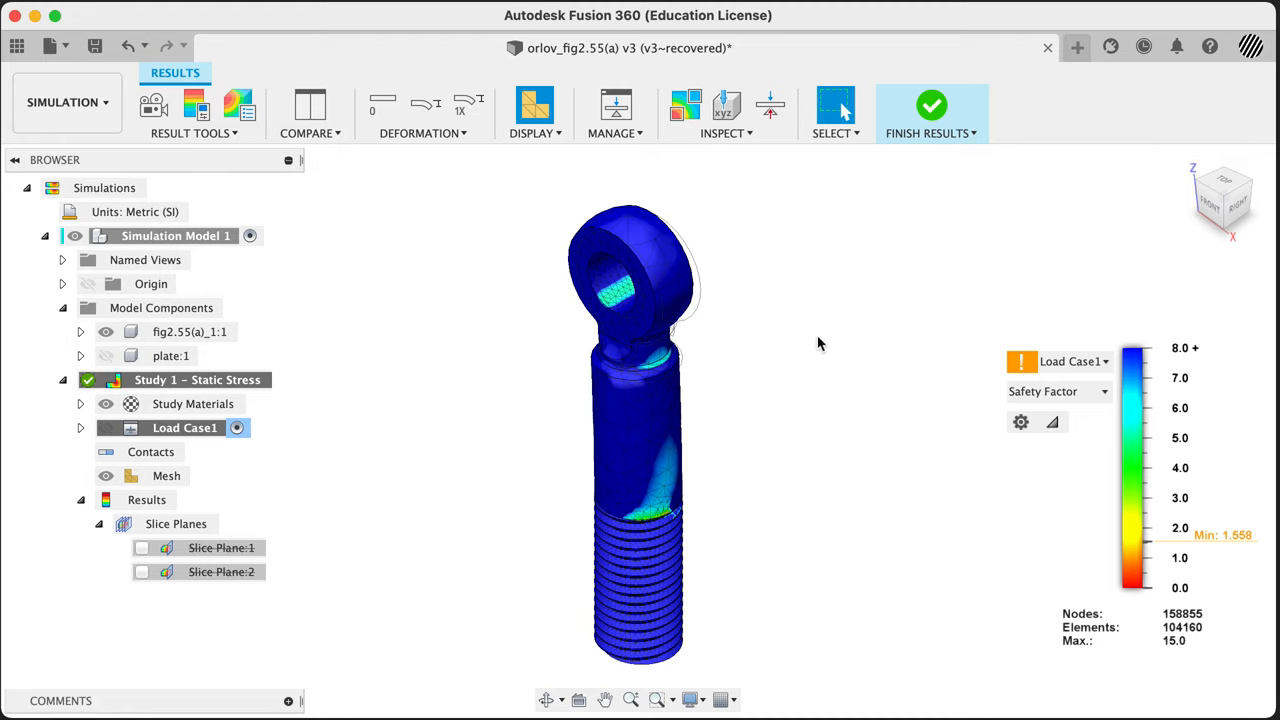